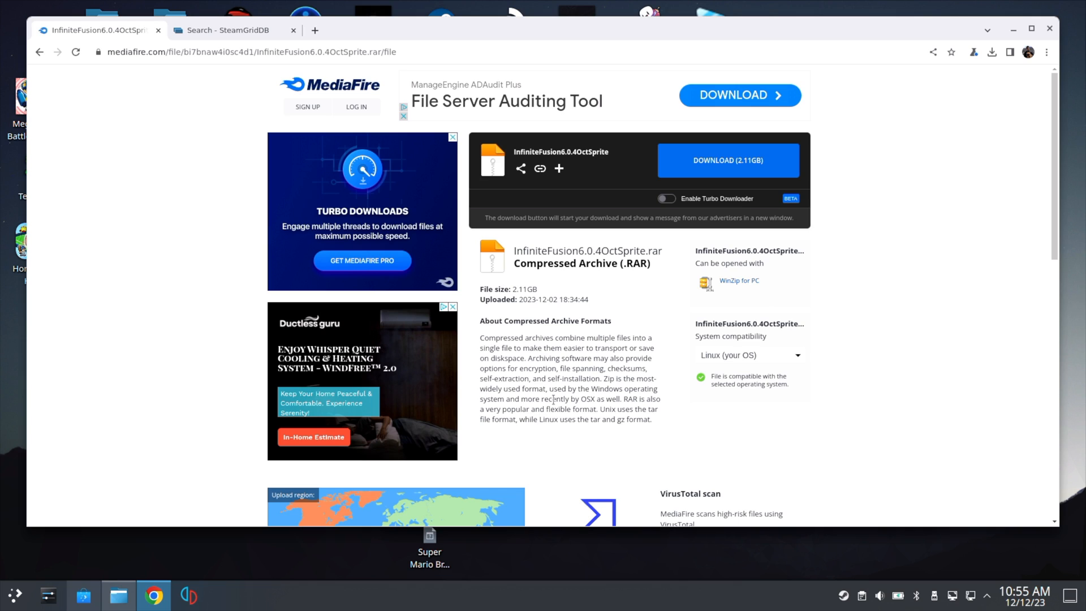
mouse_move(402, 457)
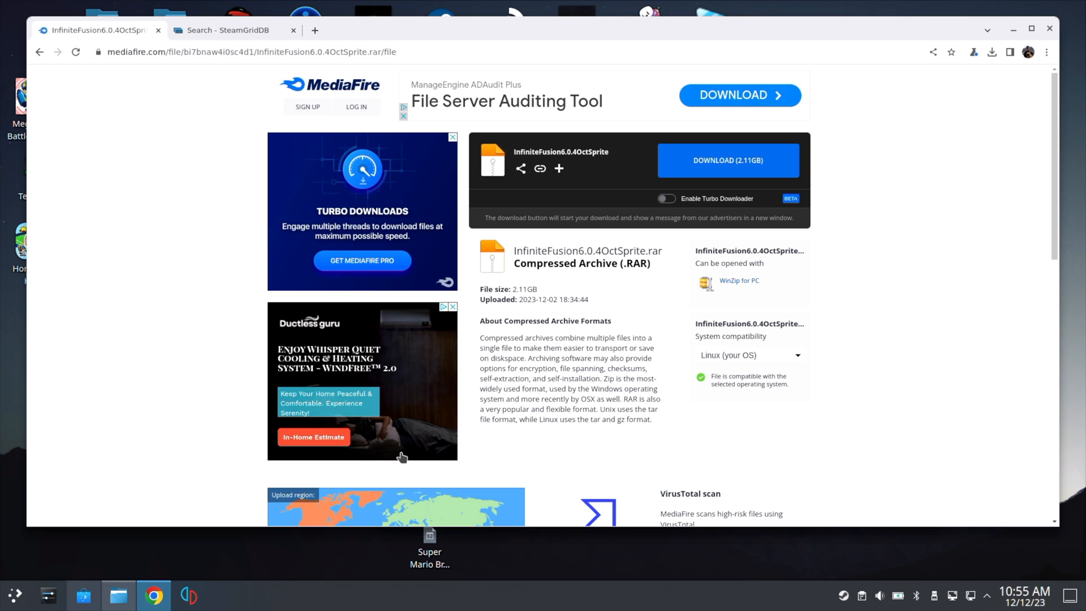
mouse_move(520, 372)
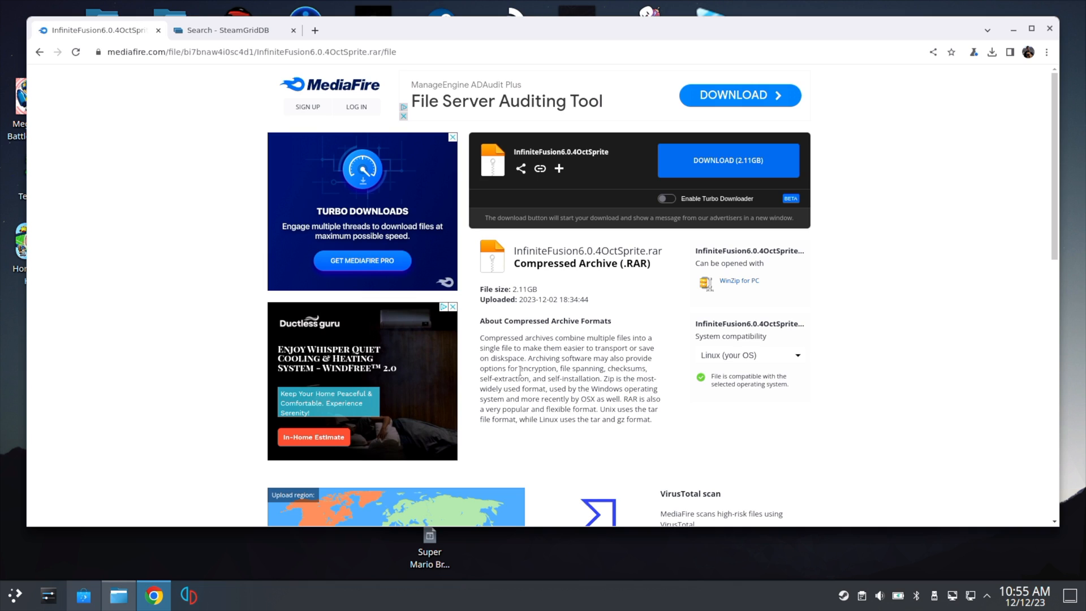
mouse_move(531, 273)
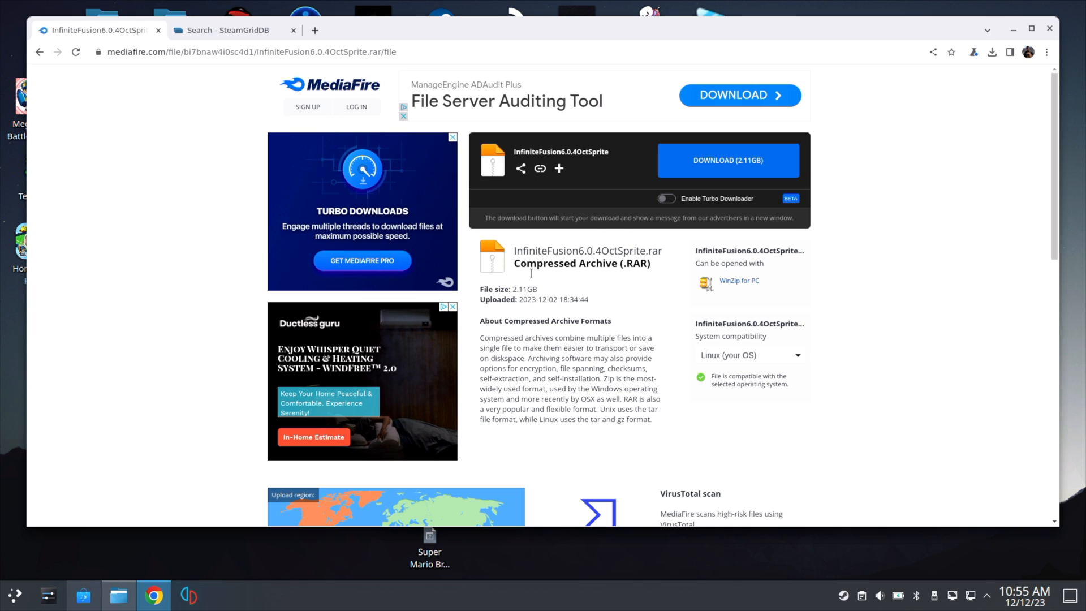
- Switch from Chrome to the Dolphin Downloads folder holding InfiniteFusion6.0.4OctSprite.rar
click(118, 595)
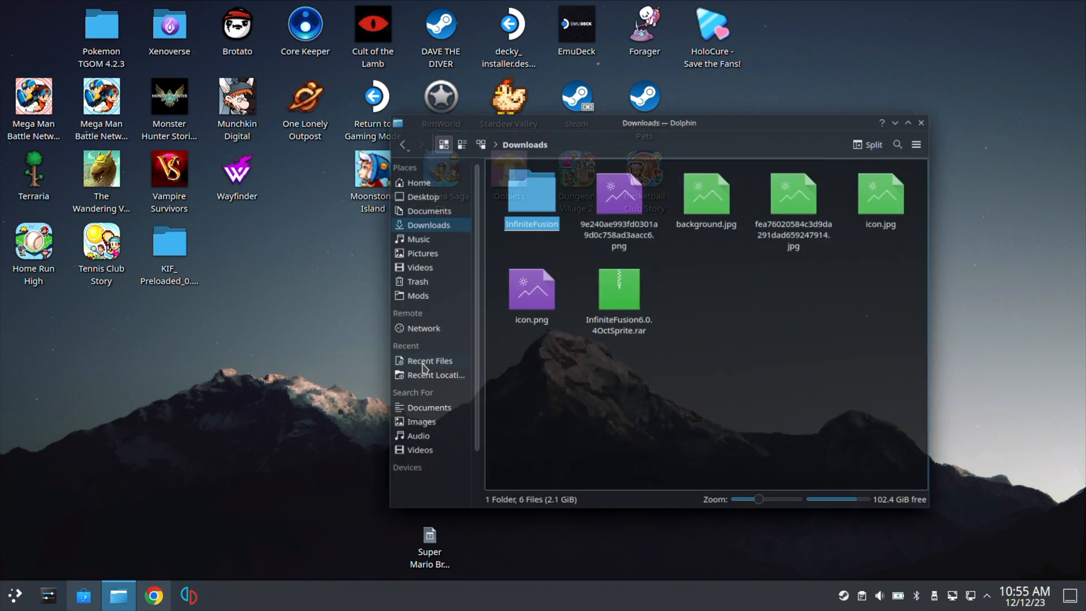
- Extract the sprite .rar into an auto-detected subfolder and move InfiniteFusion onto the desktop
click(618, 285)
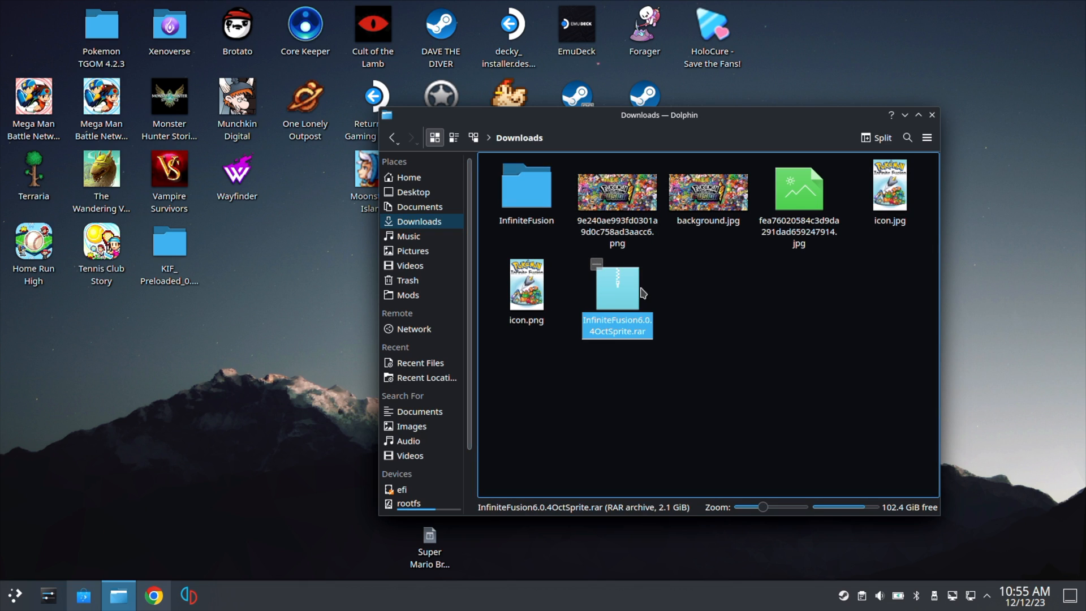
mouse_move(615, 300)
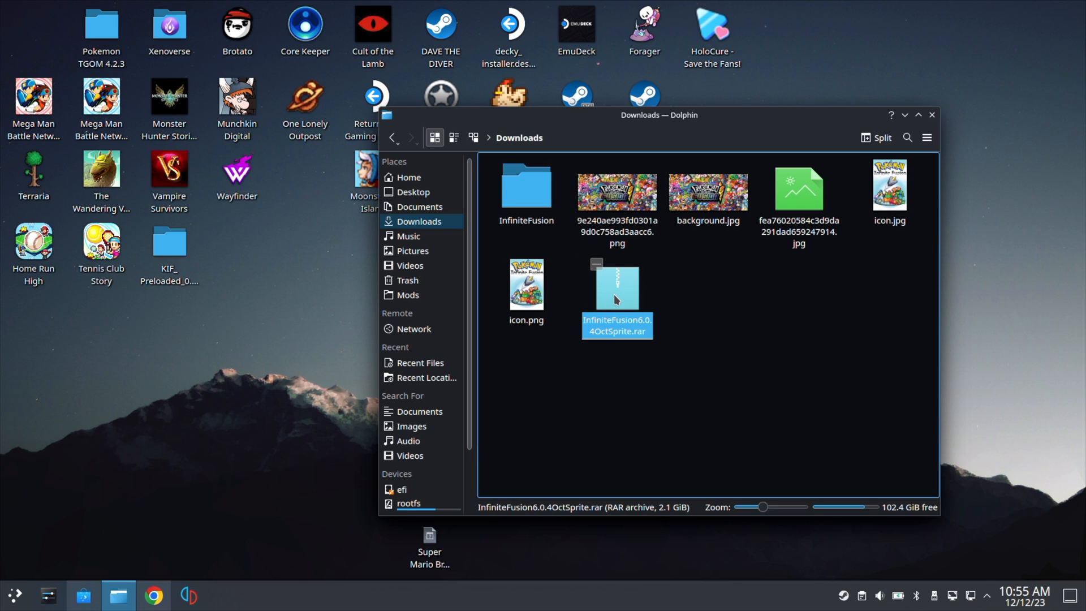
right_click(616, 284)
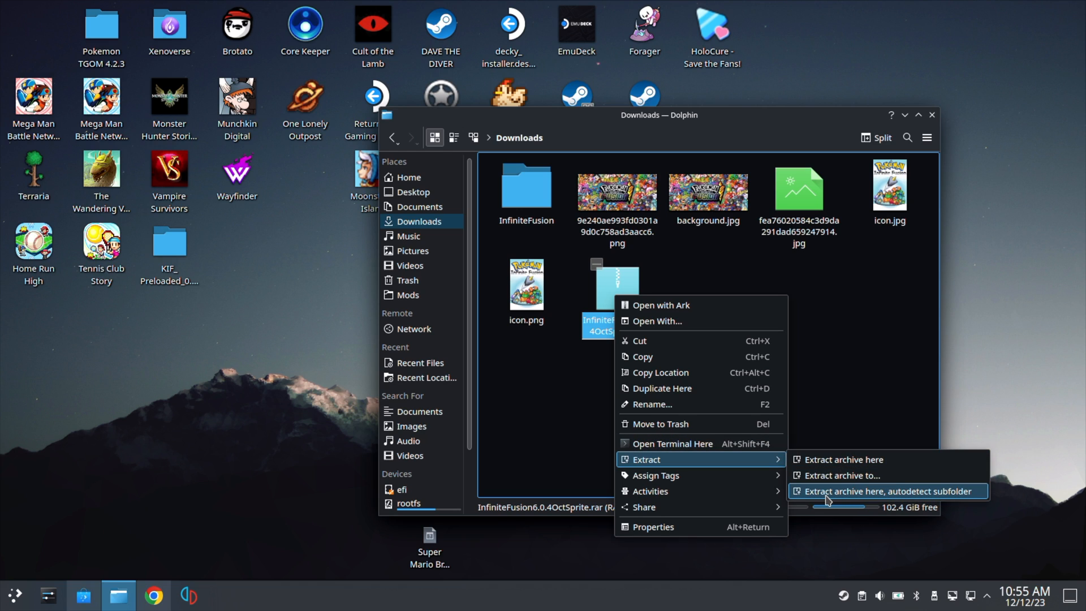
click(888, 491)
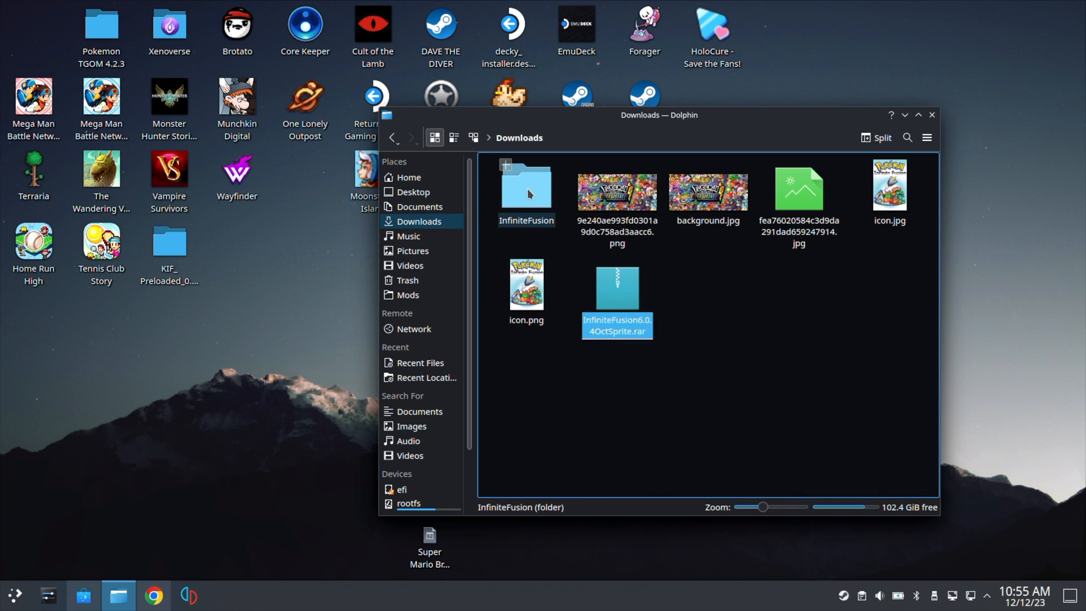
mouse_move(534, 196)
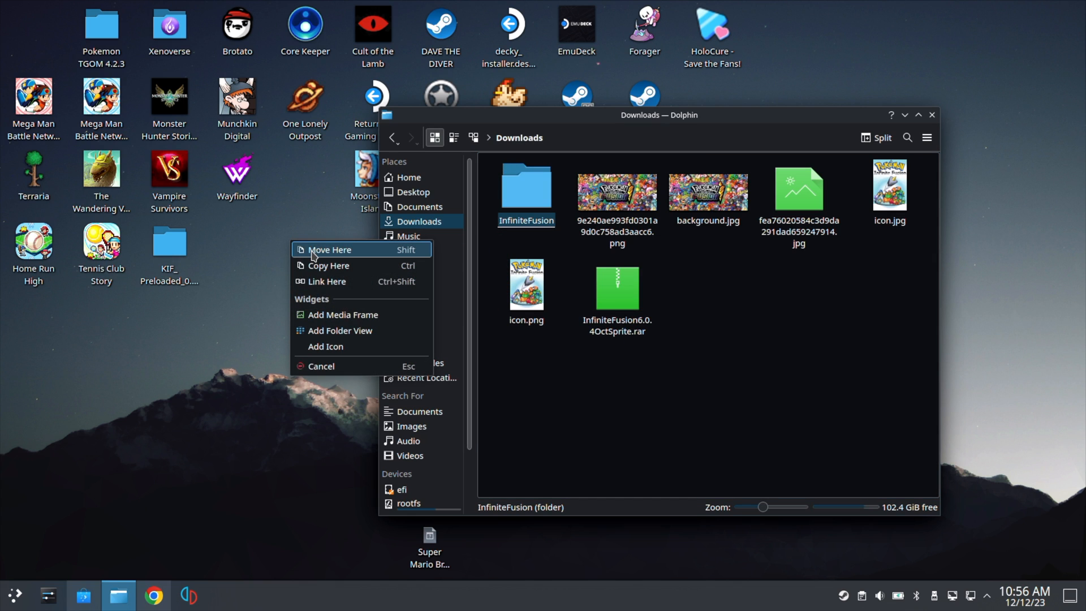
click(330, 249)
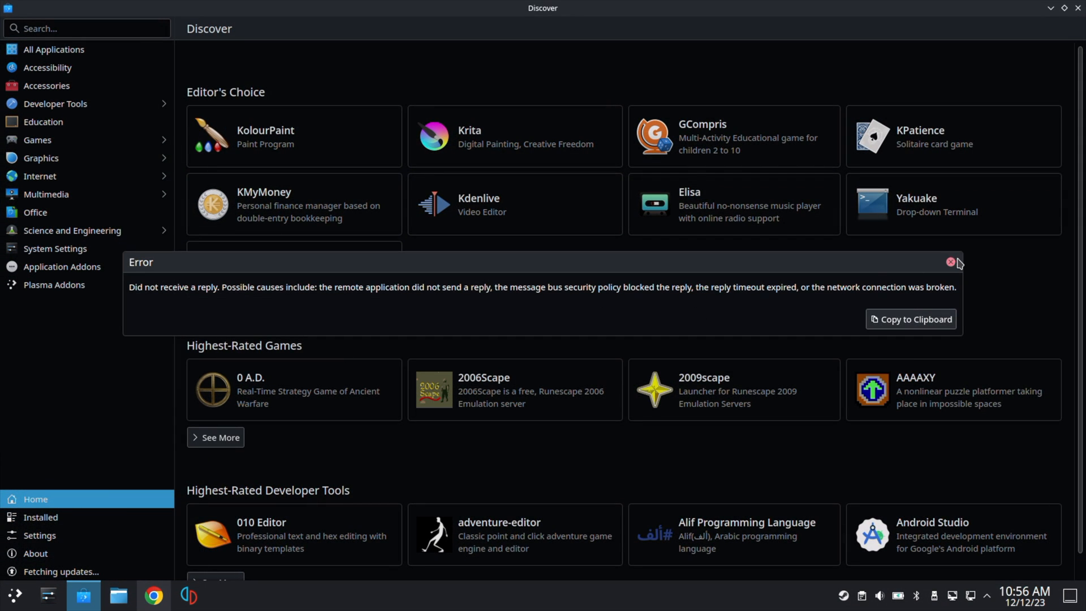
- Dismiss the connection error, confirm q4wine is already installed, then clear the search
click(950, 262)
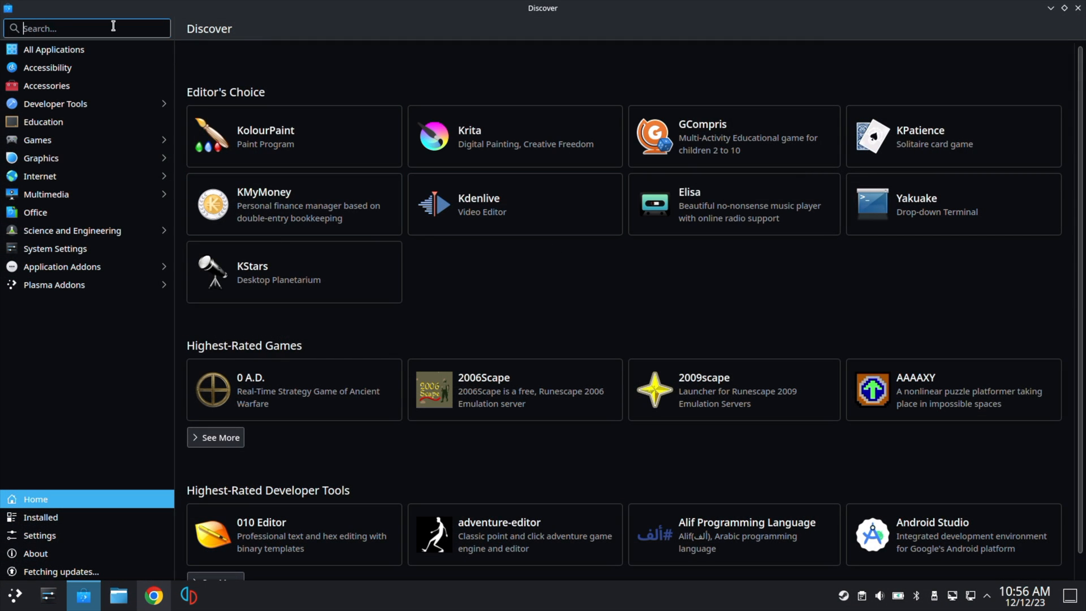
text(q4w)
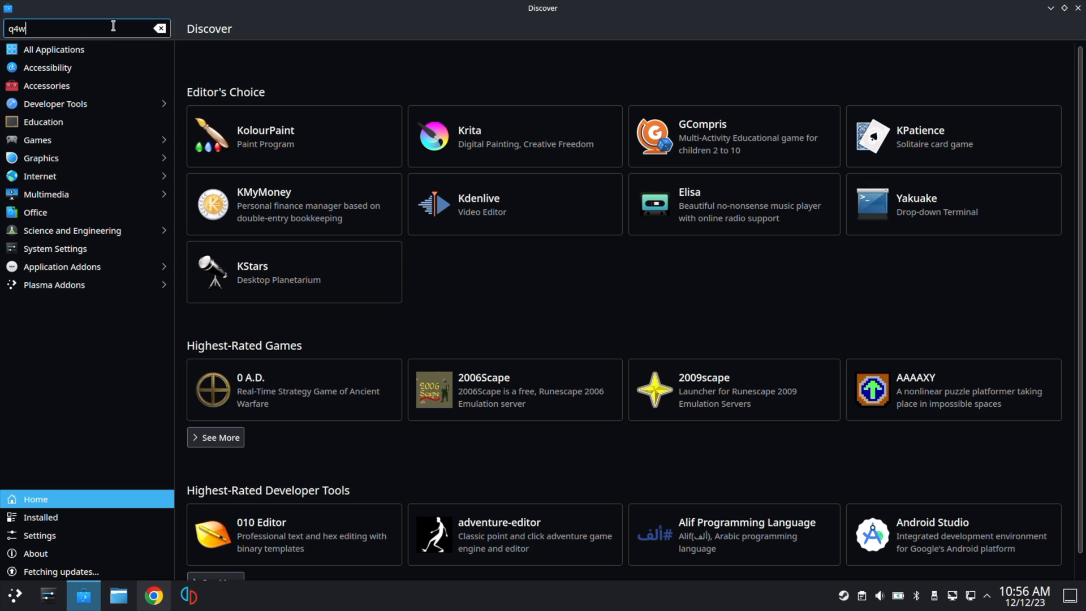
text(ine)
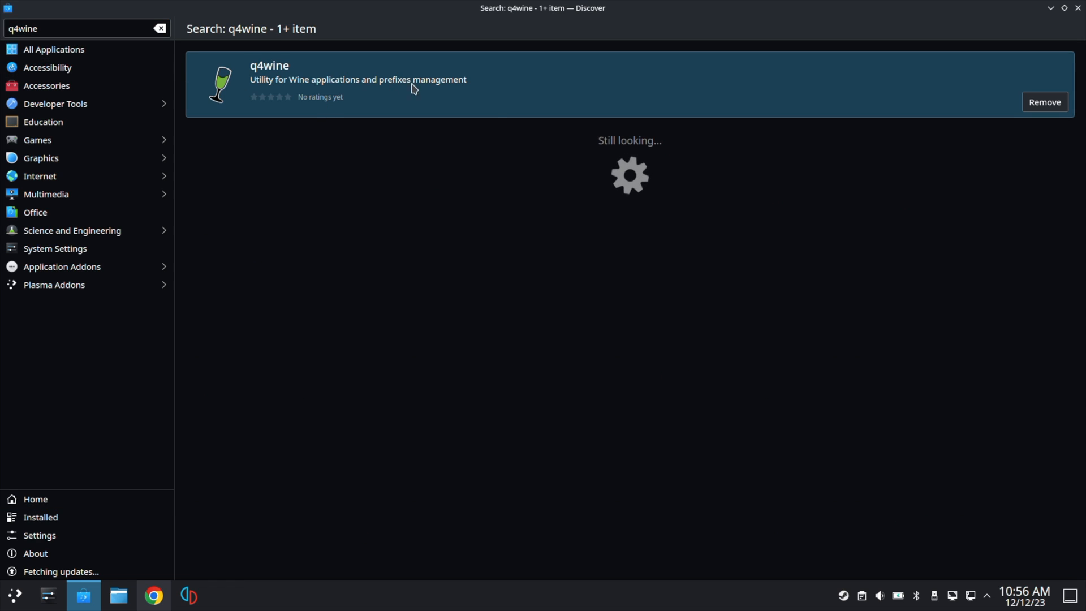
mouse_move(597, 107)
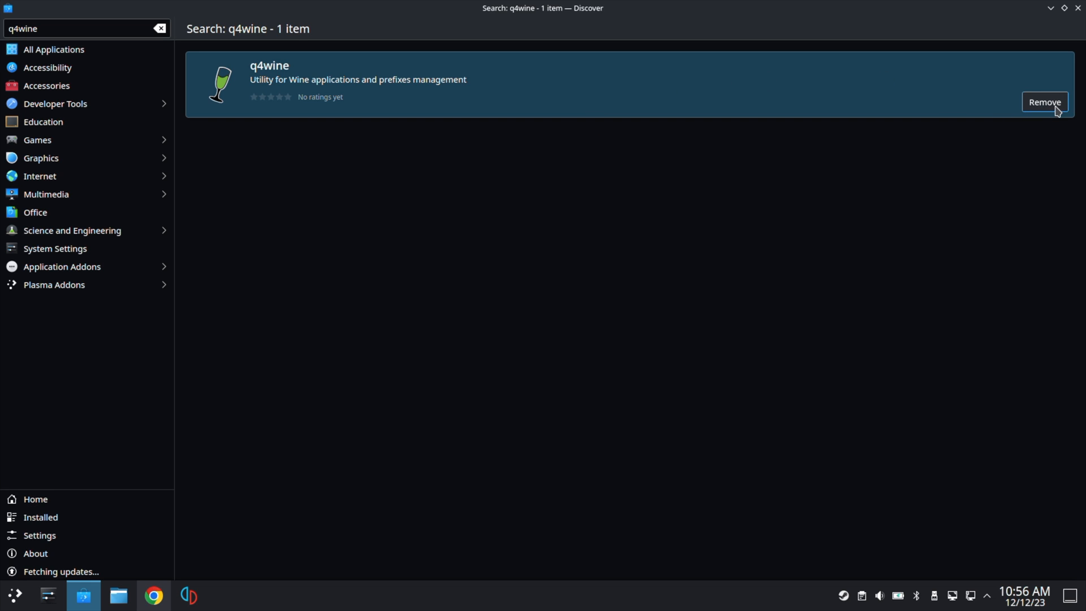
mouse_move(272, 61)
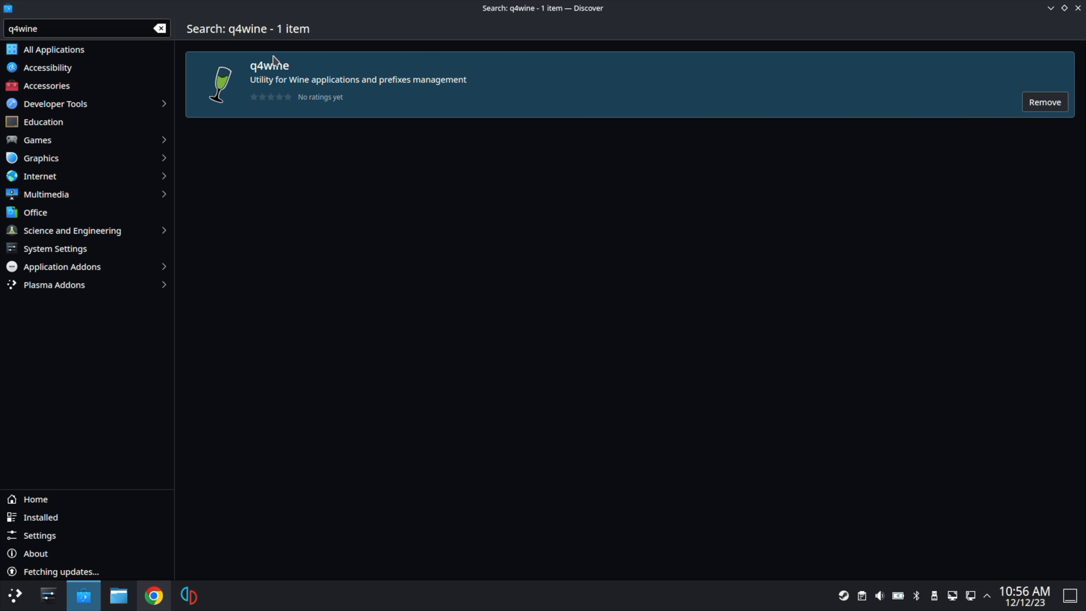
click(160, 29)
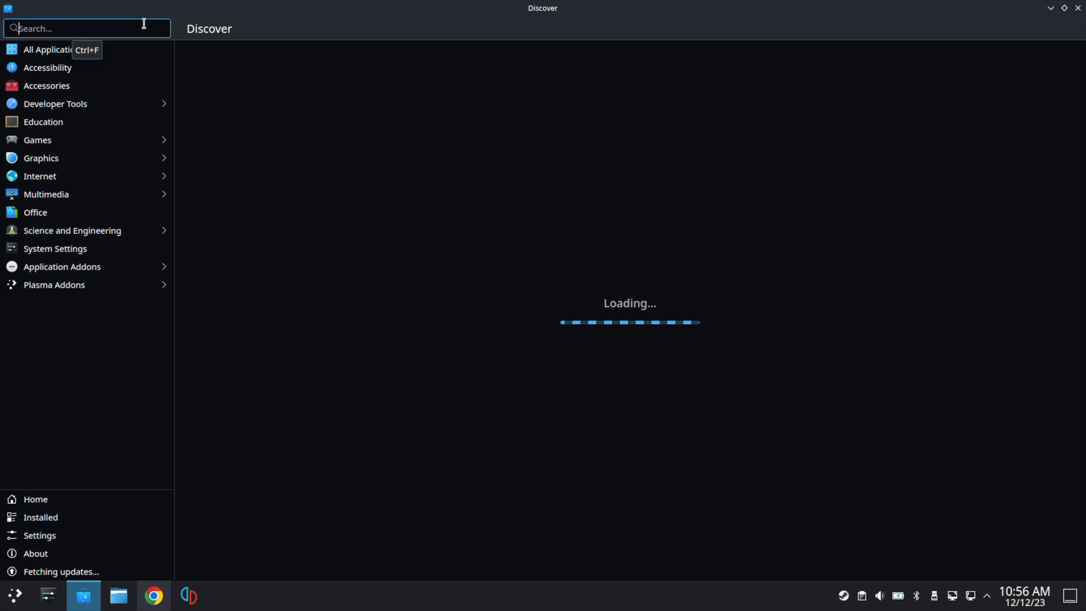
- Search Discover for 'prot' and launch the installed ProtonUp-Qt
text(proton)
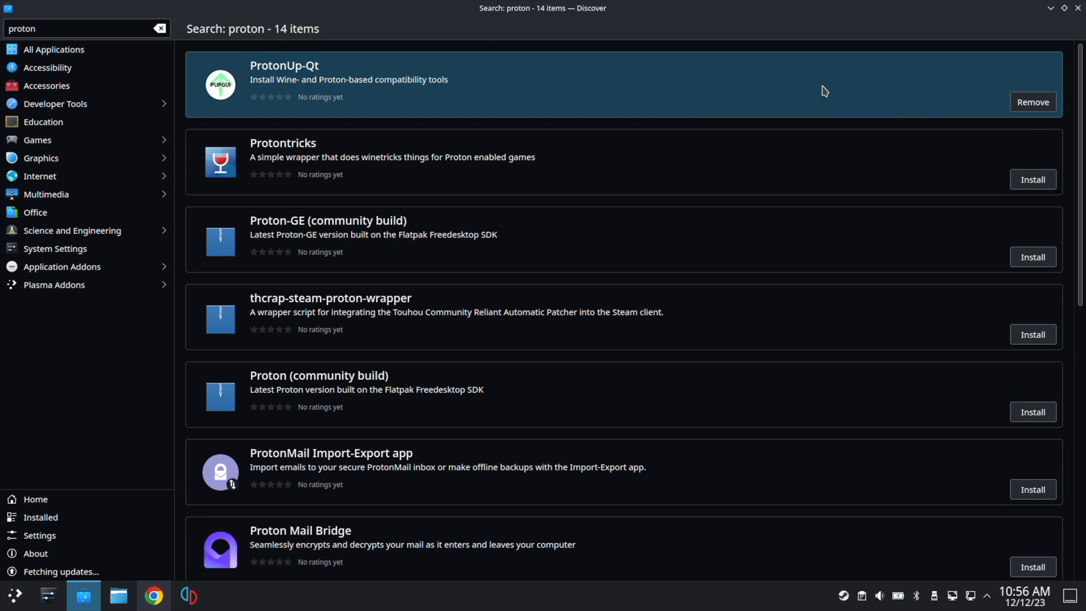
mouse_move(596, 91)
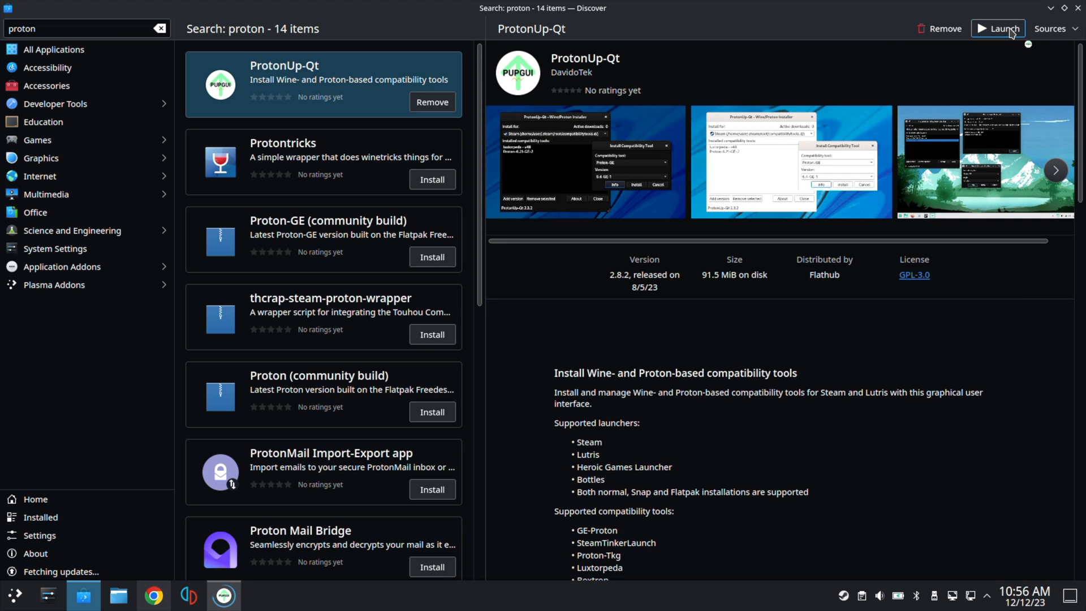
click(997, 28)
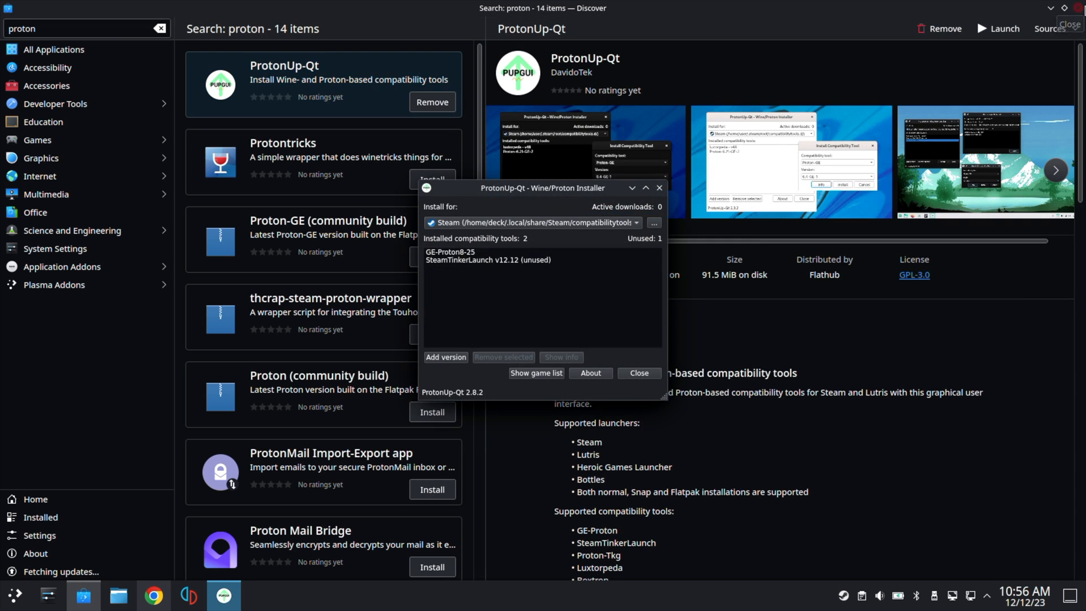
- Close Discover, install GE-Proton8-25 via Add version, and close ProtonUp-Qt
click(1071, 25)
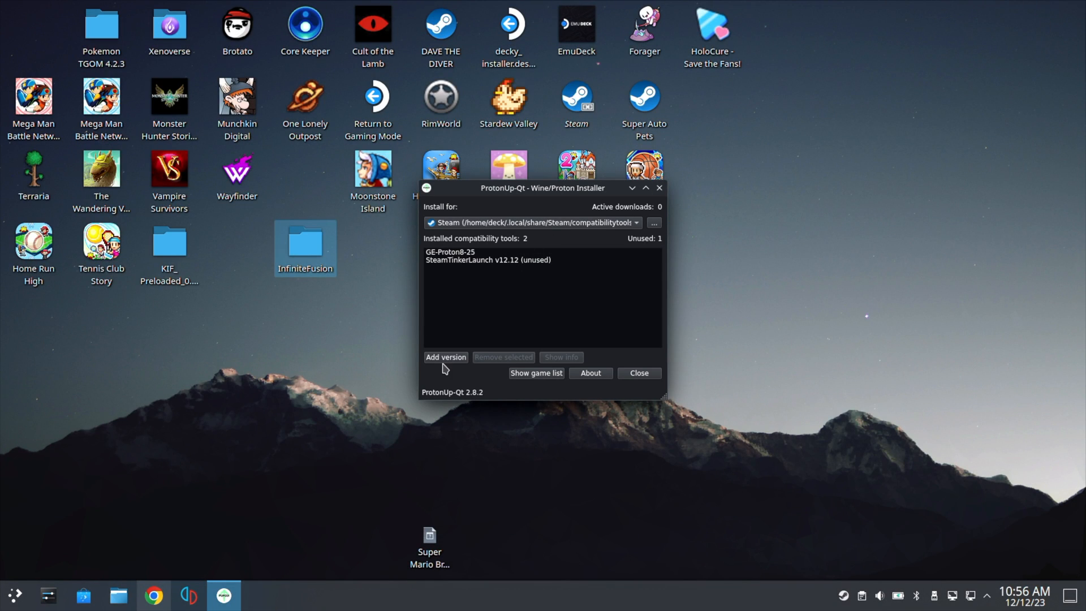
click(445, 357)
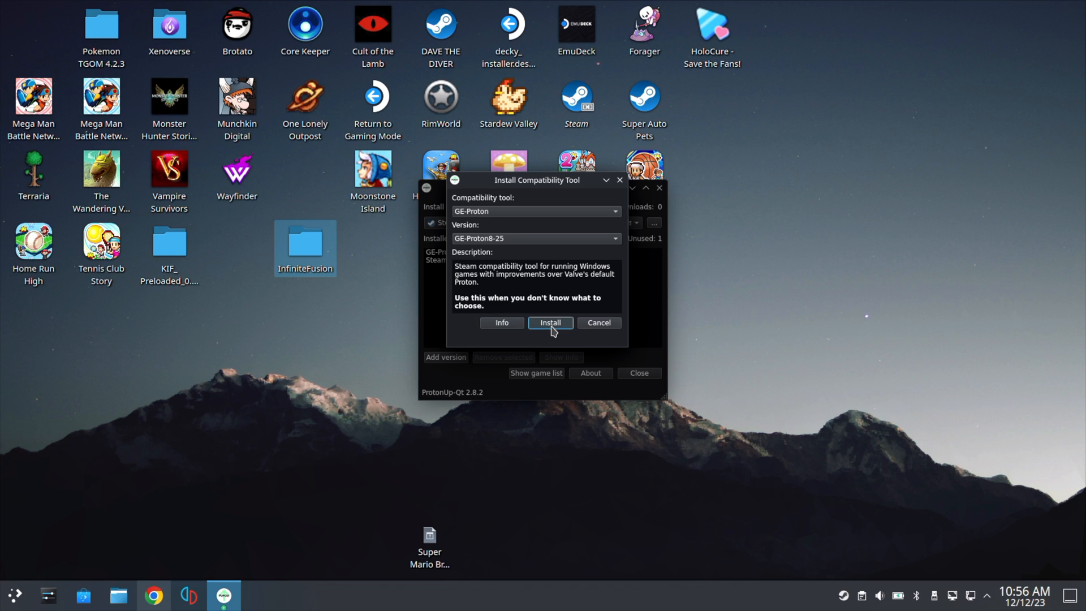
click(549, 321)
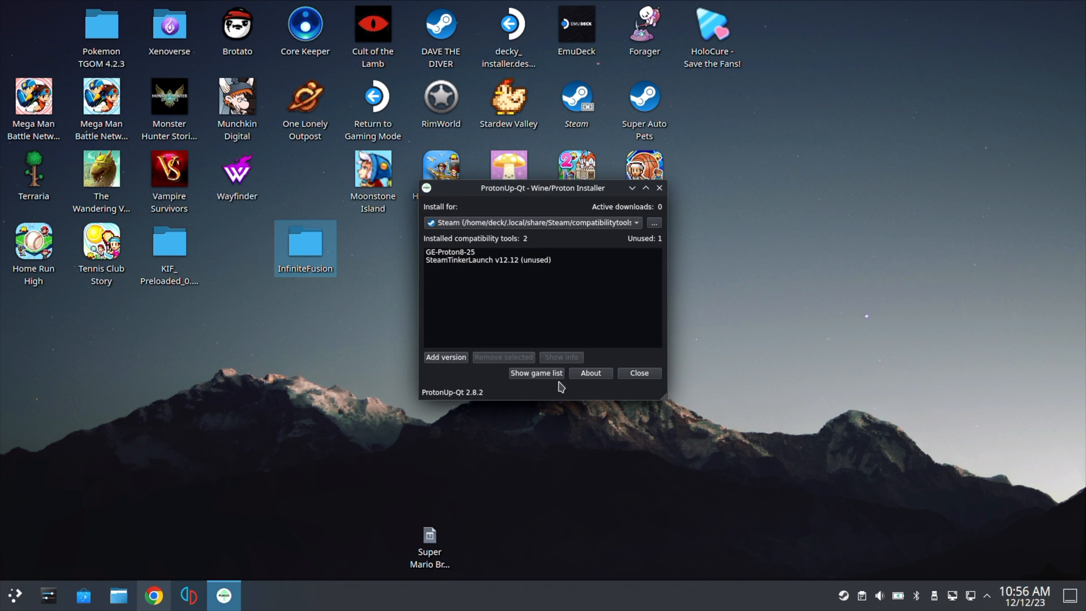
mouse_move(495, 299)
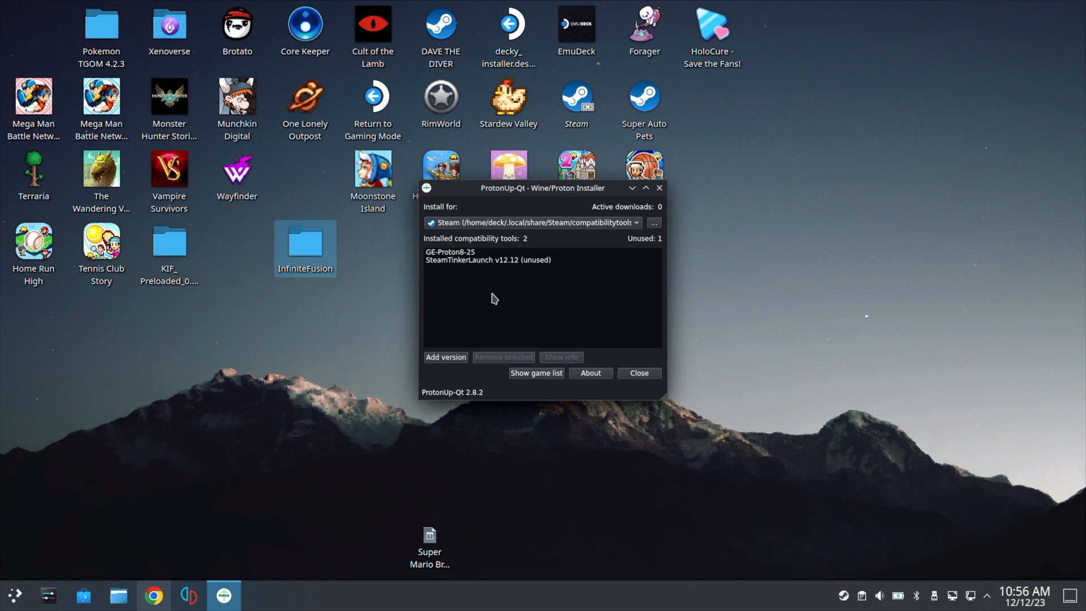
click(450, 252)
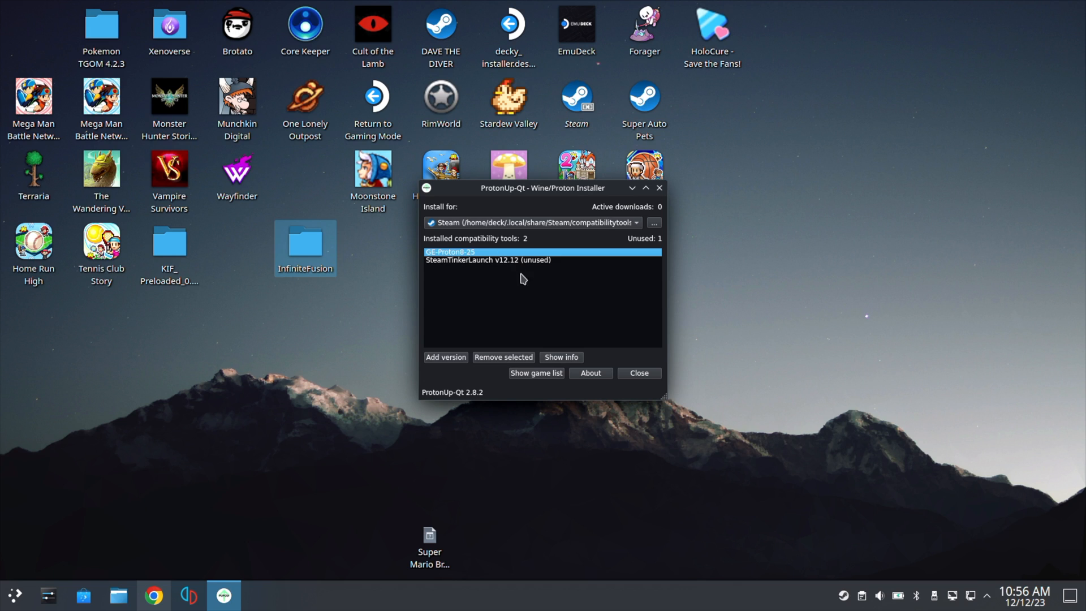
click(638, 373)
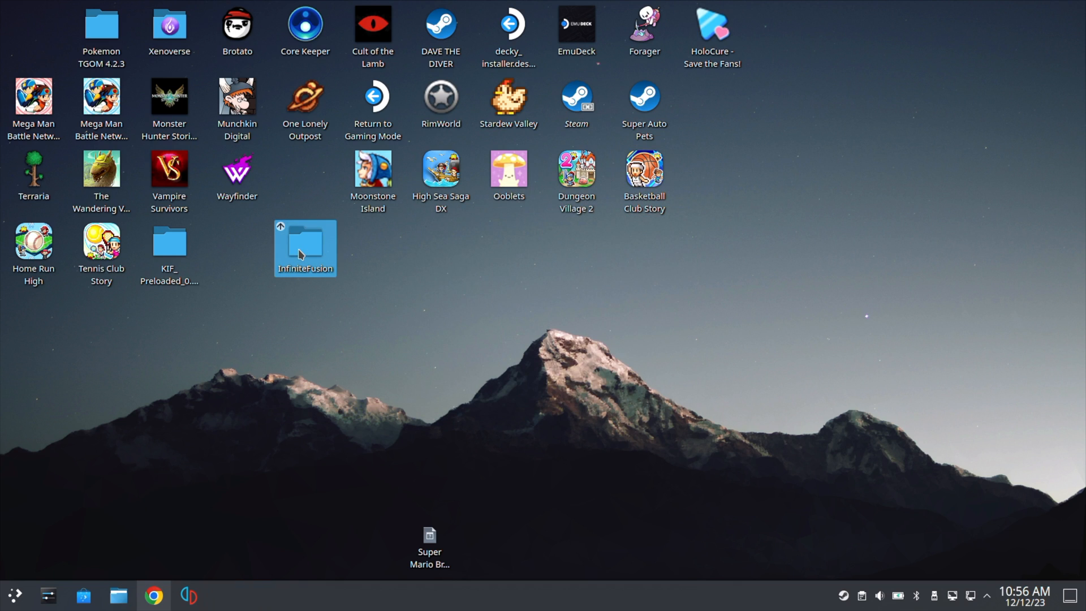
- Open the desktop InfiniteFusion folder and add Game.exe to Steam from its context menu
double_click(305, 246)
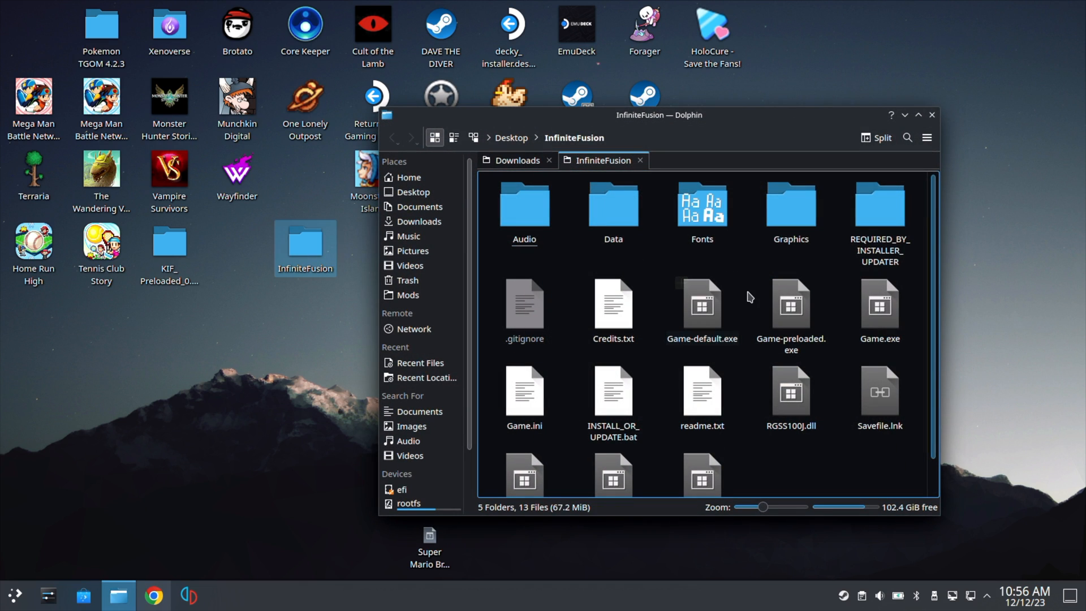
click(879, 305)
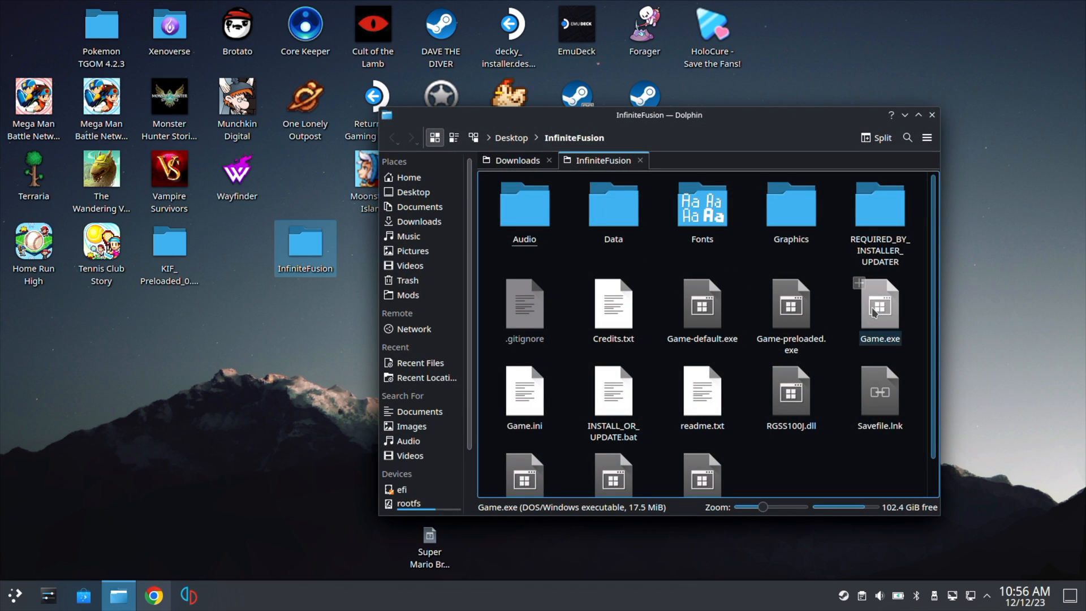
click(880, 305)
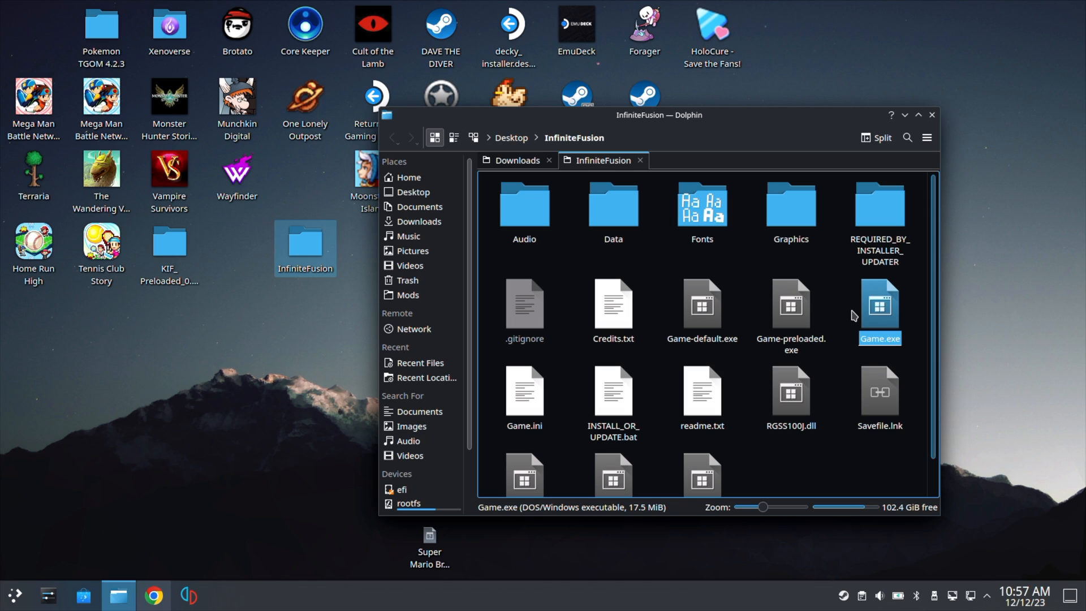
mouse_move(894, 312)
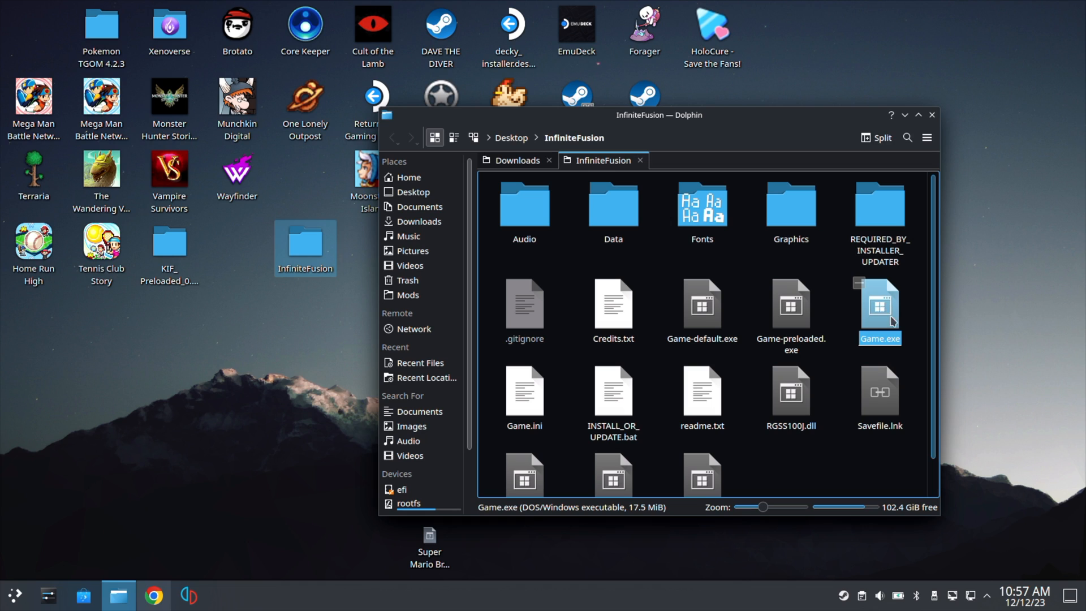
click(791, 305)
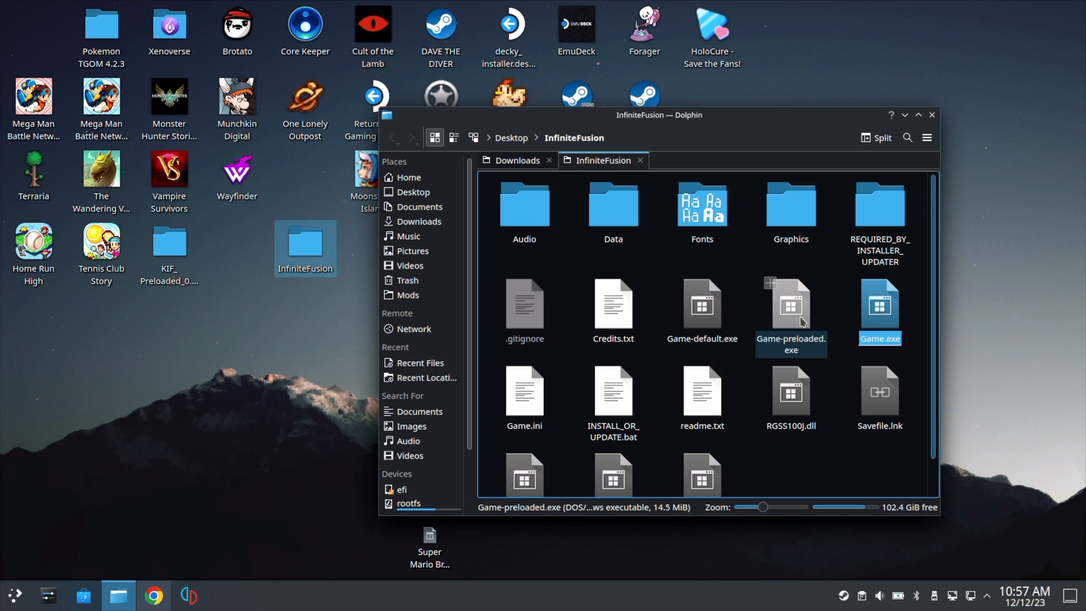
click(790, 303)
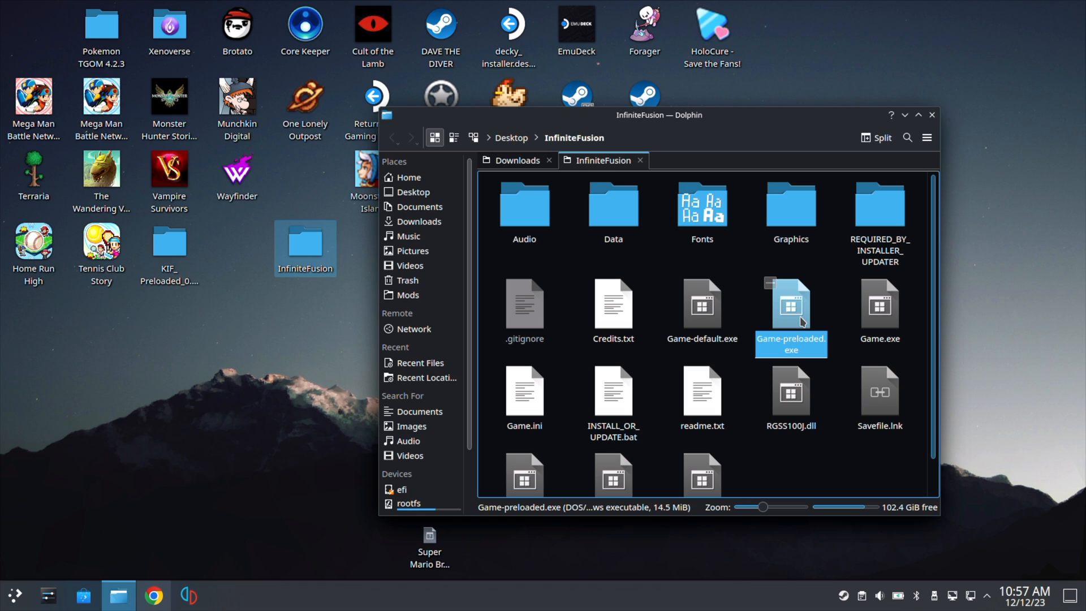
click(880, 305)
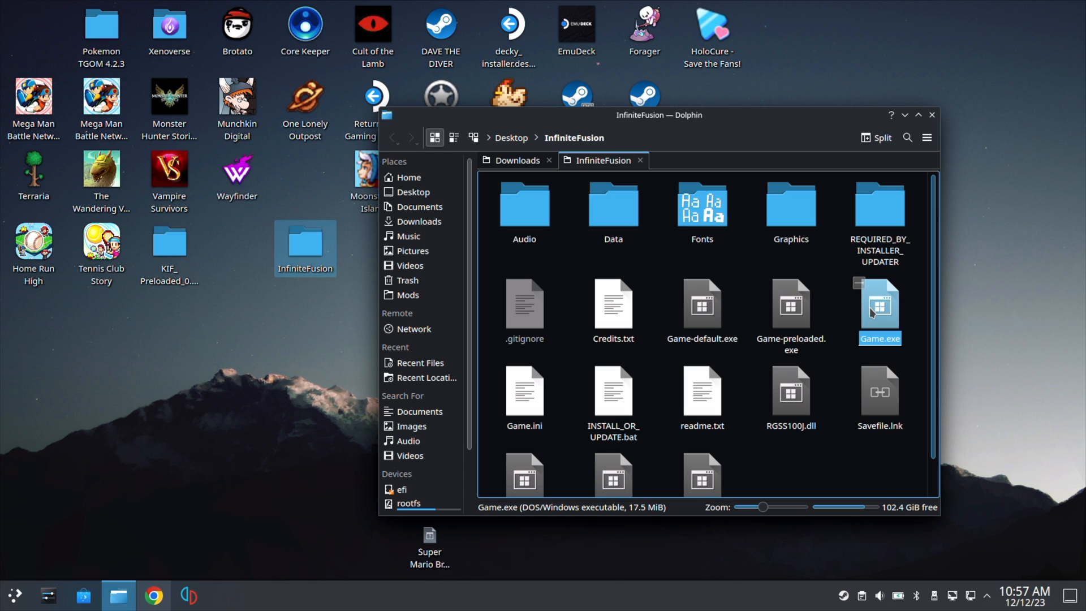
right_click(880, 312)
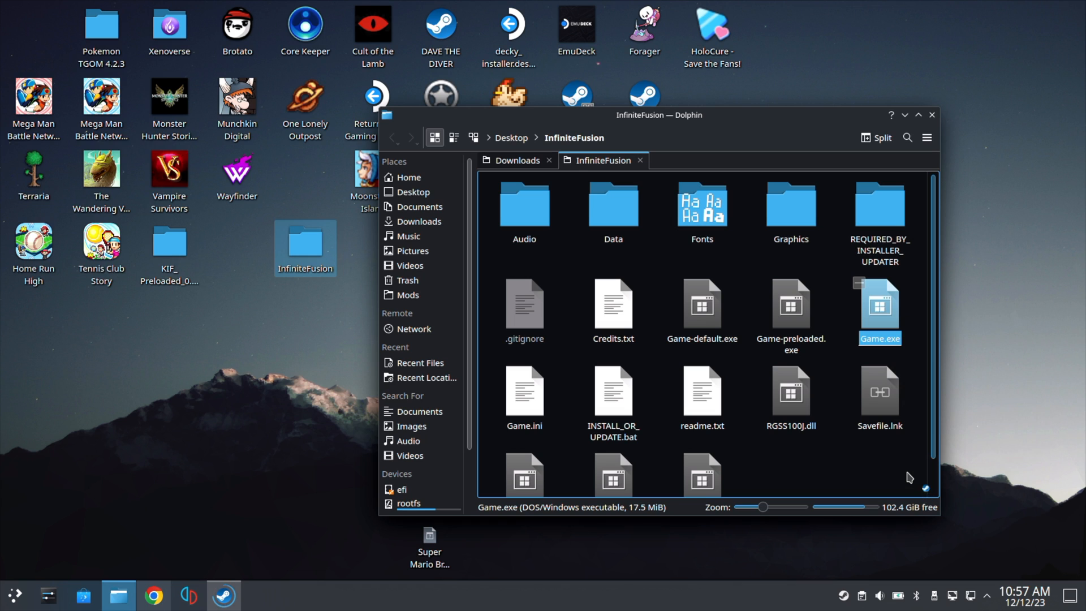
click(932, 114)
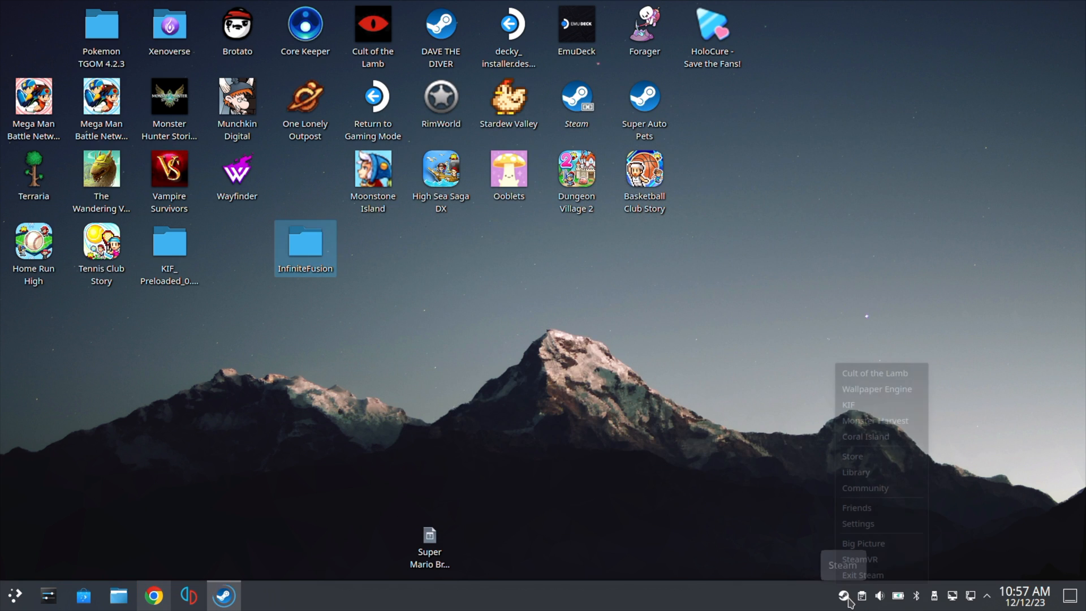
- Open Properties for the Game.exe library entry through its Manage gear menu
click(855, 471)
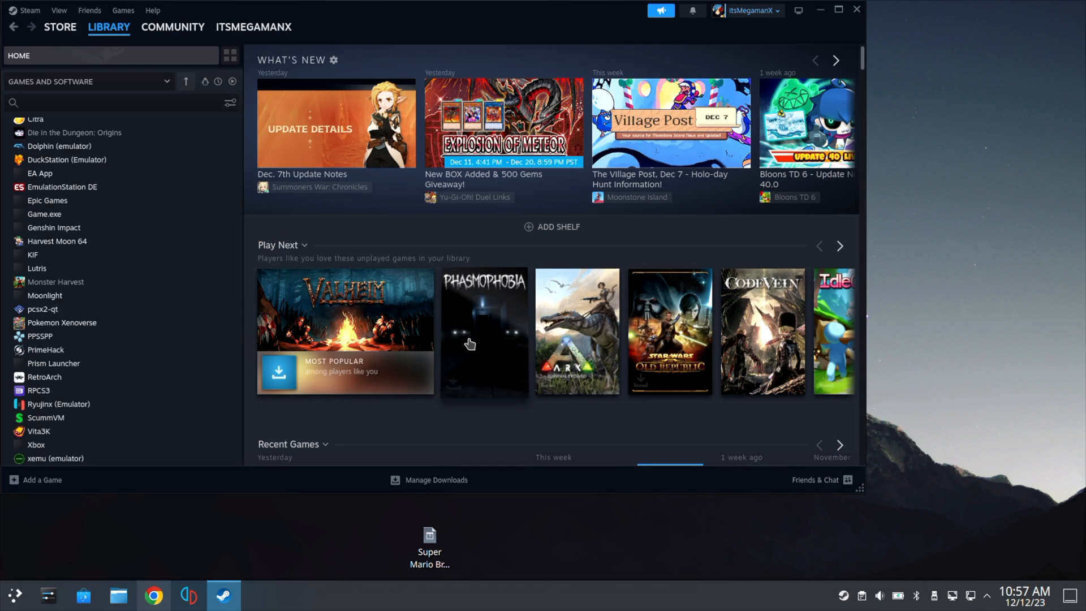
click(44, 214)
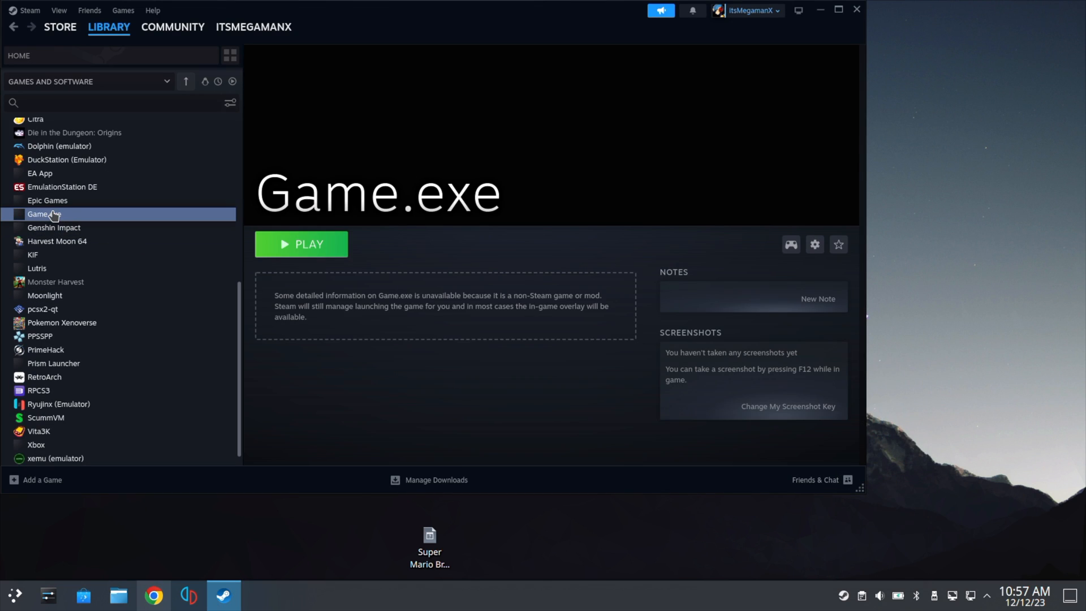
mouse_move(815, 244)
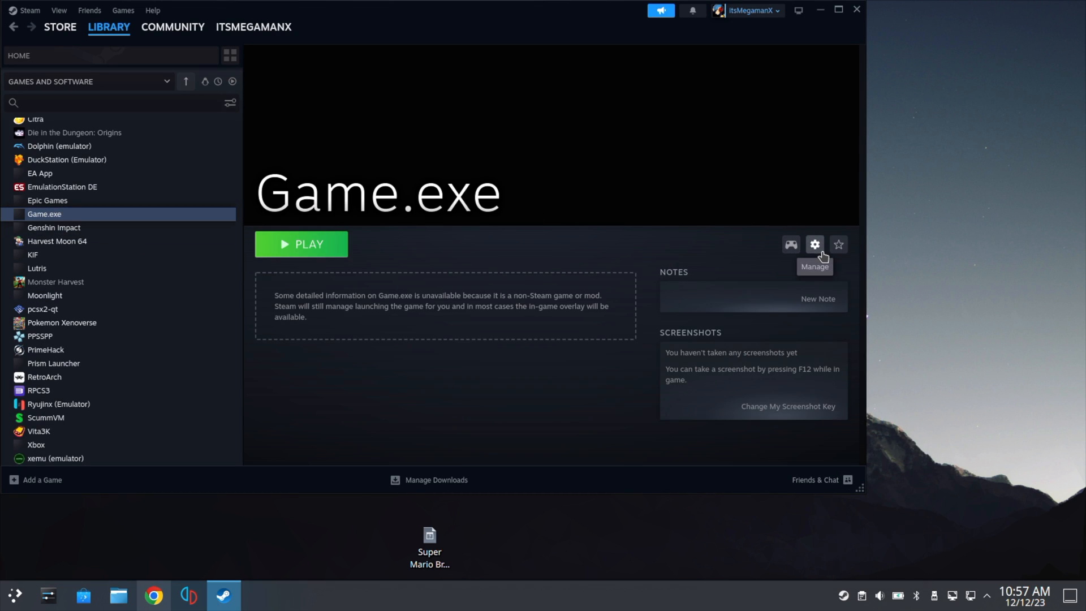
click(815, 244)
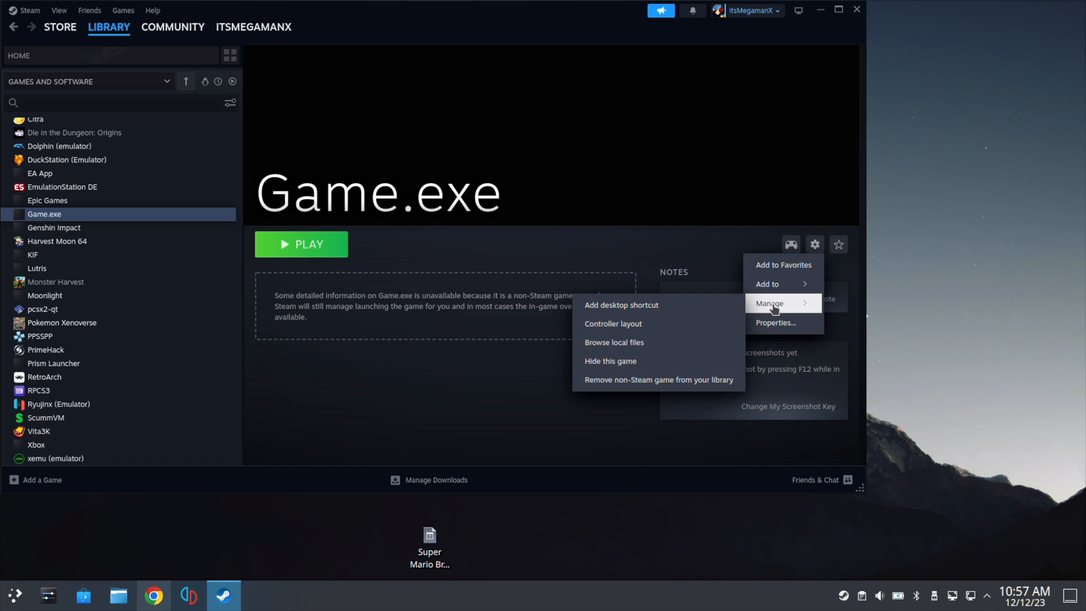
click(767, 284)
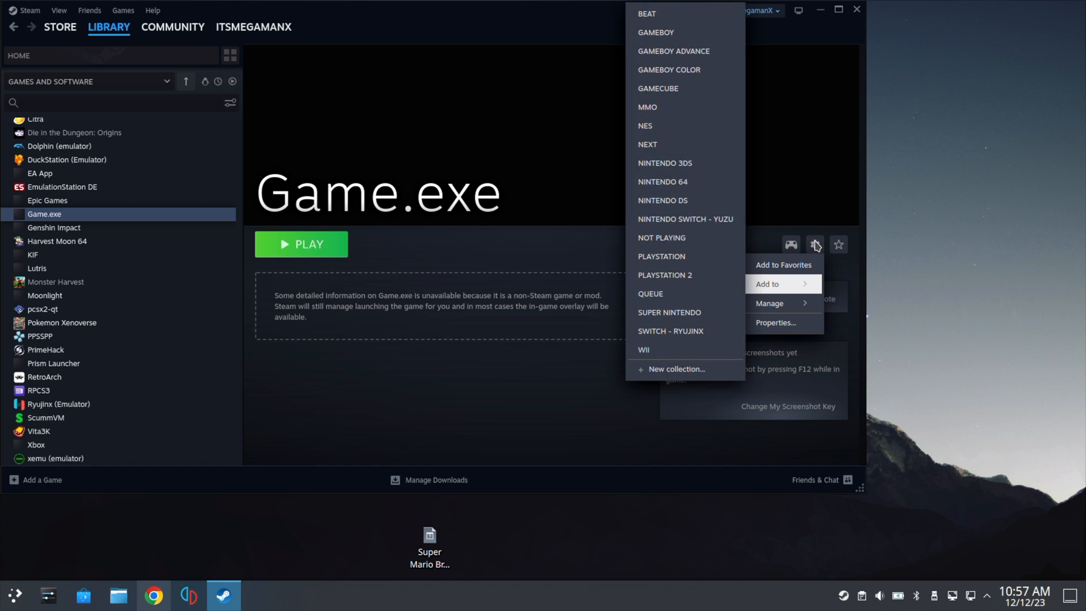
click(776, 323)
text(P)
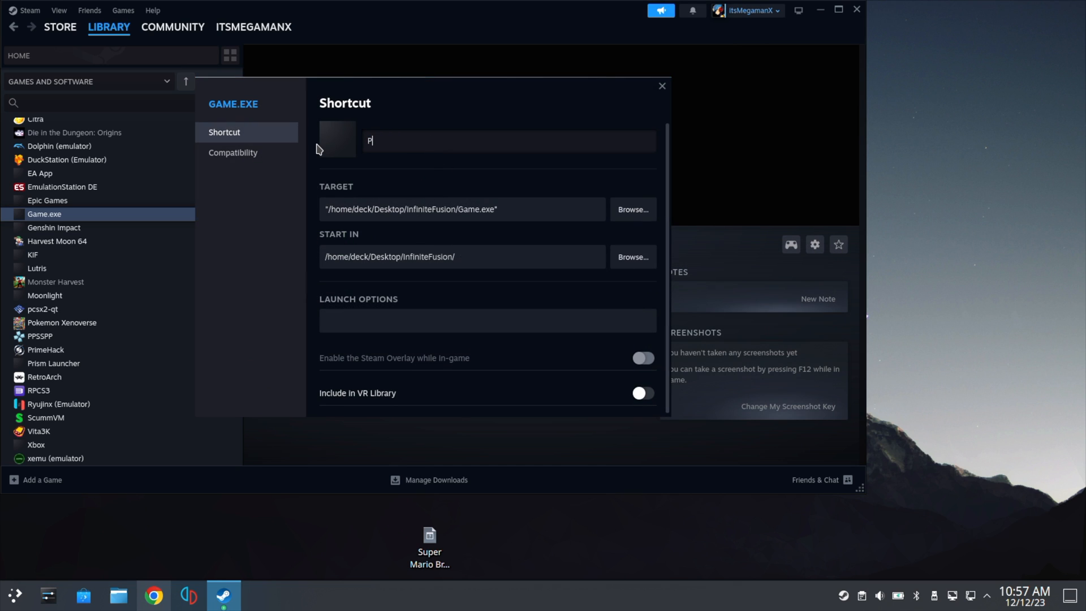
- Rename the shortcut 'Pokemon Infinite Fusion', using icon.jpg as icon and background.jpg as hero art
text(okemon Infin)
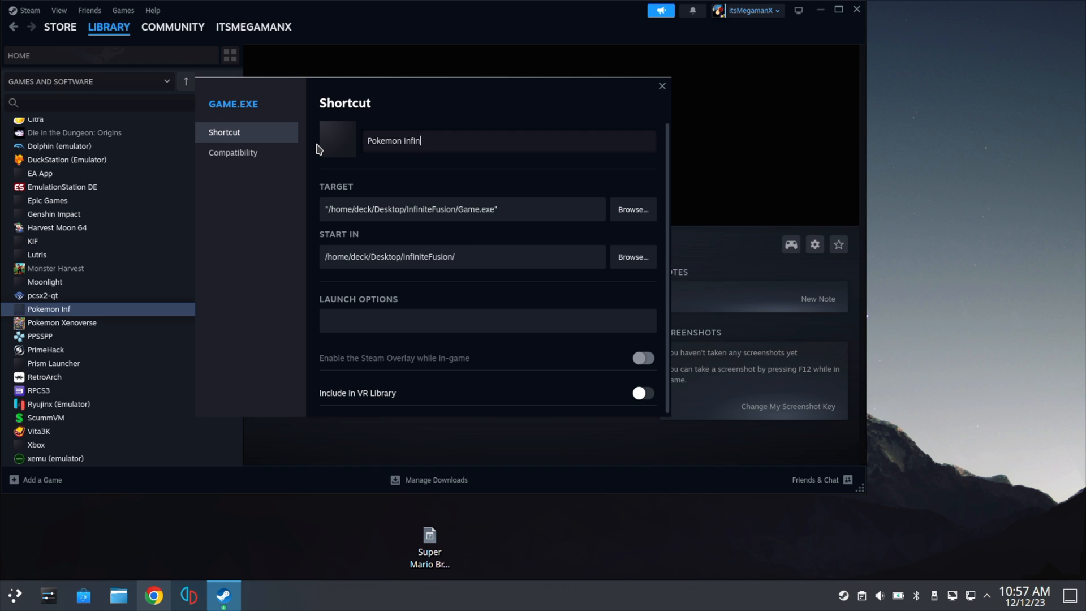
text(ite Fusion)
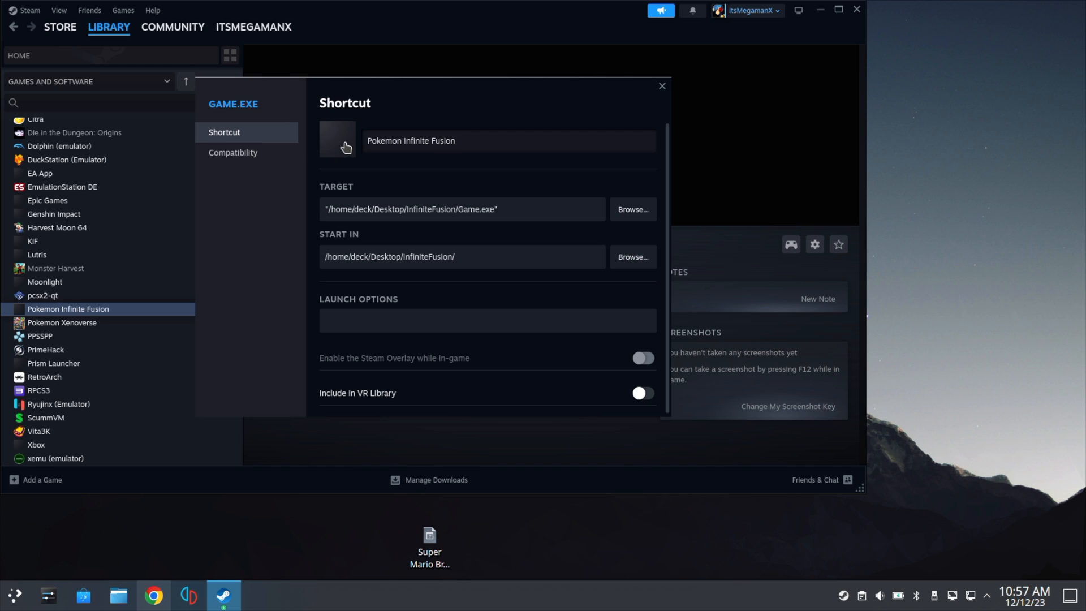
click(339, 140)
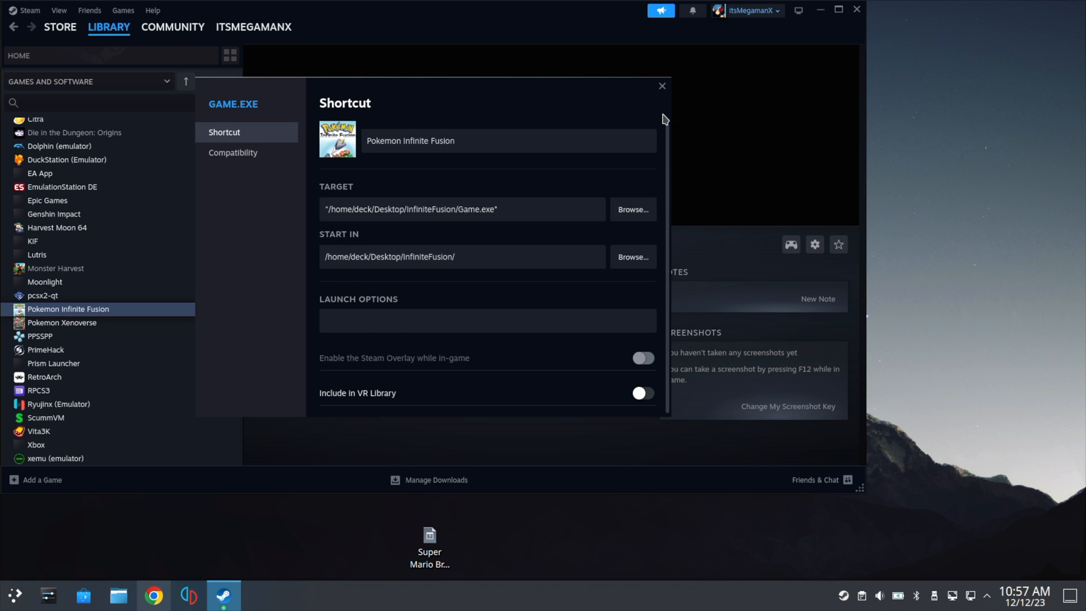
click(660, 86)
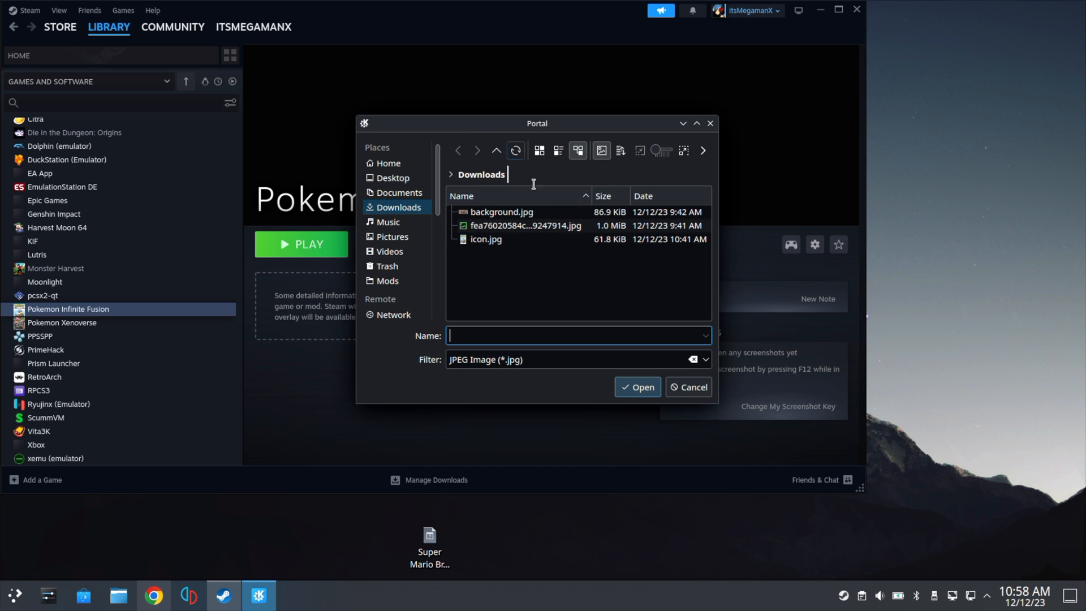
click(688, 387)
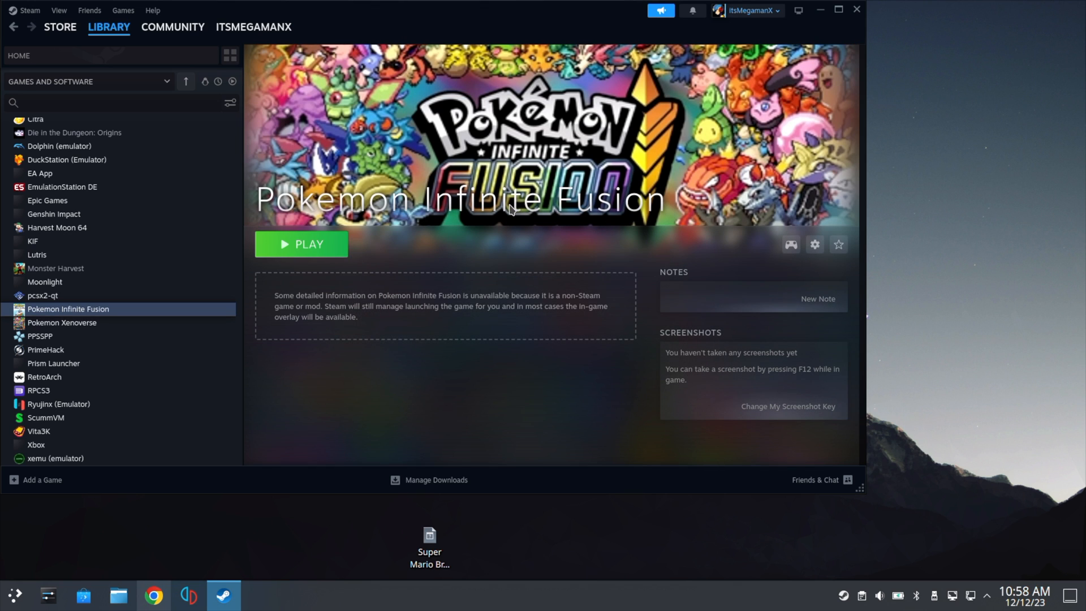
click(300, 244)
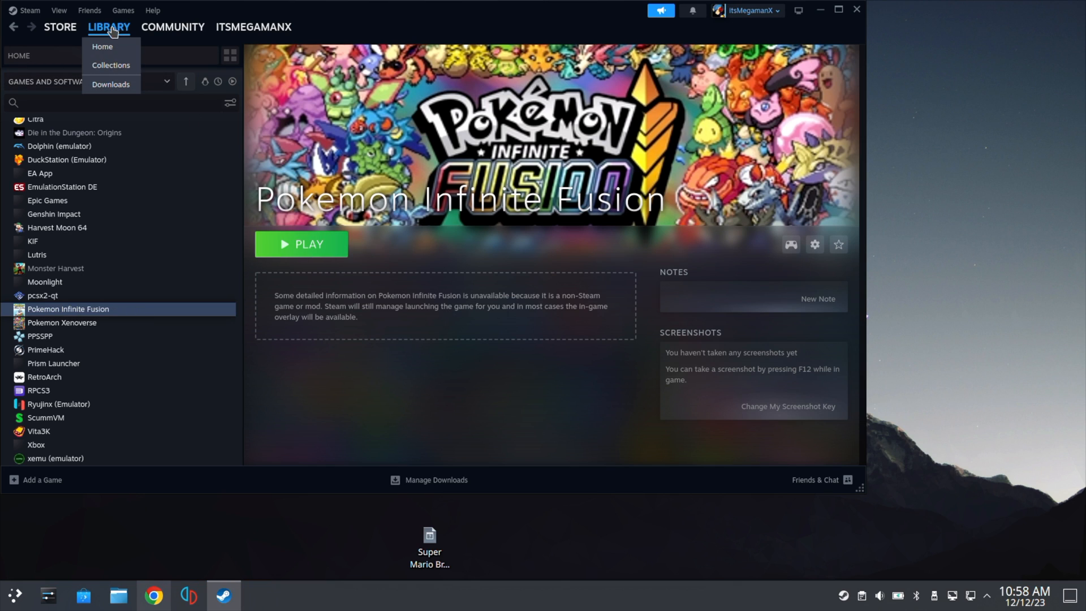
- From Library Home, set the long-named Downloads jpg as Pokemon Infinite Fusion's custom artwork
click(102, 46)
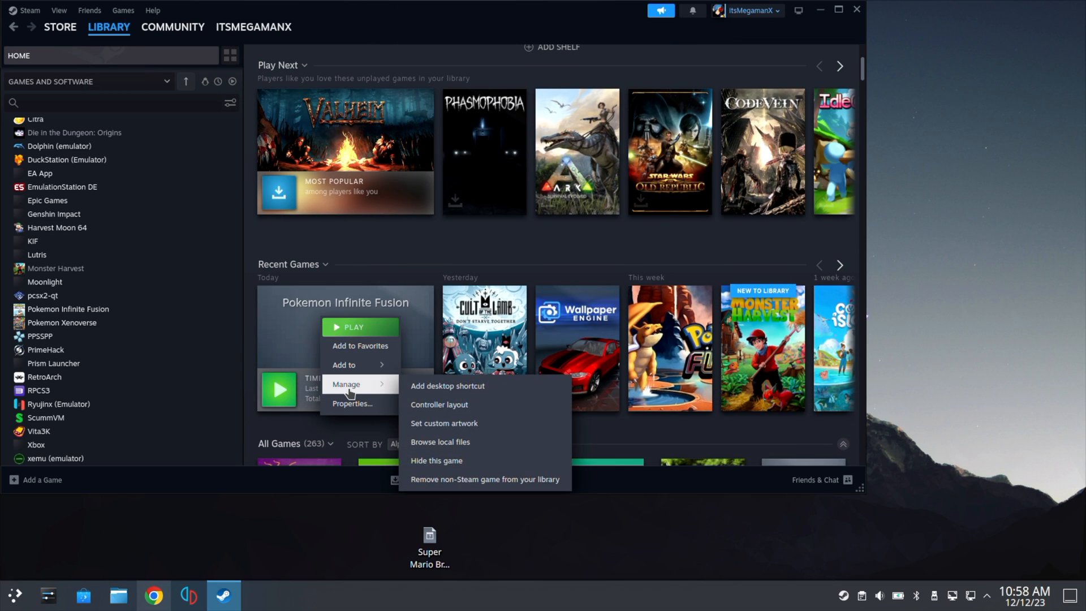
click(444, 423)
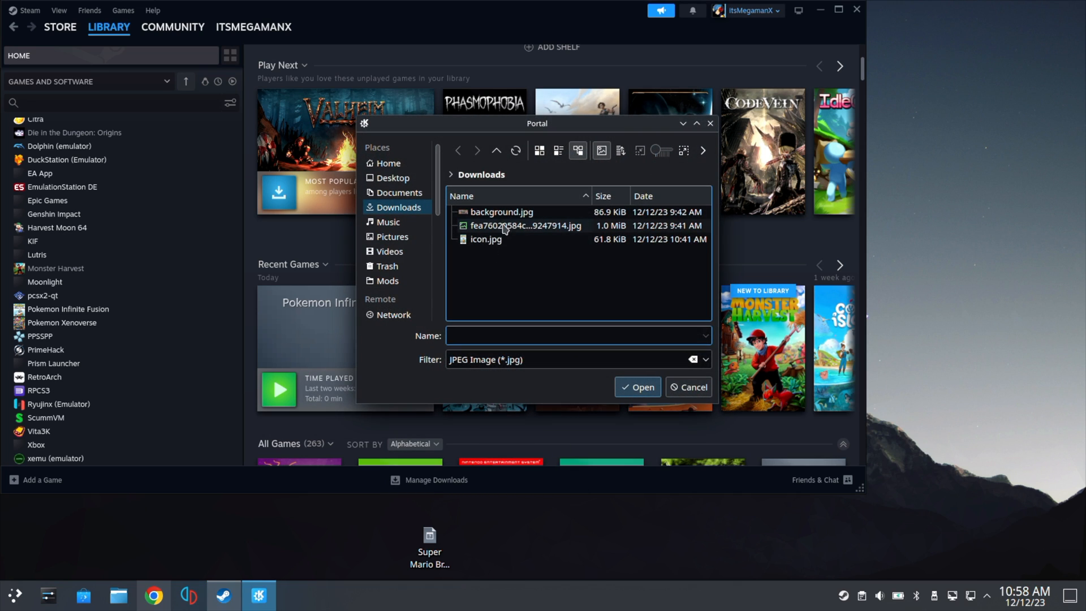
click(688, 387)
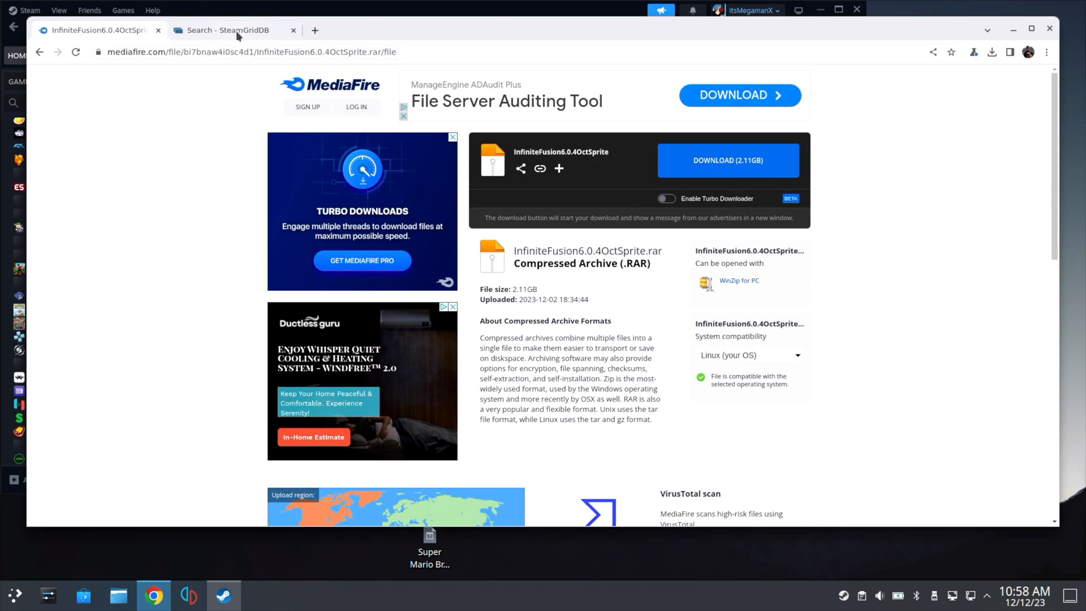
- Switch to Chrome's SteamGridDB tab showing Pokémon Infinite Fusion grid artwork results
click(229, 30)
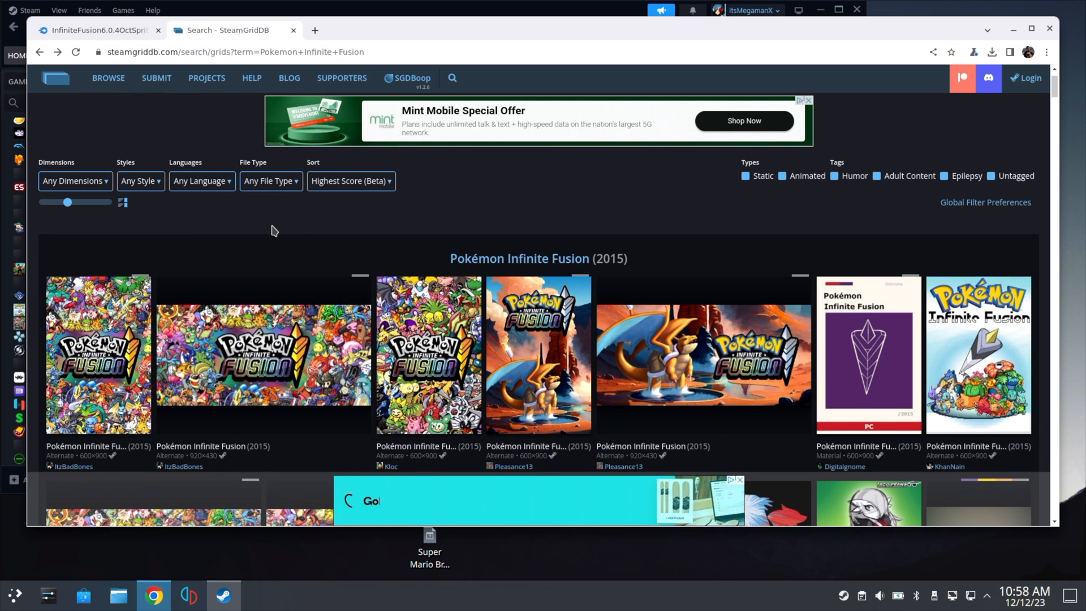
mouse_move(134, 262)
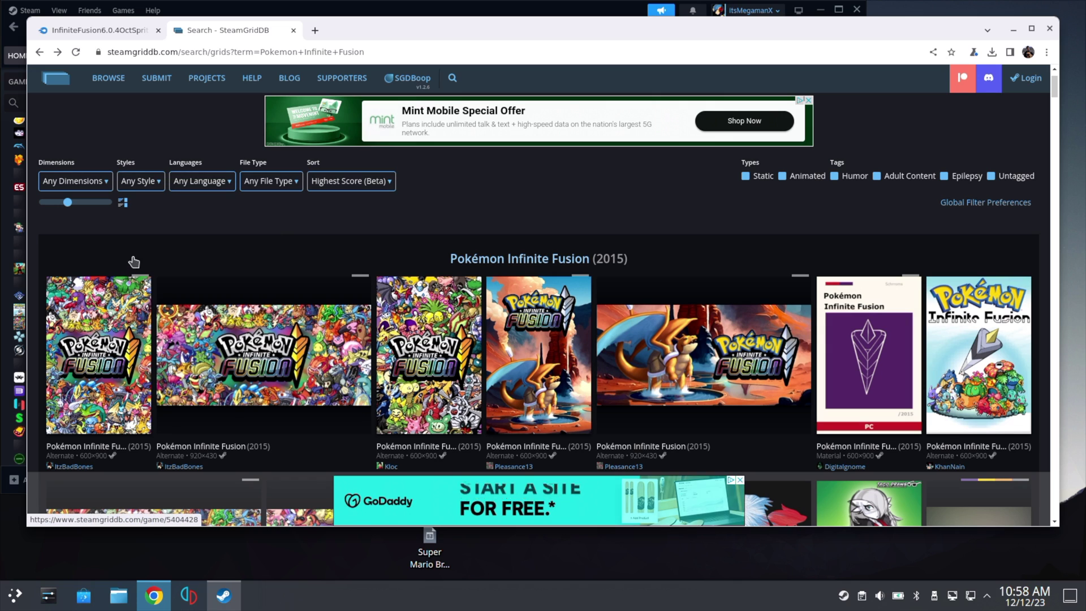
mouse_move(247, 383)
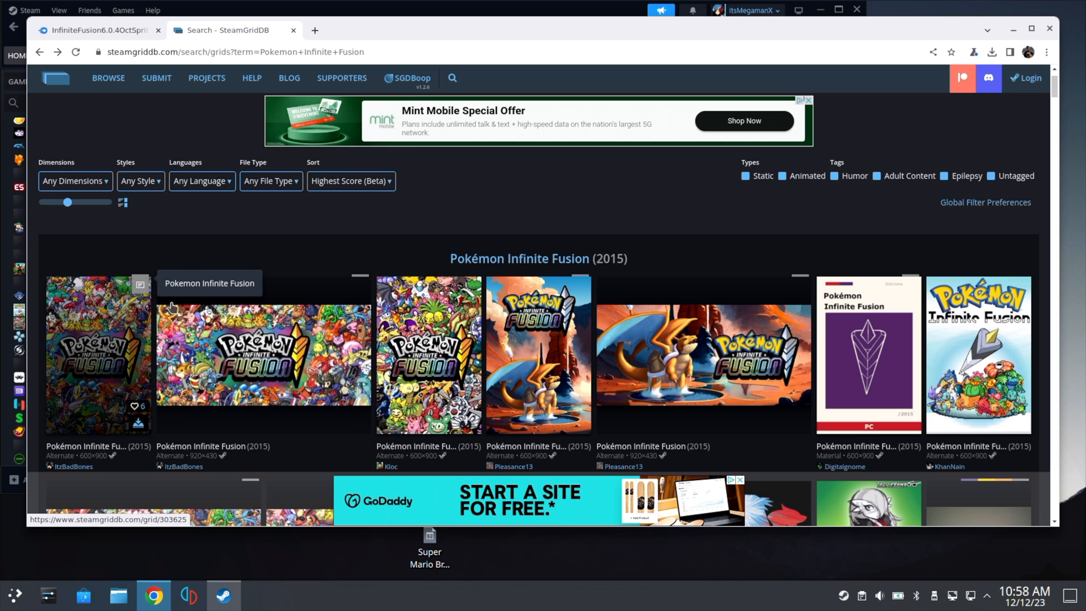
- Bring up the Pokemon Infinite Fusion game page in Steam's full-screen console view
click(223, 600)
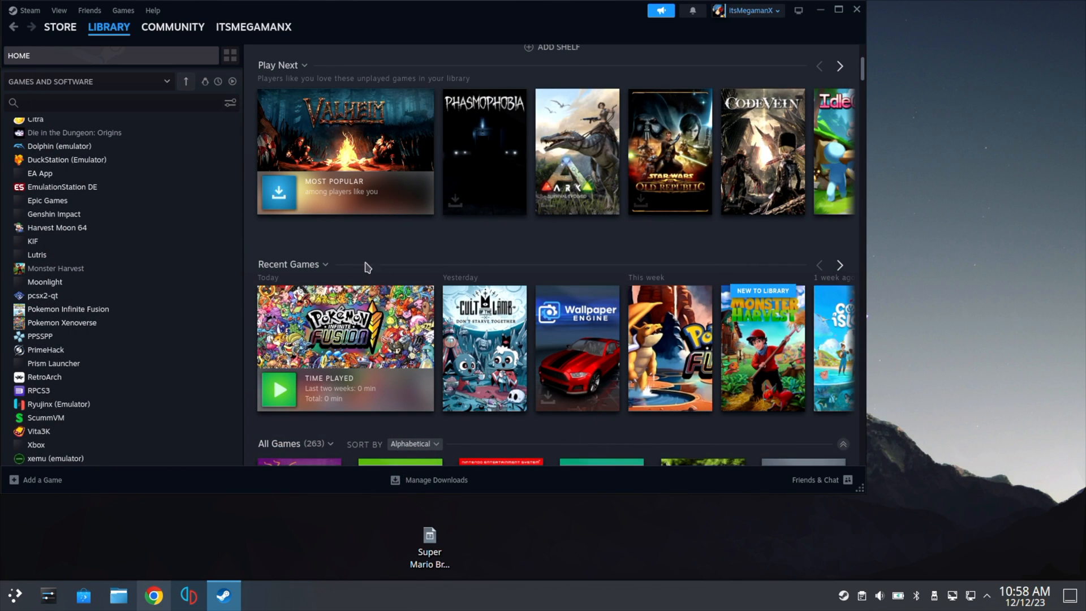
mouse_move(831, 15)
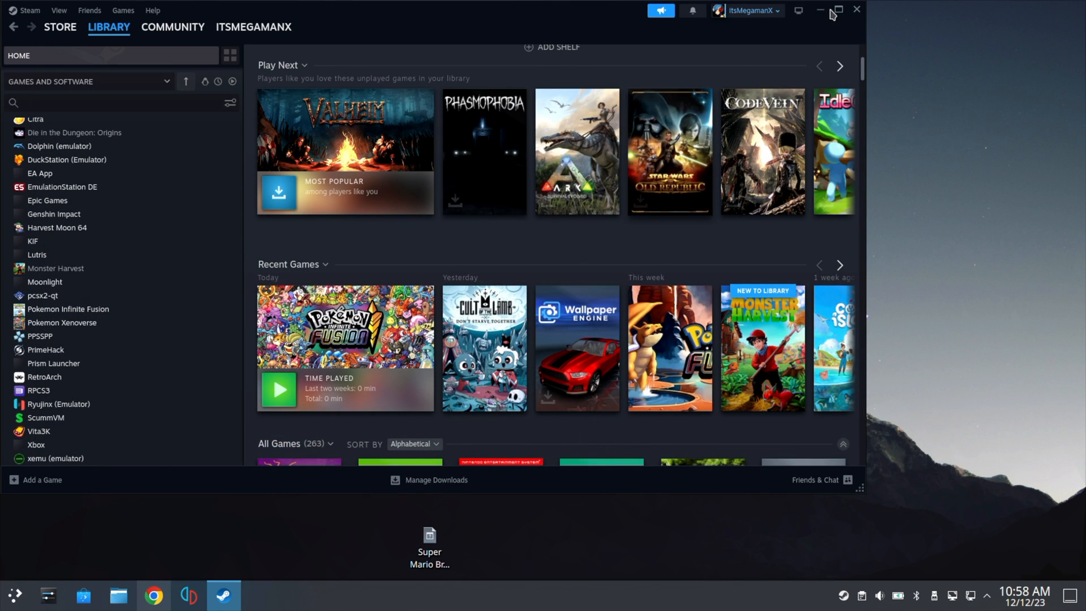
click(819, 10)
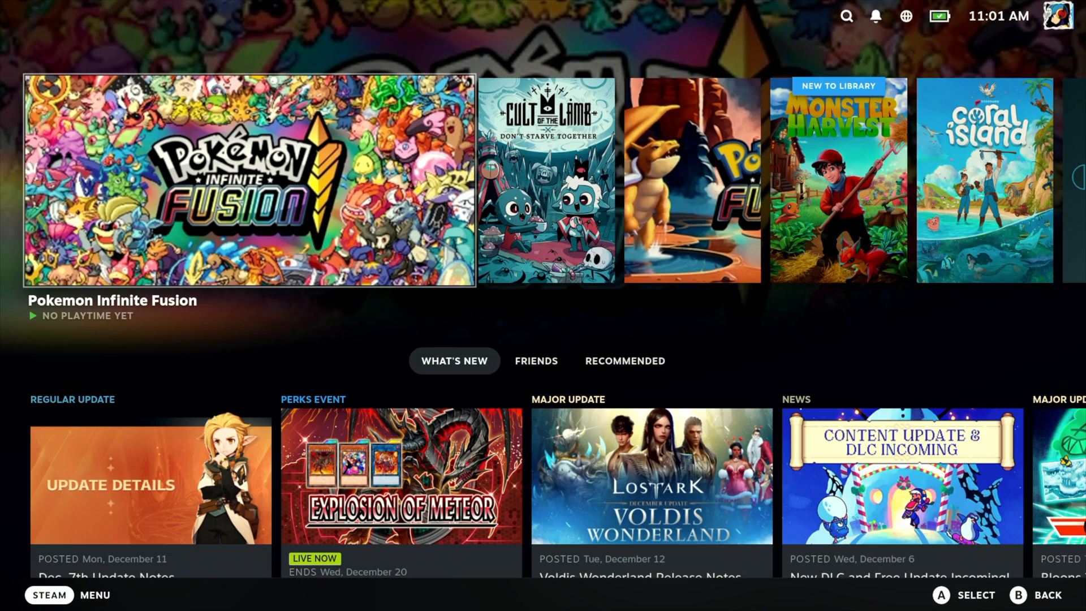
click(250, 179)
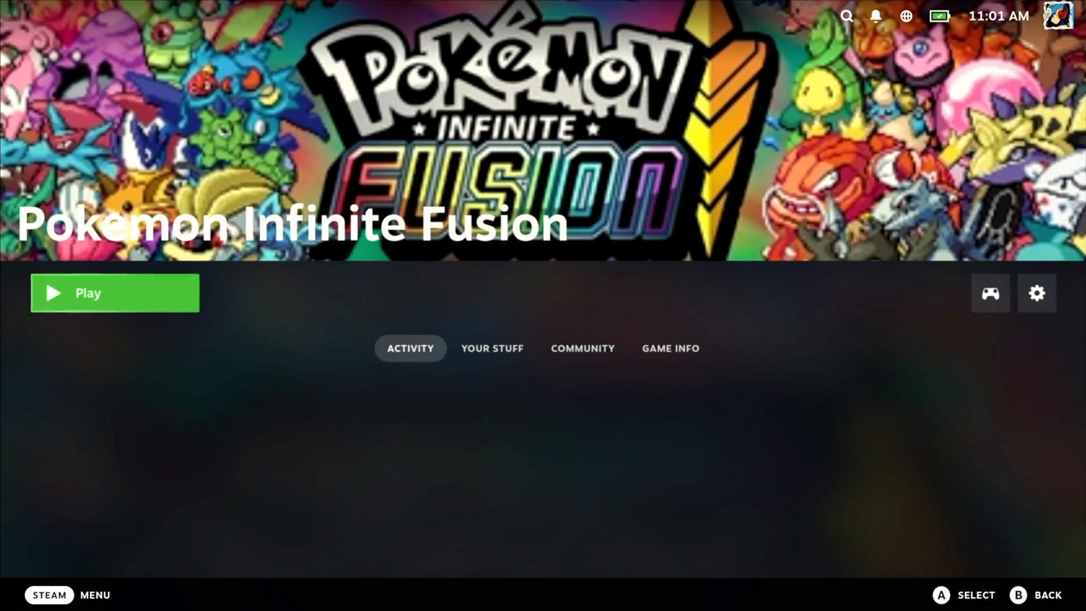
mouse_move(1037, 293)
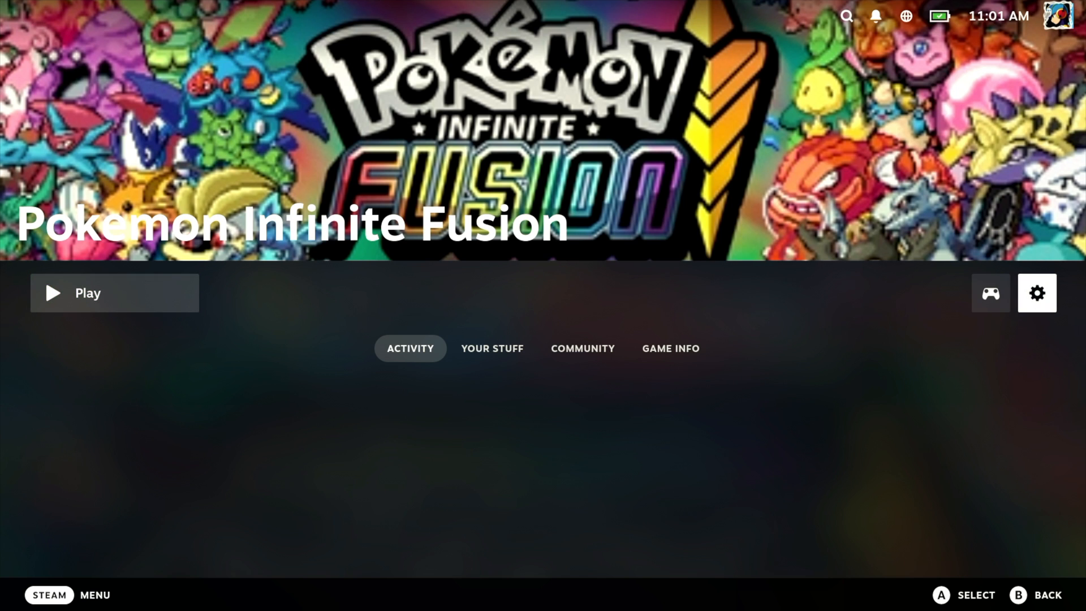
- Review the game's Properties compatibility settings, then launch Pokemon Infinite Fusion
click(1037, 293)
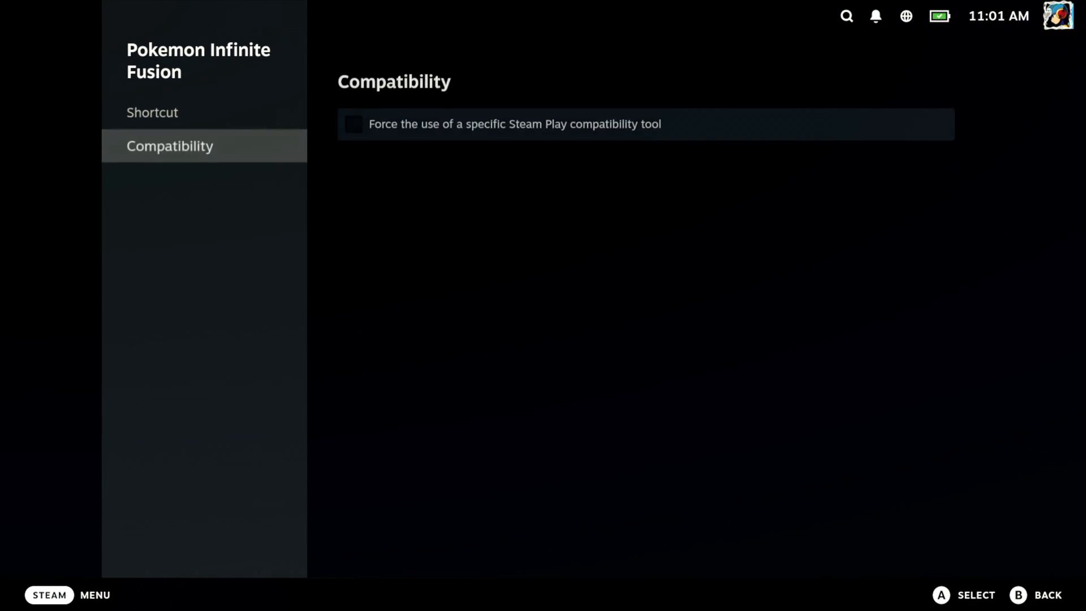
click(354, 124)
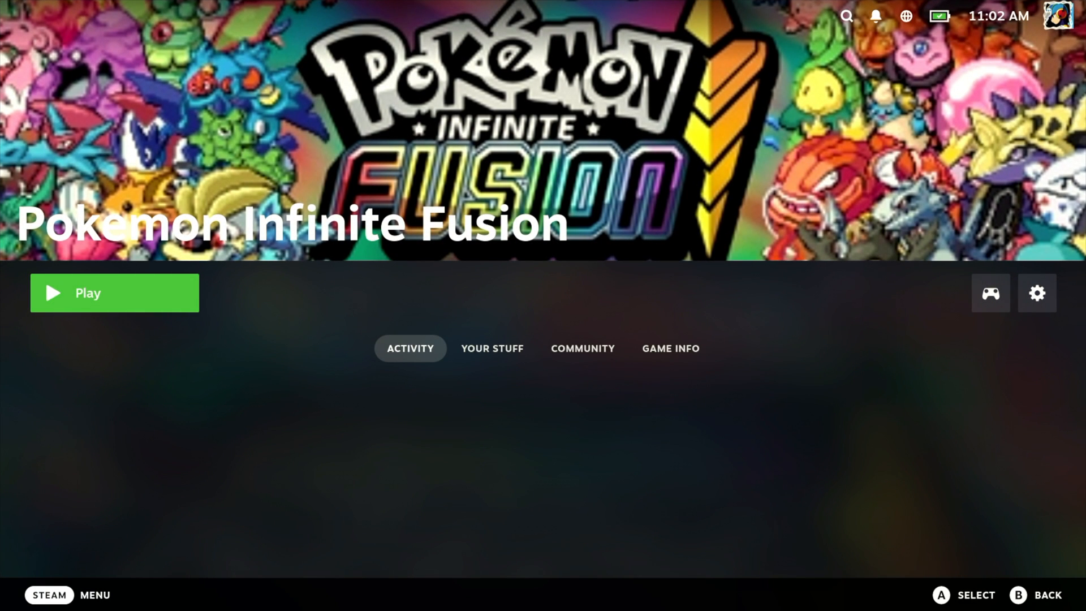
click(114, 293)
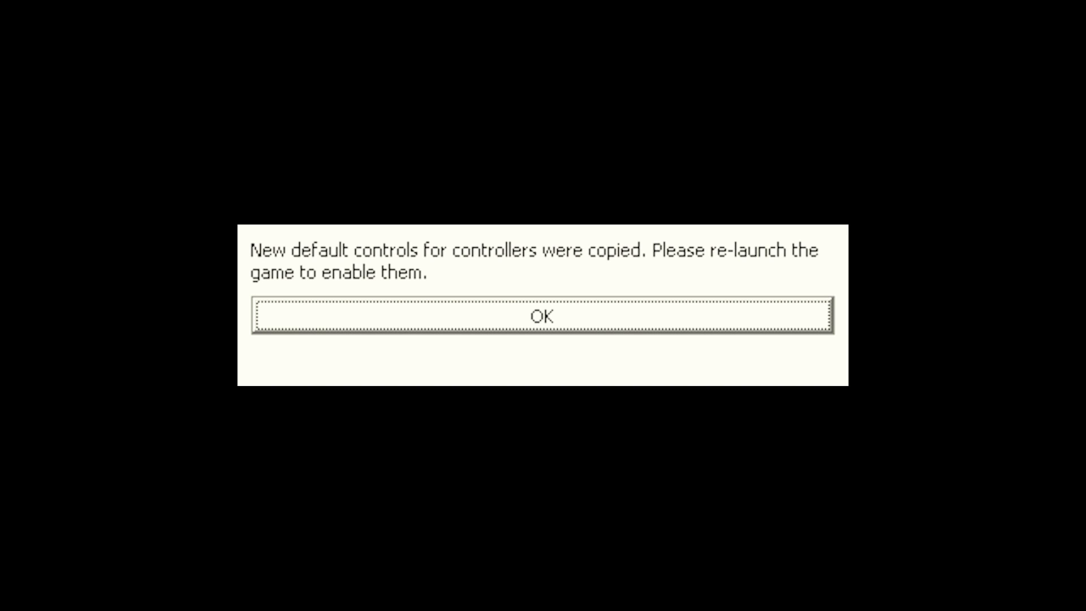
- Dismiss the controller controls notice and submit the trainer application as a male trainer
click(542, 316)
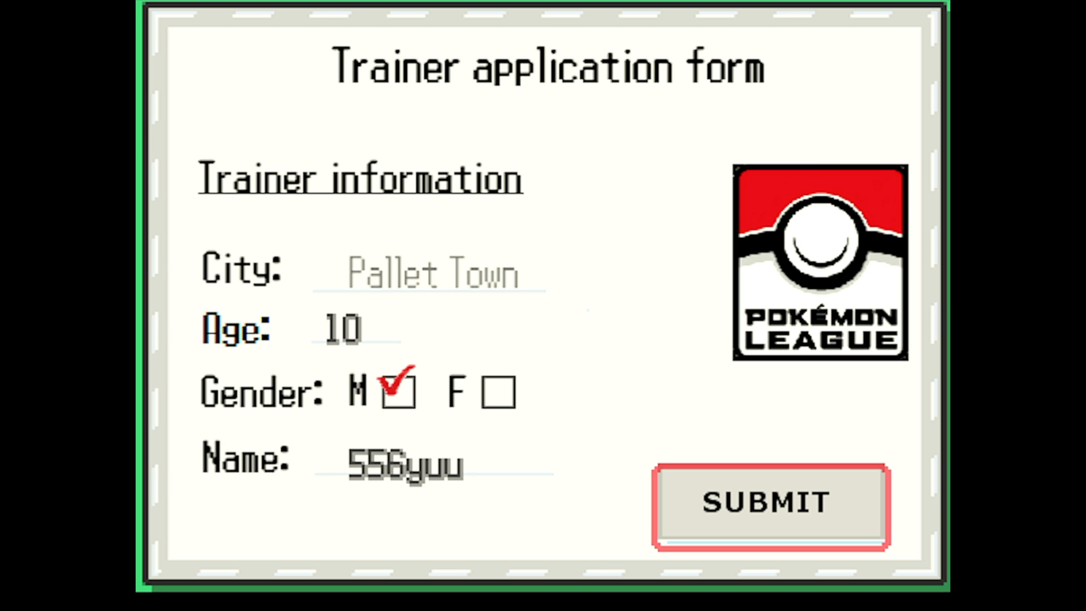
click(768, 502)
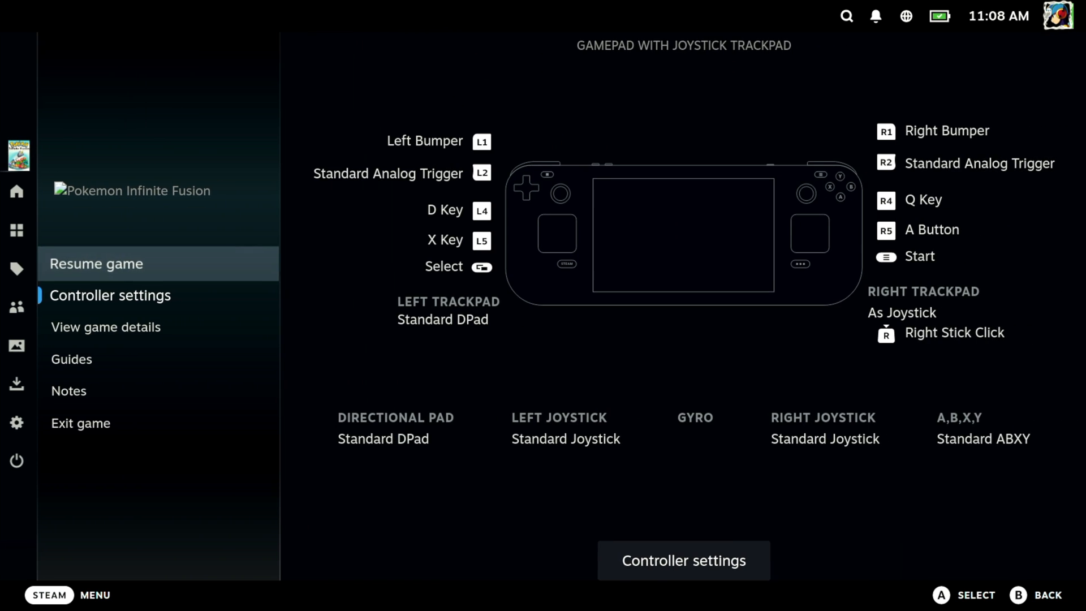
- Exit and confirm quitting the game, then choose Power > Switch to Desktop
click(80, 423)
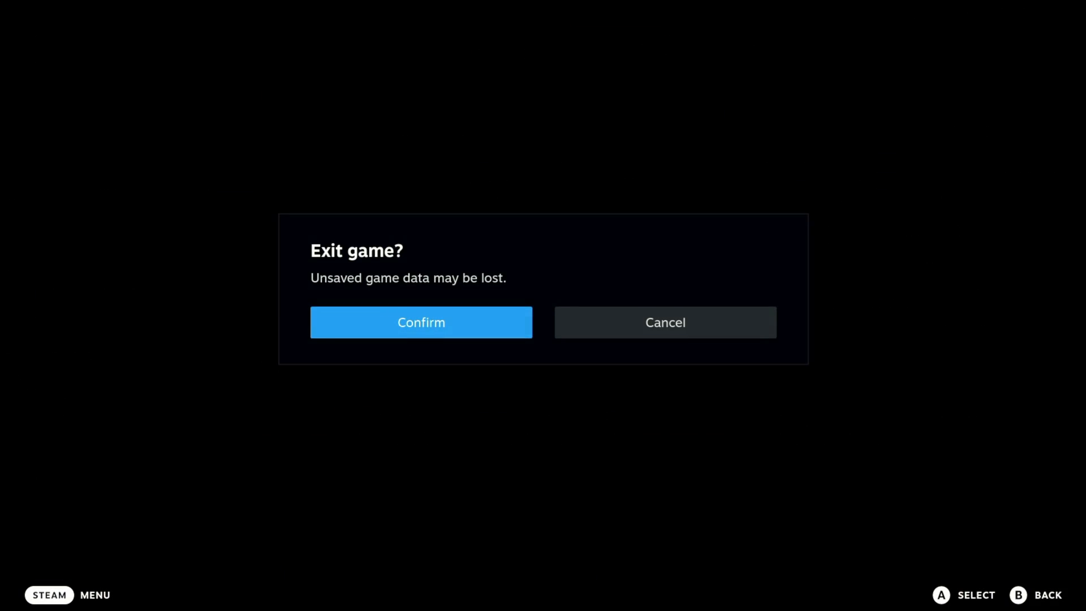
click(420, 322)
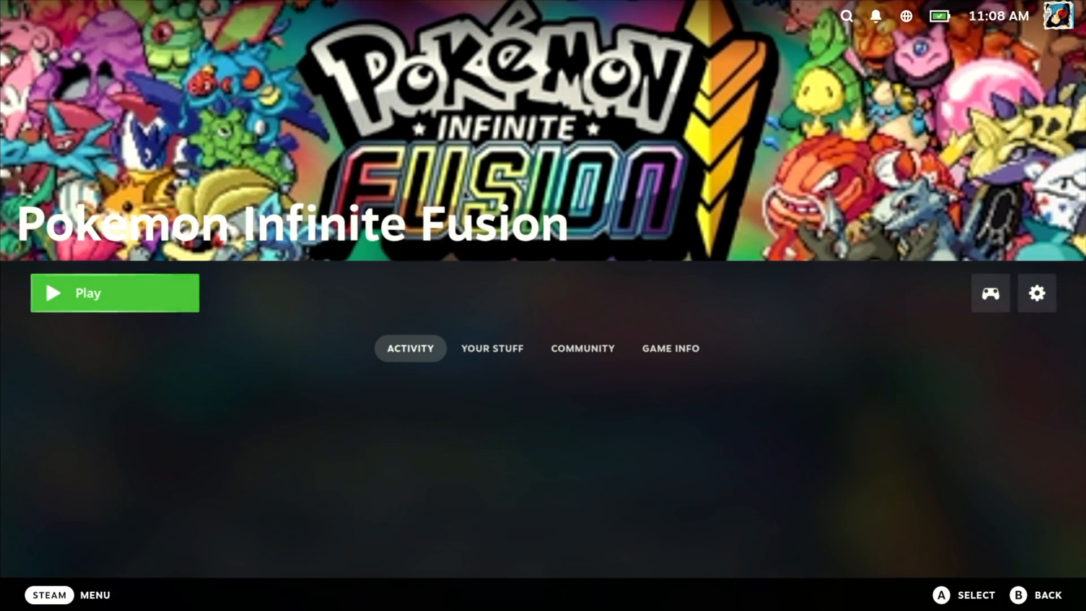
click(49, 594)
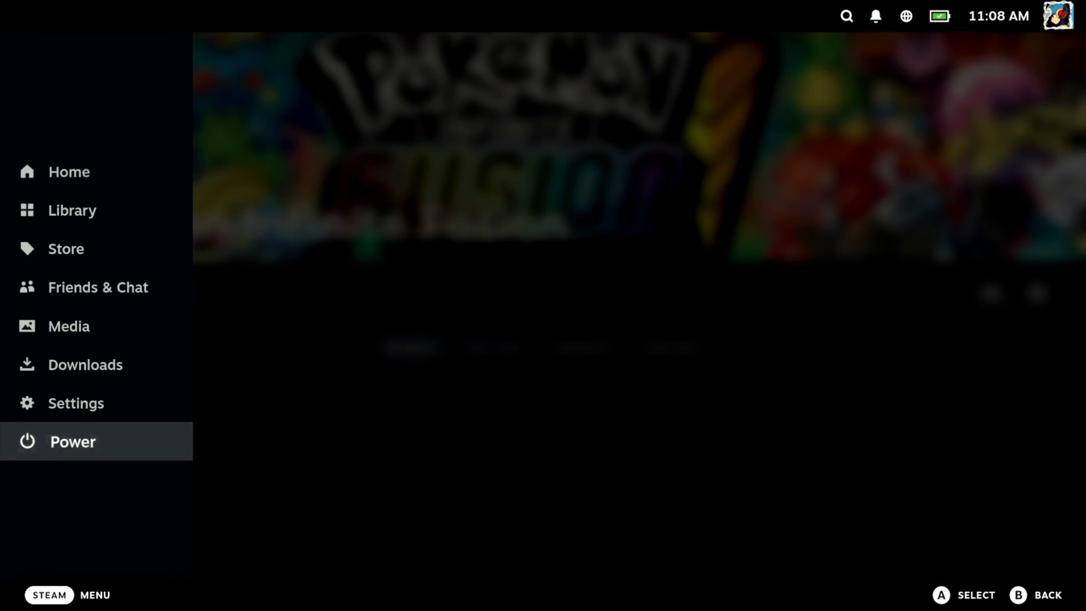
click(72, 441)
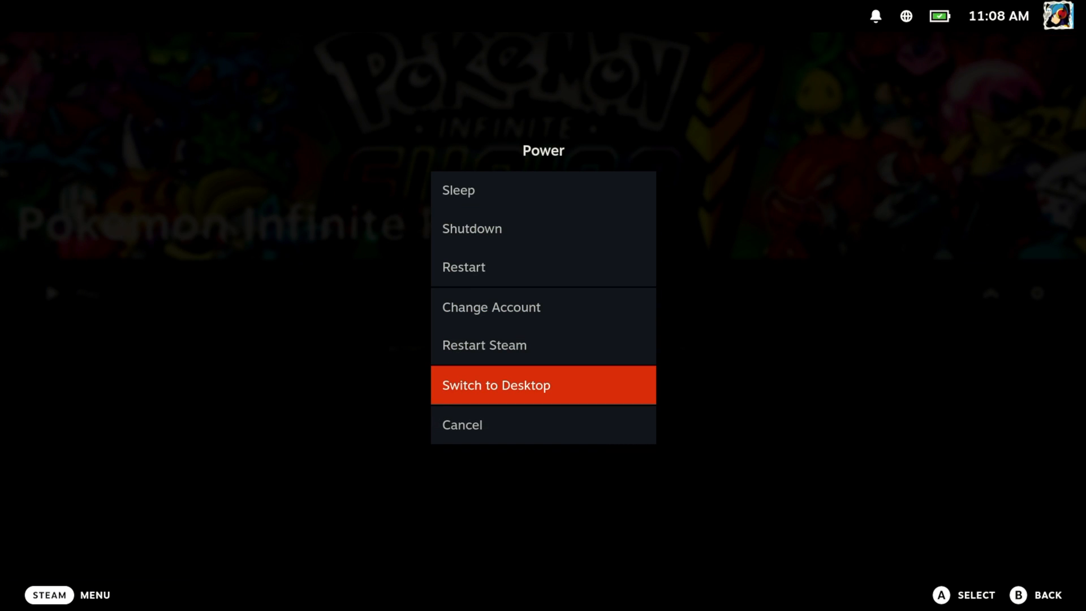
click(543, 385)
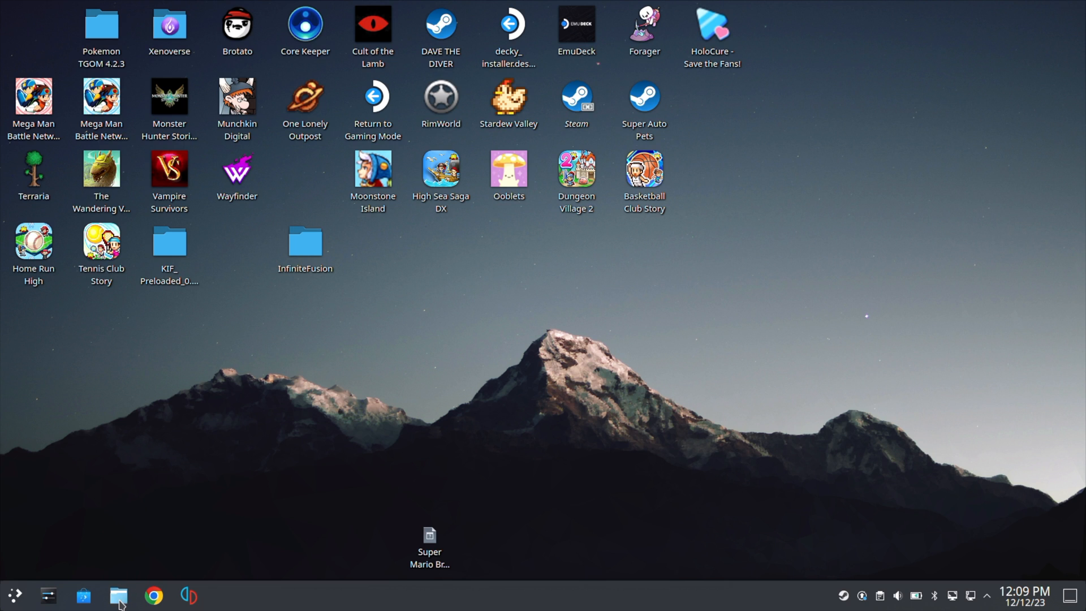
- Open Dolphin with hidden files shown and go to the Home folder
click(118, 595)
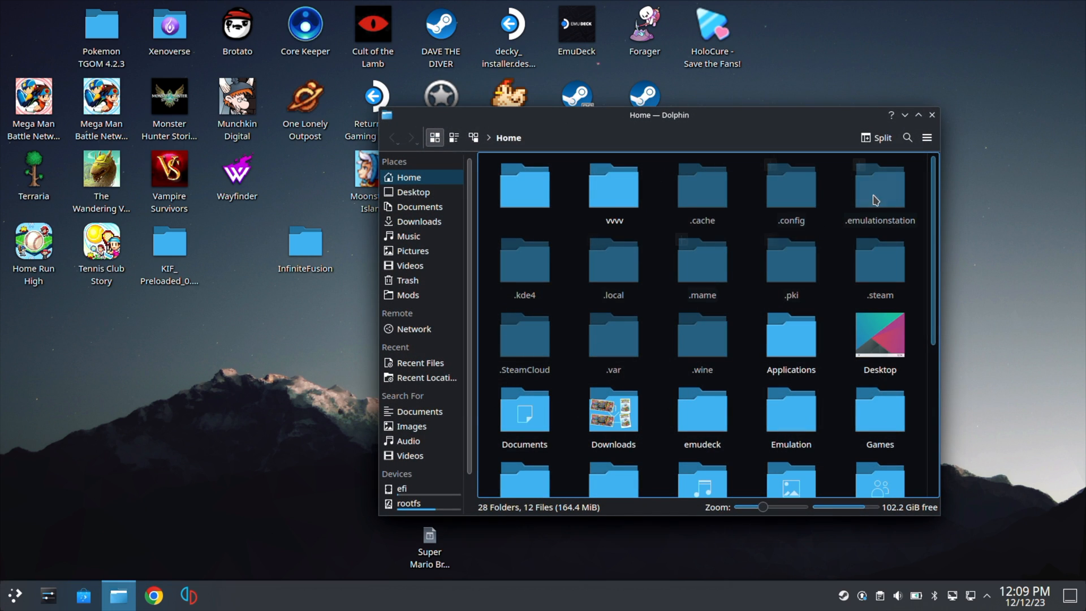
click(926, 137)
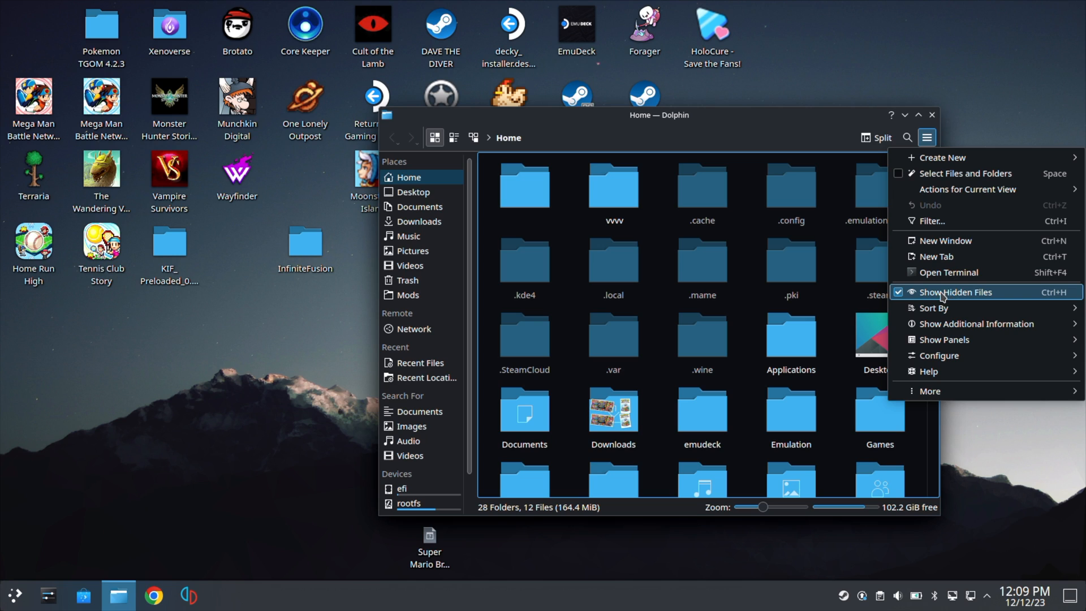
mouse_move(609, 158)
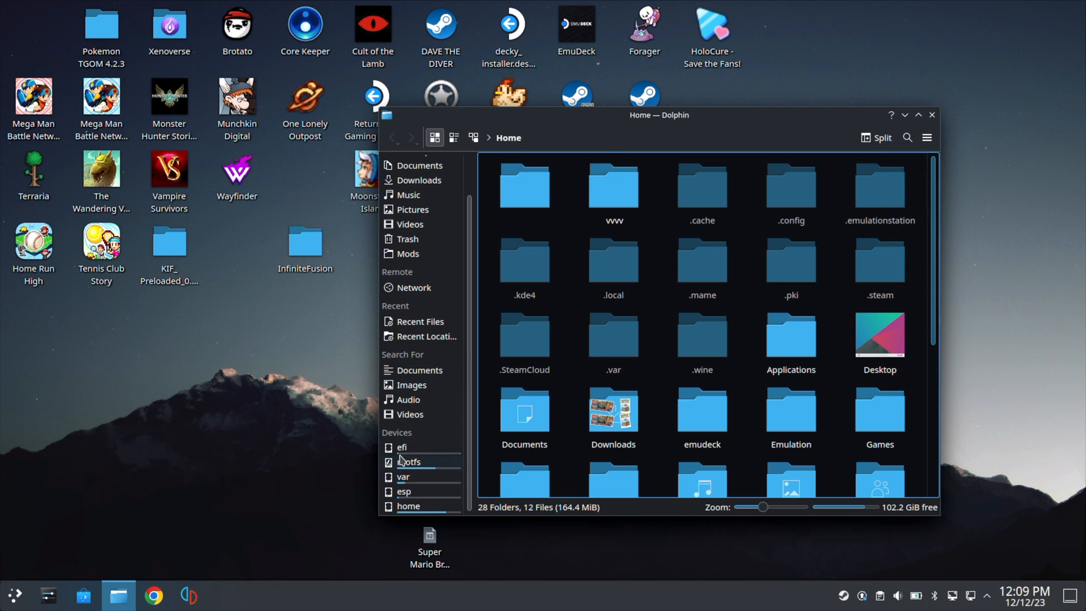
click(407, 505)
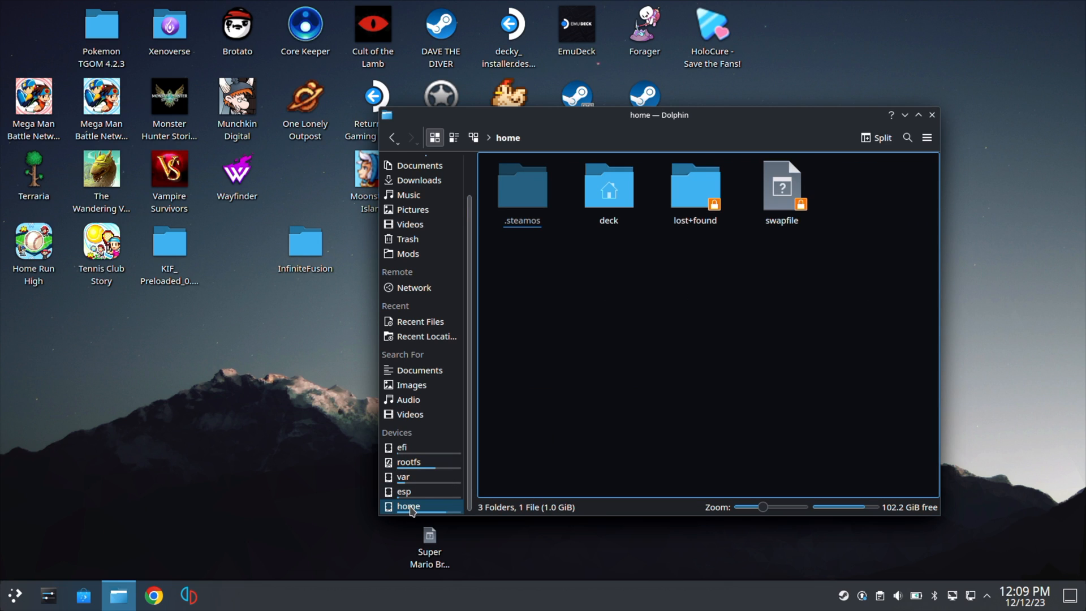
click(408, 177)
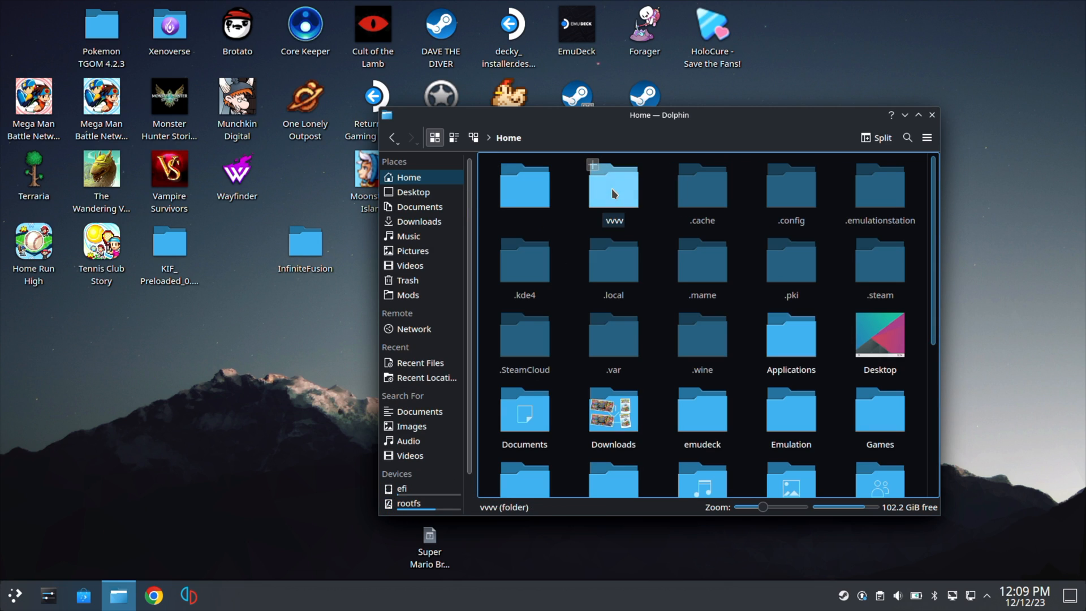
mouse_move(623, 263)
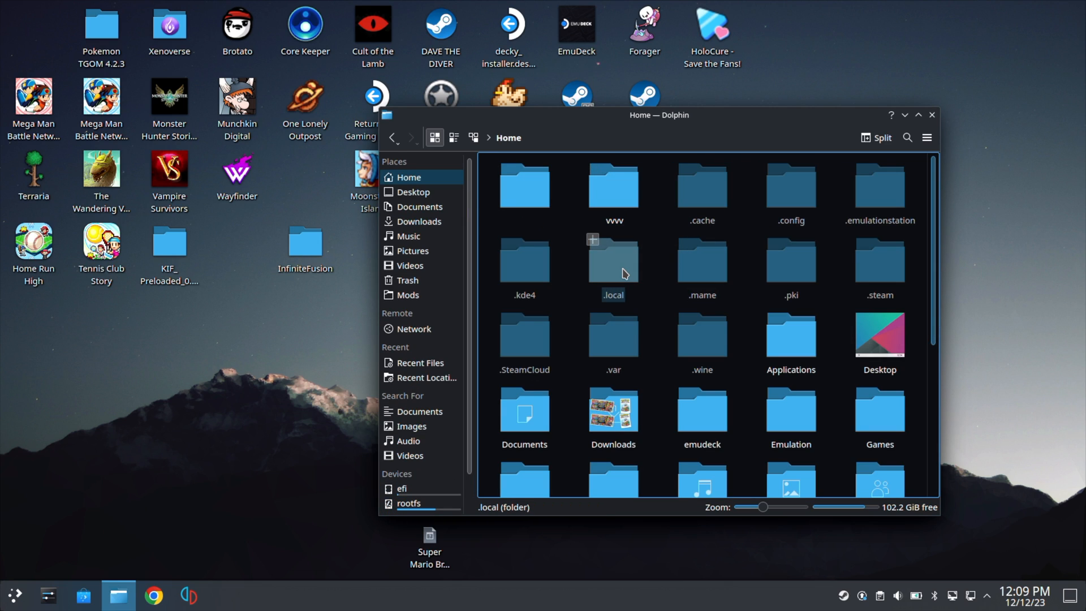
- Browse through .local, share, Steam and steamapps into compatdata
double_click(612, 260)
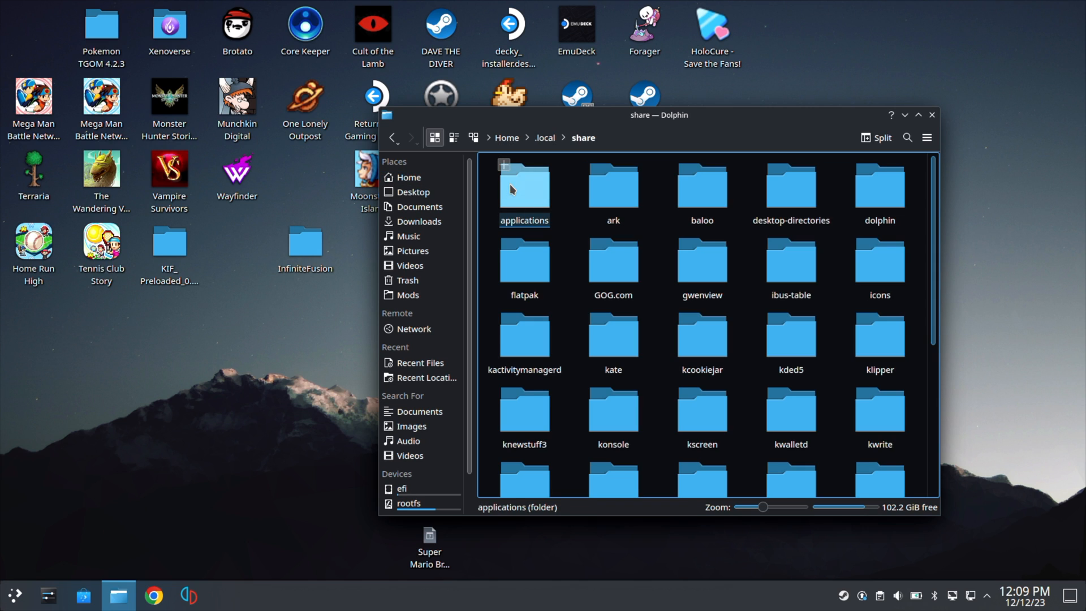
scroll(down, 3)
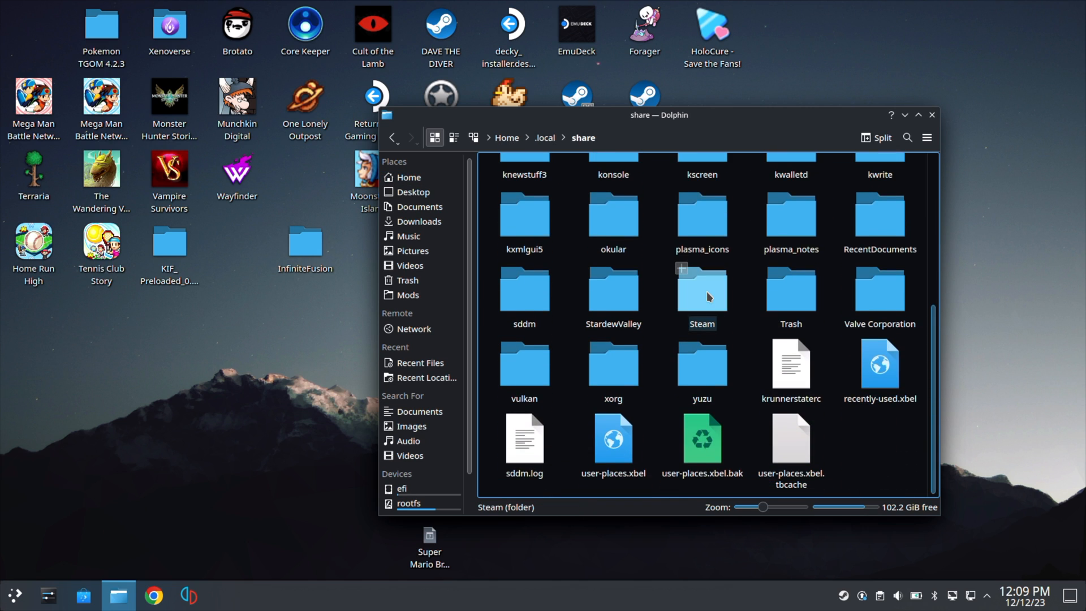
double_click(701, 291)
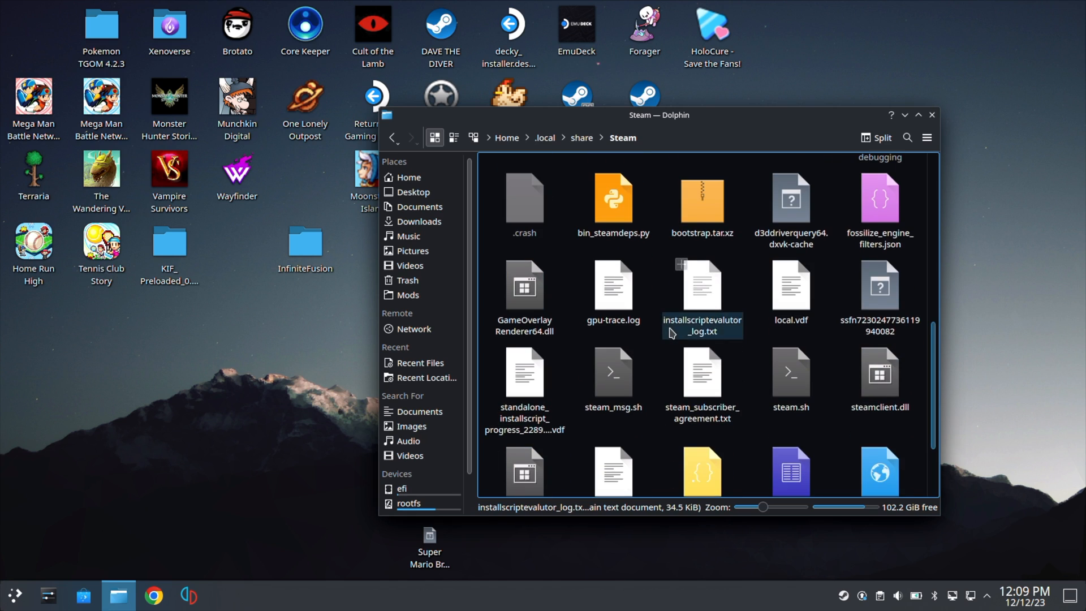
scroll(up, 3)
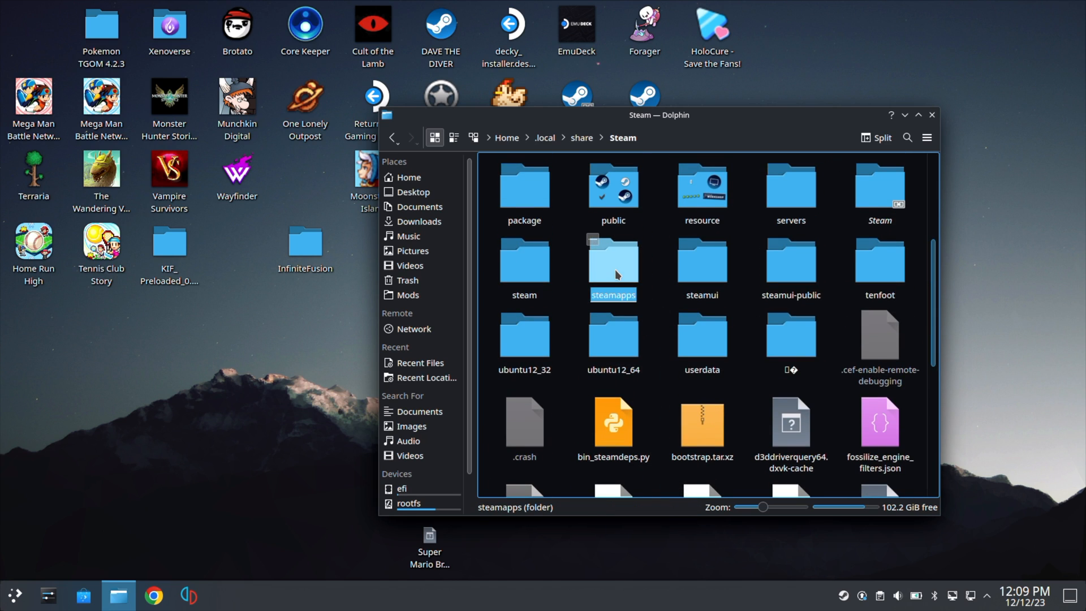
double_click(612, 260)
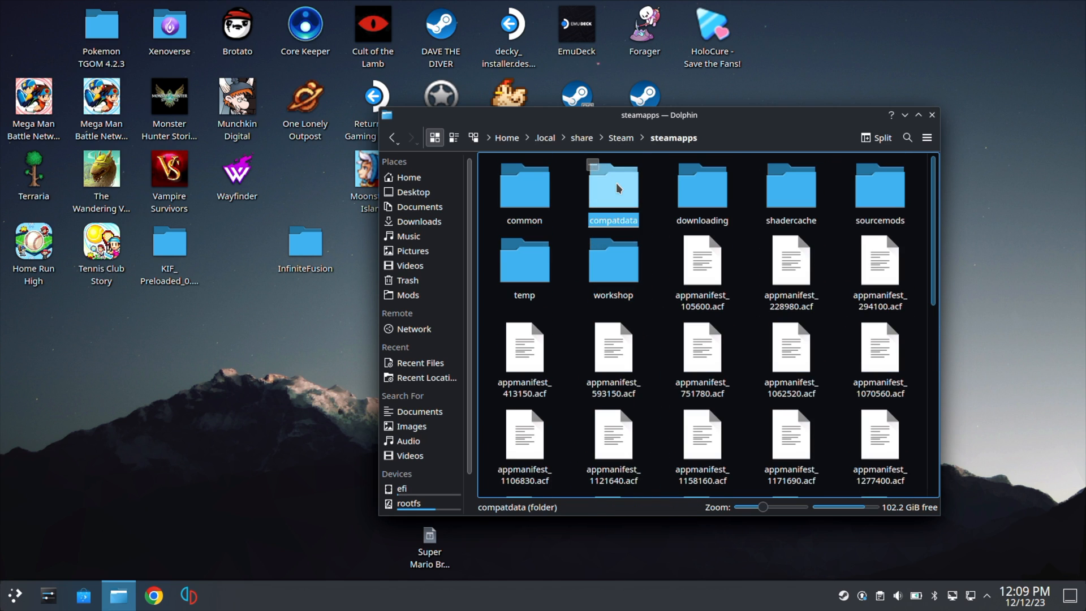
double_click(612, 186)
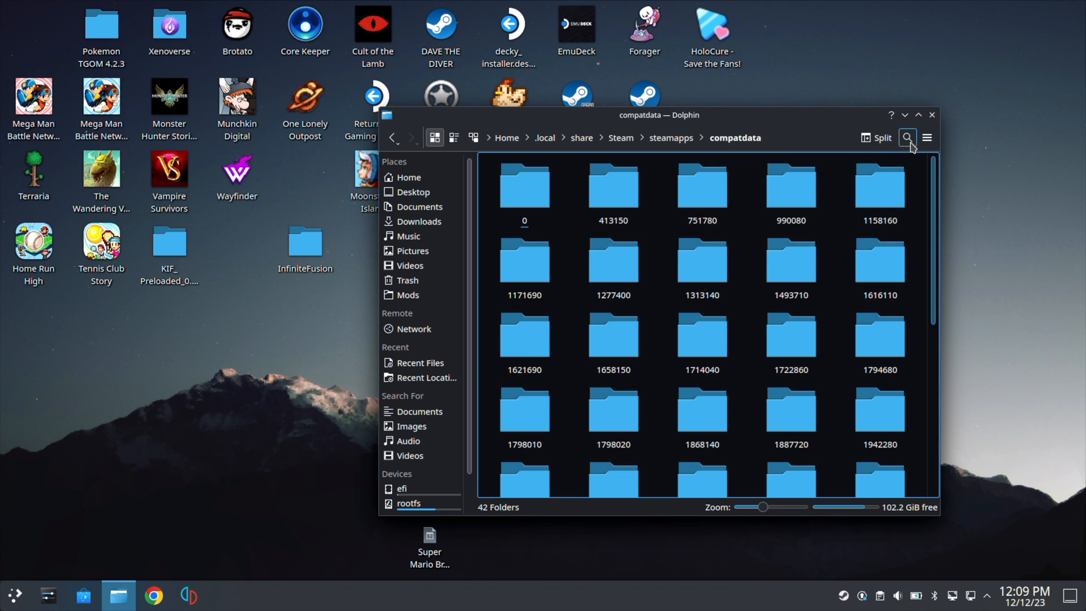
- Search compatdata for 'File B' and select the File B.rxdata result
click(908, 137)
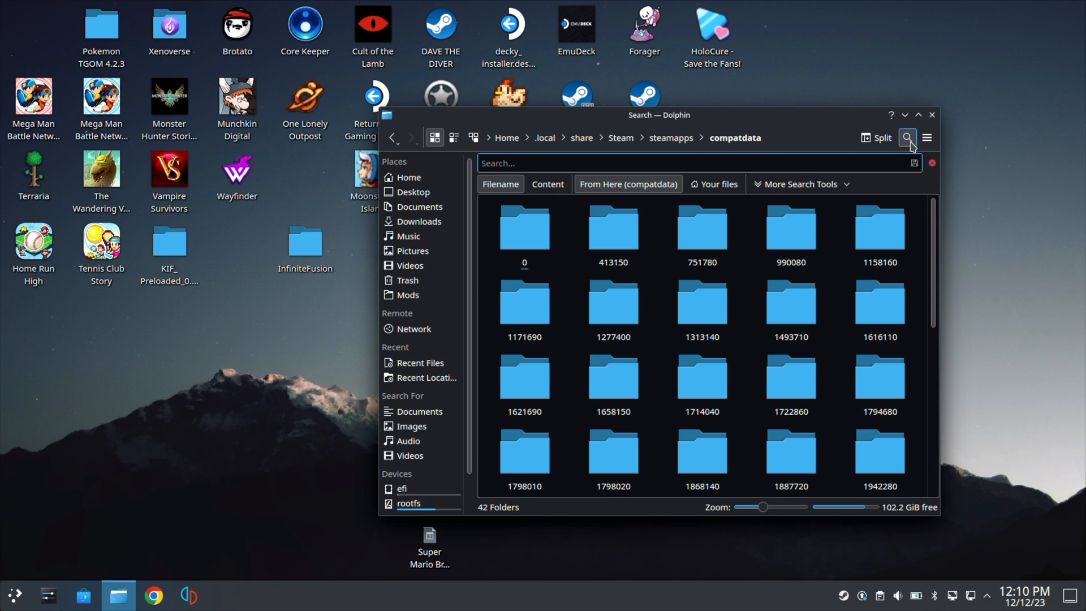
text(File B)
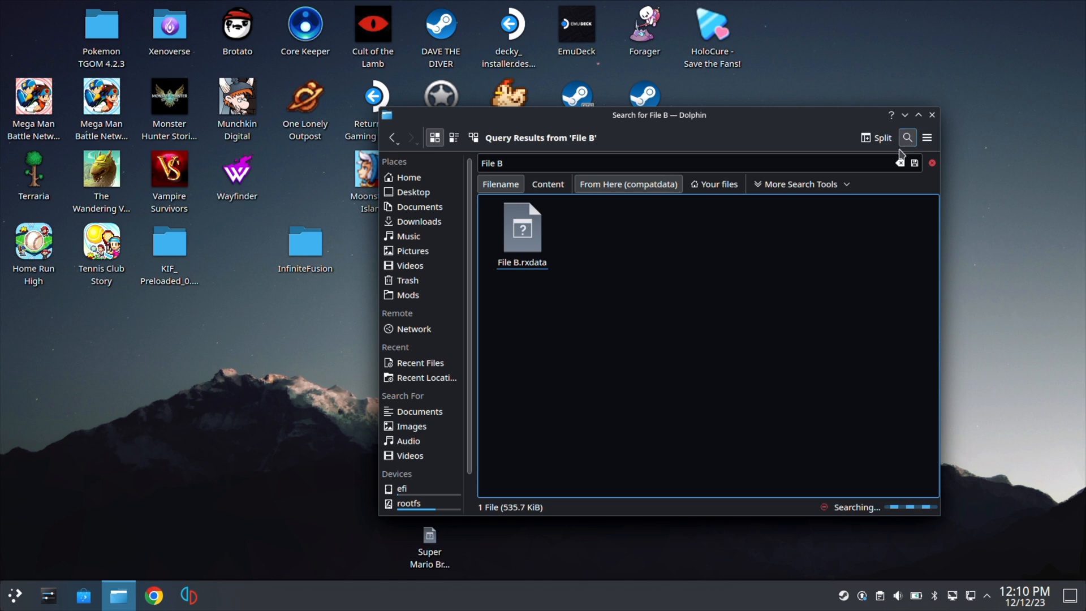
click(522, 228)
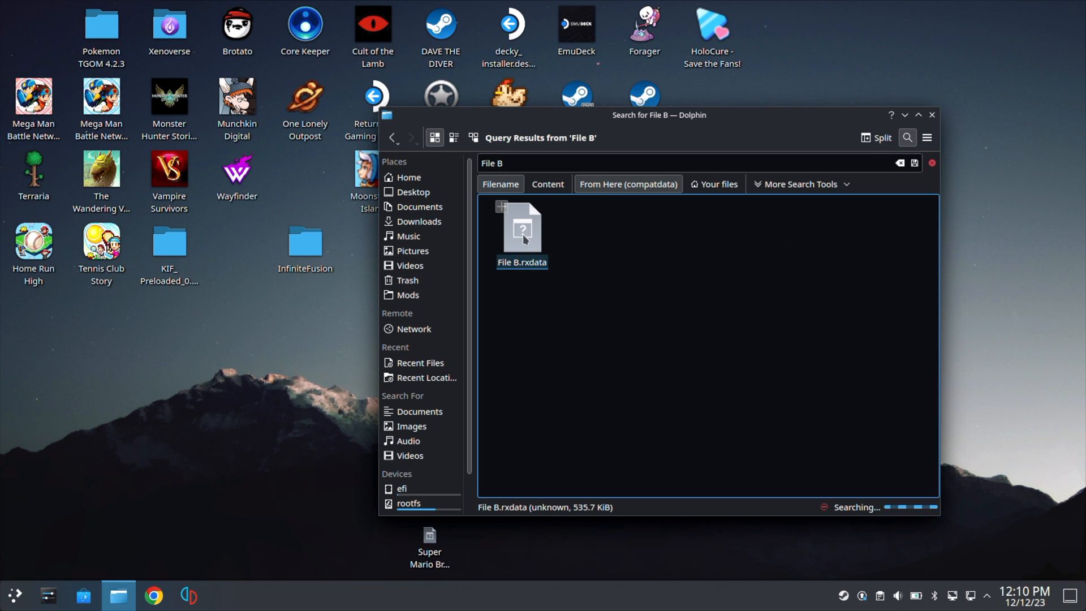
- Open File B.rxdata's containing folder in a new Dolphin window
right_click(521, 229)
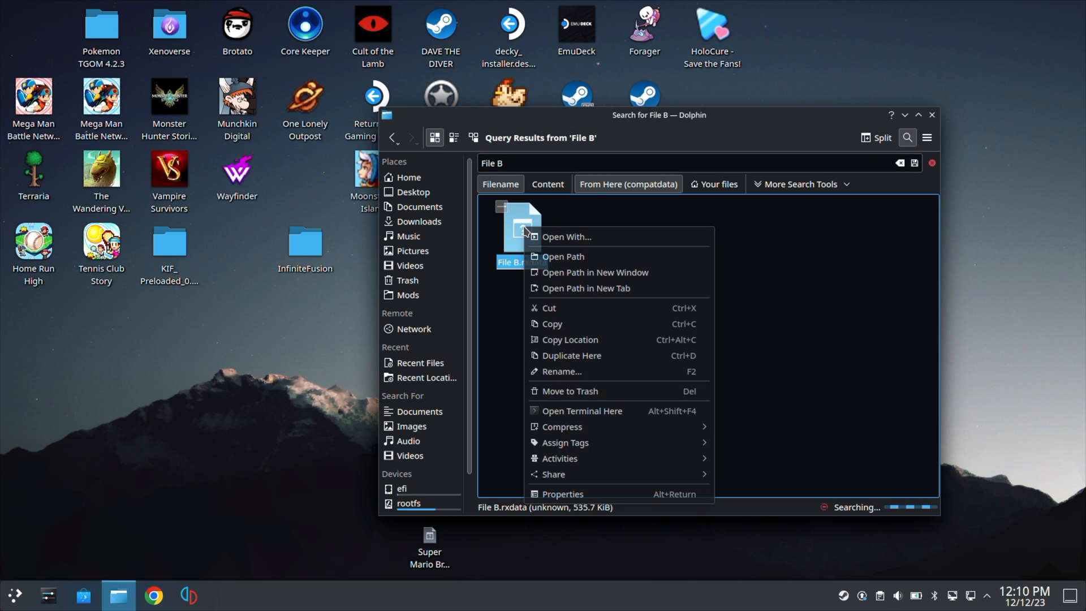
click(562, 494)
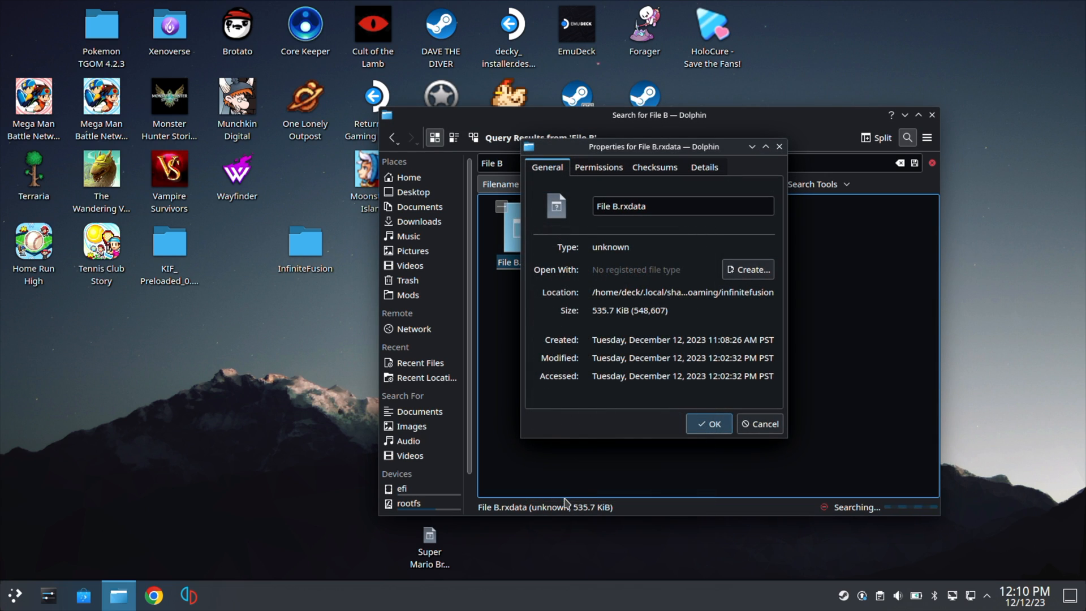
mouse_move(685, 350)
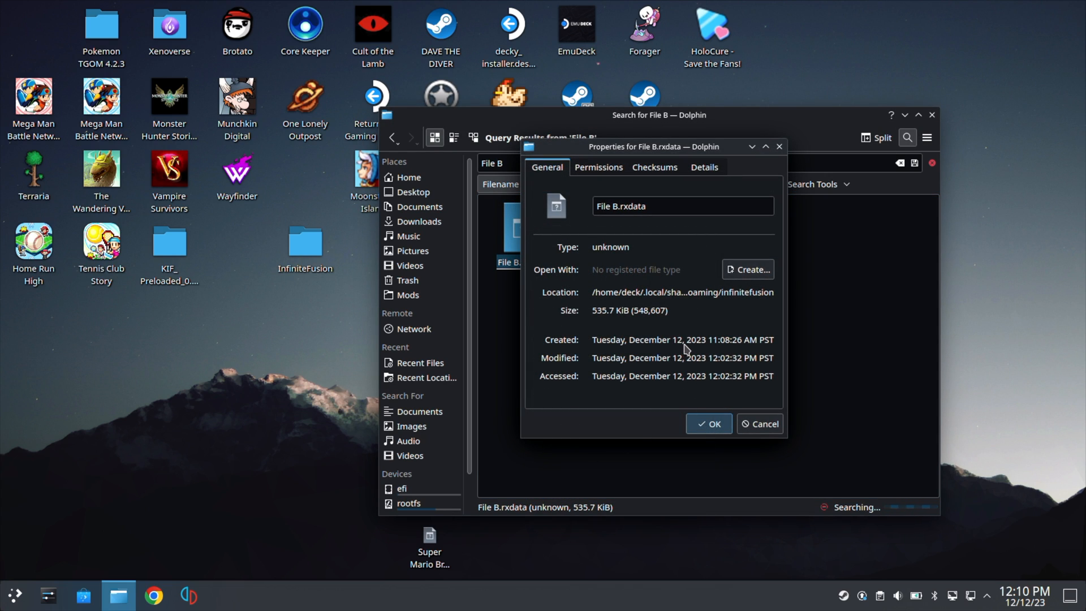
mouse_move(656, 358)
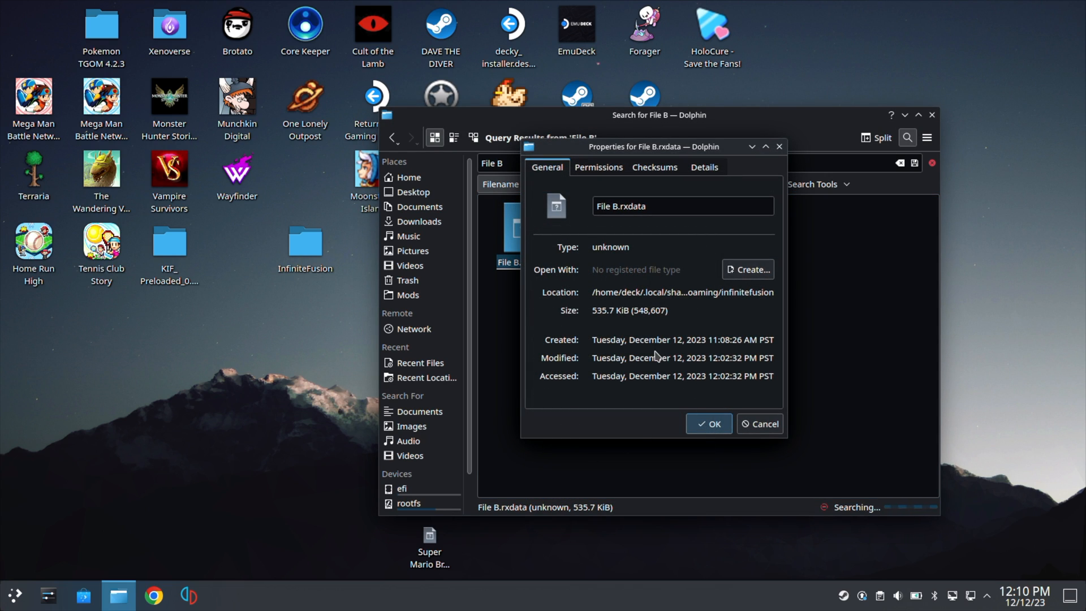
mouse_move(760, 423)
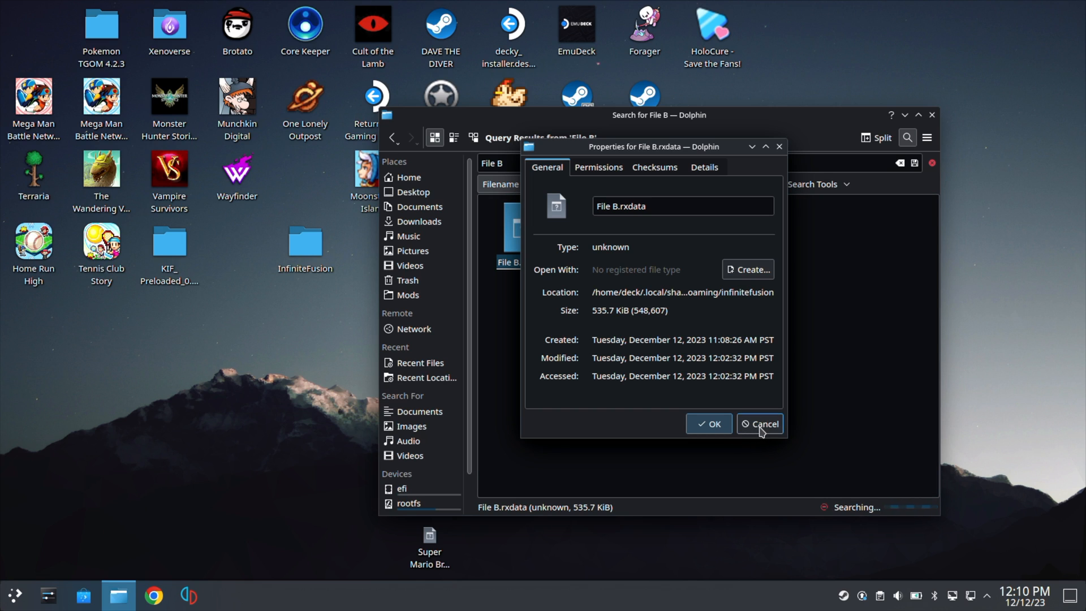
right_click(522, 225)
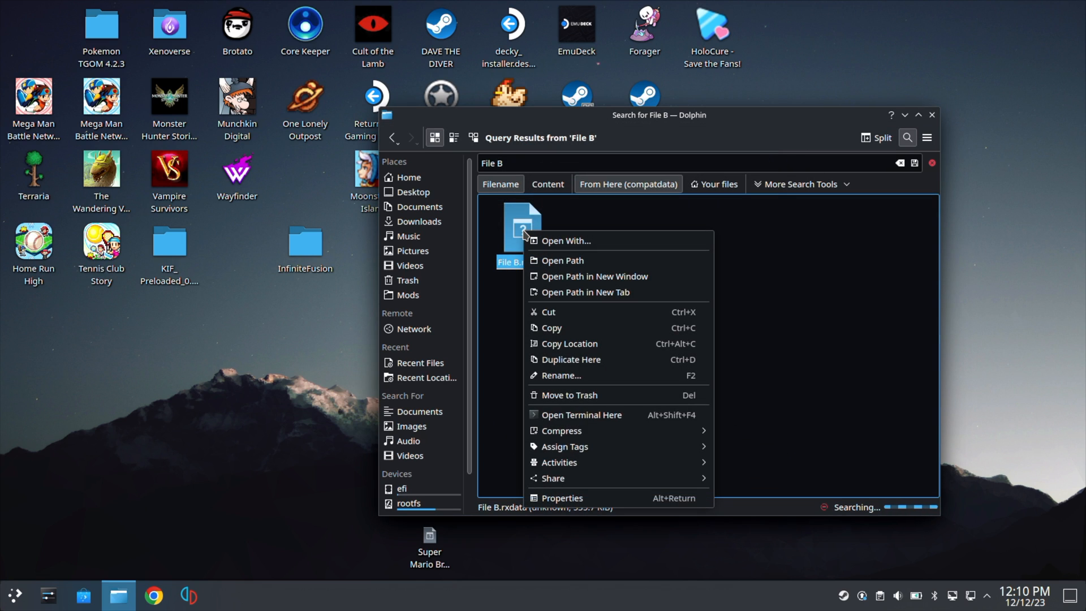
mouse_move(593, 277)
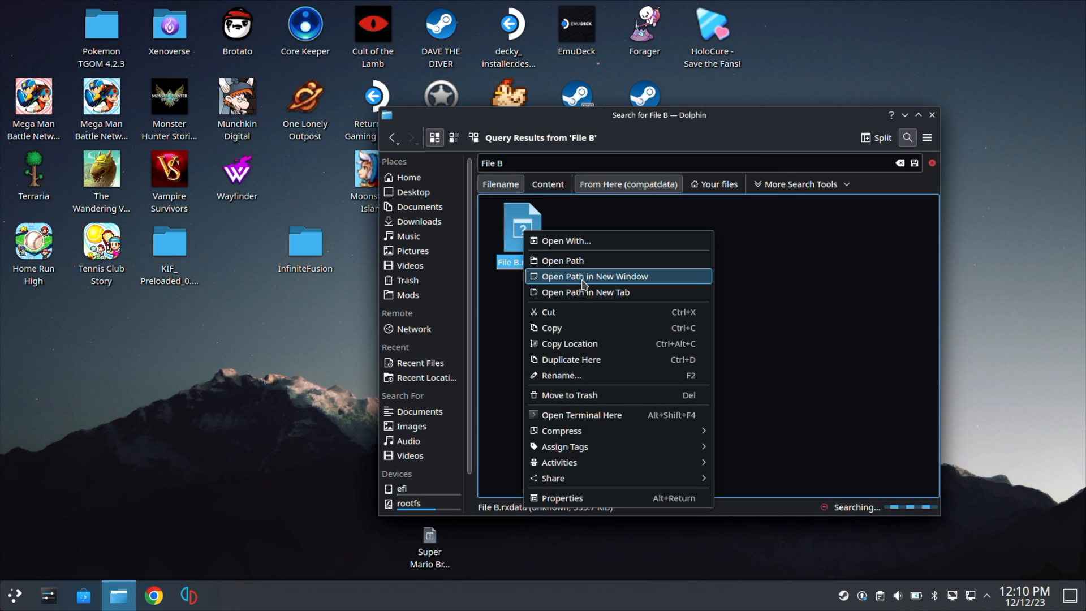
click(592, 275)
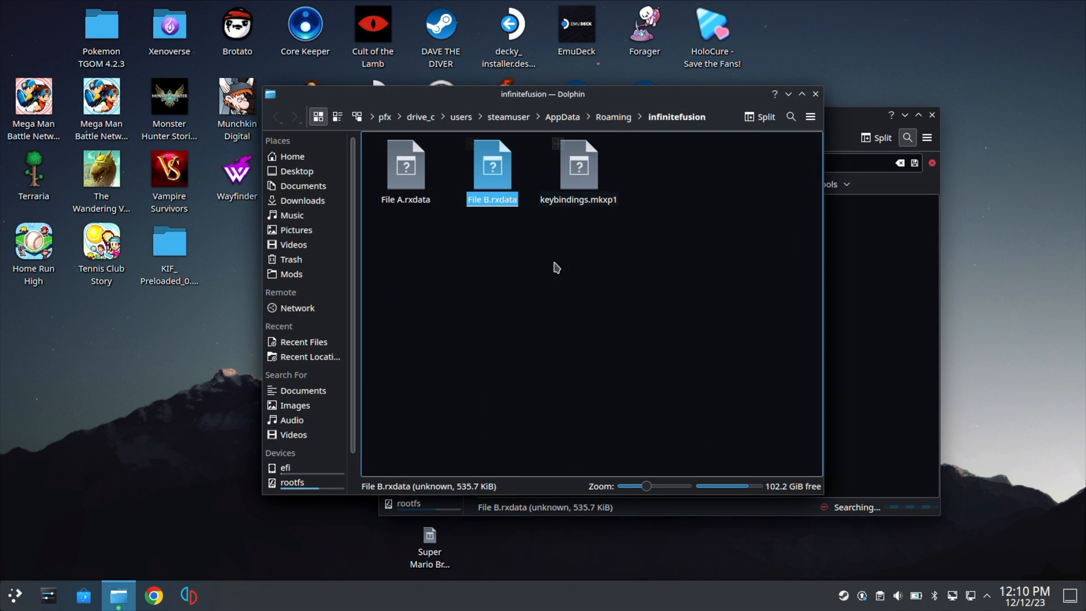
mouse_move(561, 217)
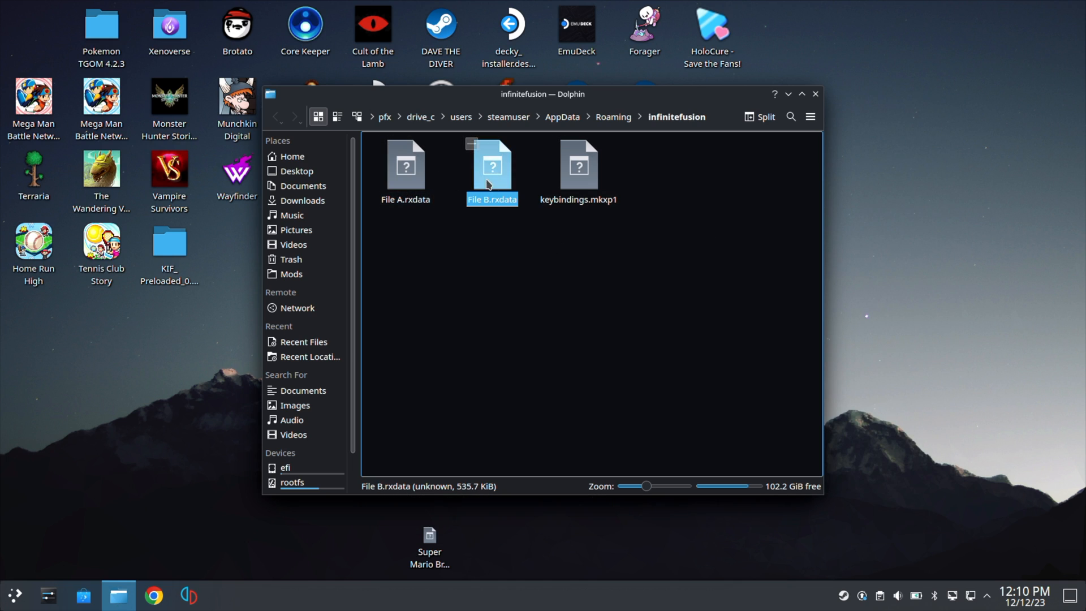
mouse_move(445, 257)
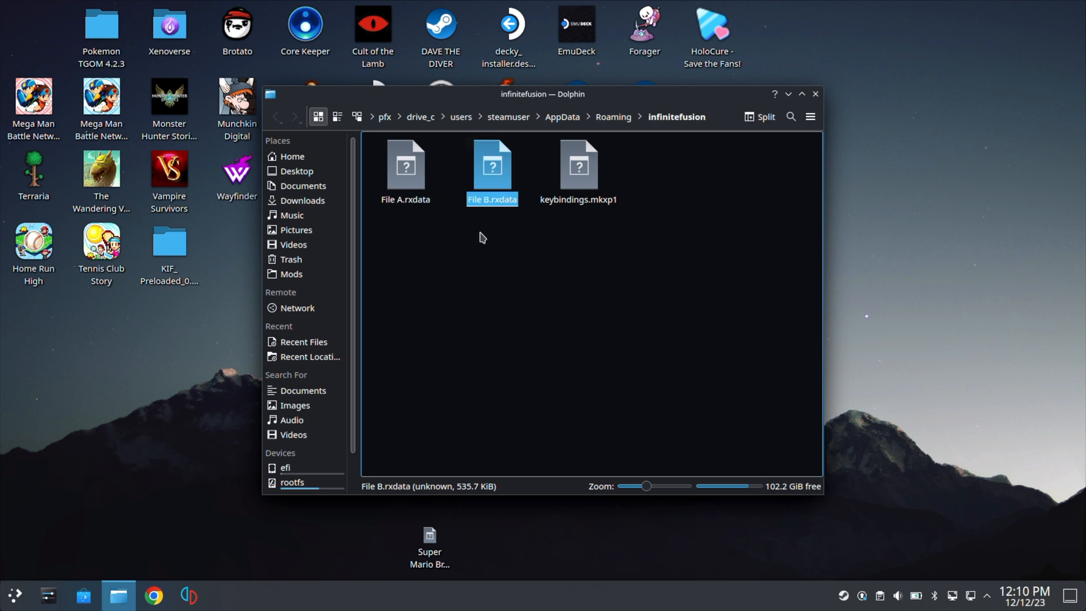
mouse_move(613, 116)
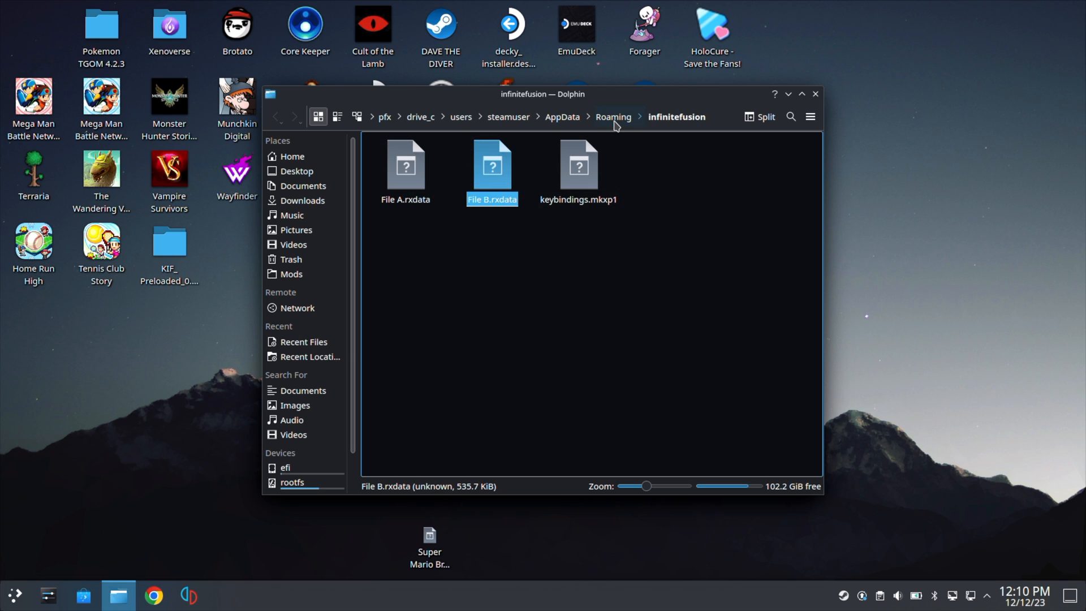
mouse_move(623, 114)
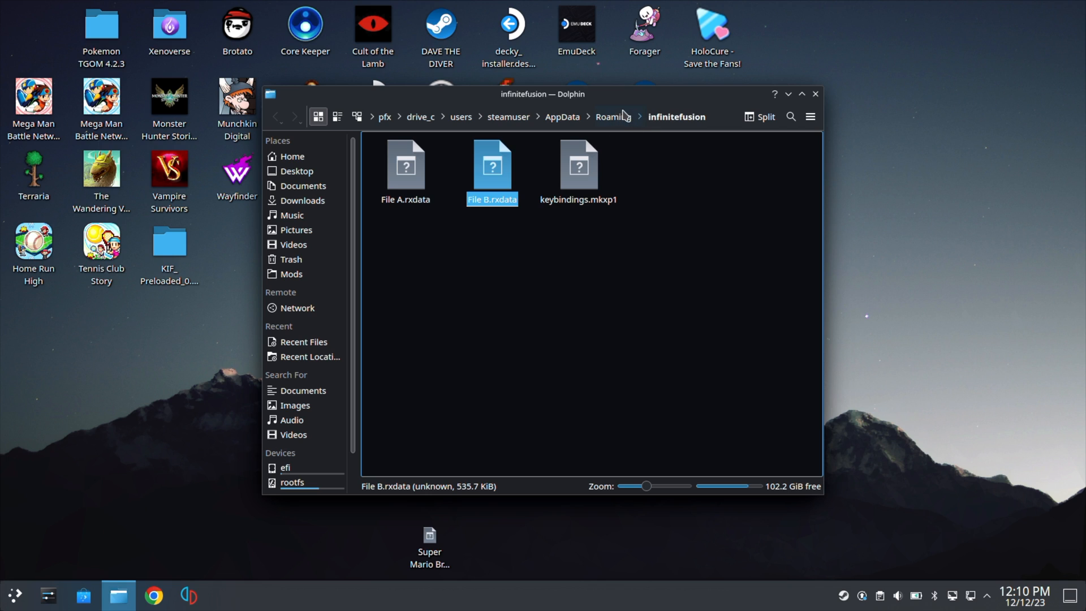
- Bookmark the infinitefusion folder from Roaming in Places and open it
click(611, 117)
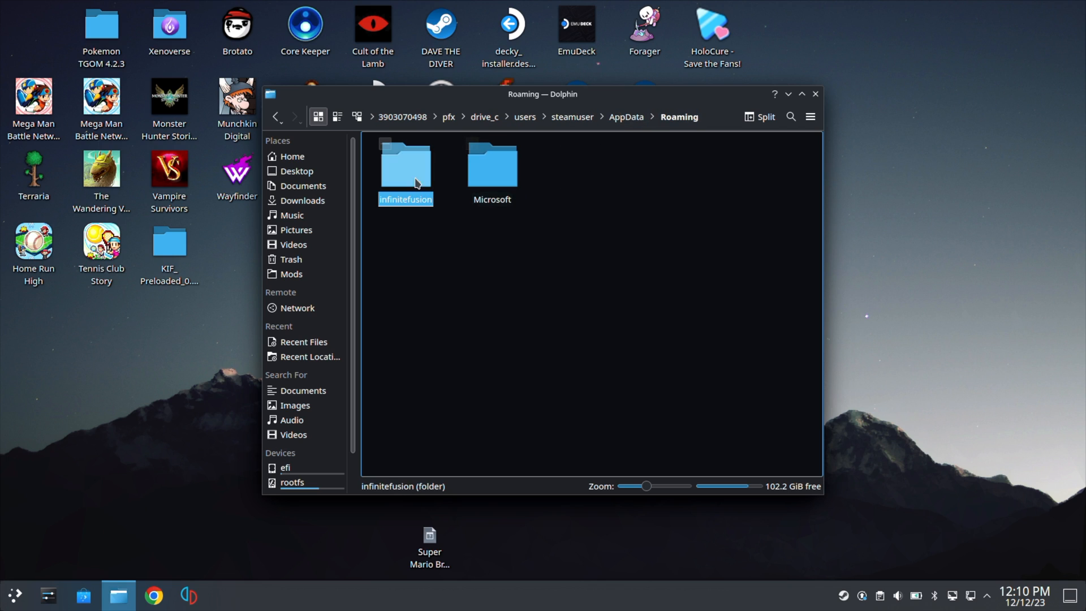
drag(405, 166, 351, 295)
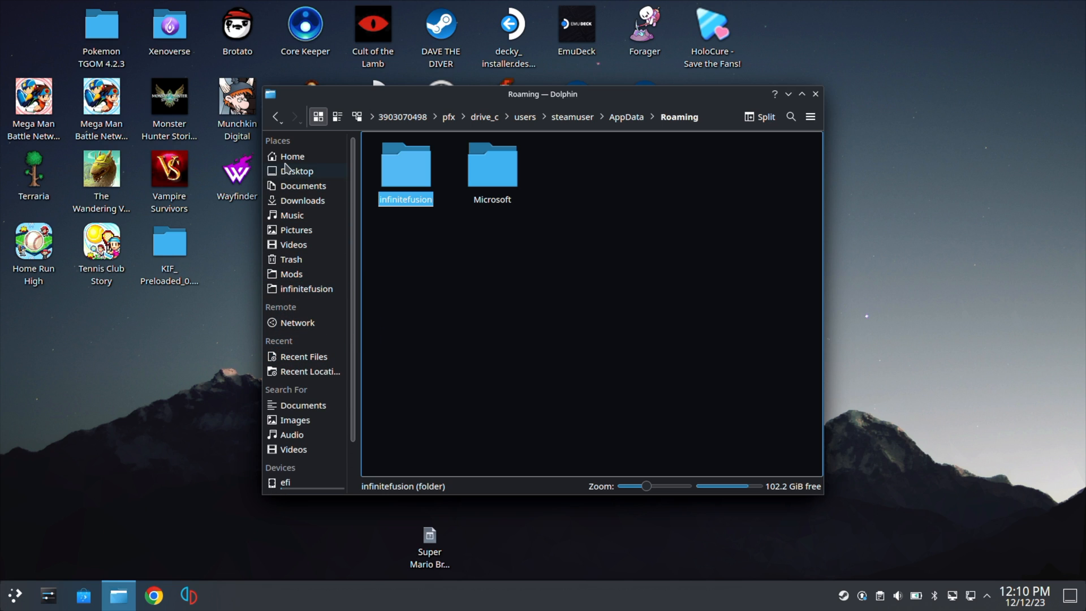
click(305, 288)
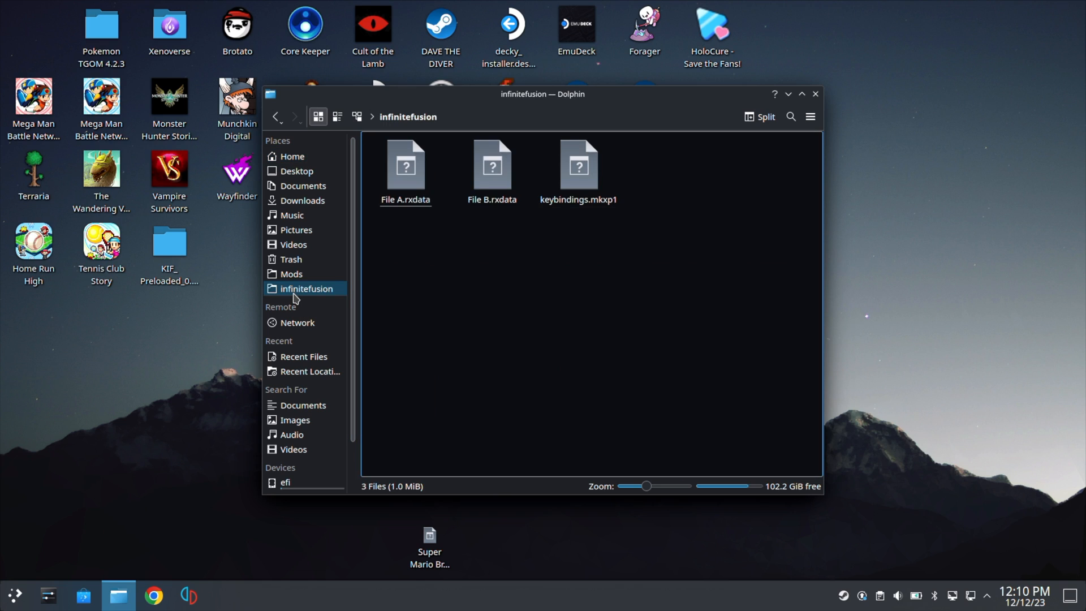
mouse_move(464, 250)
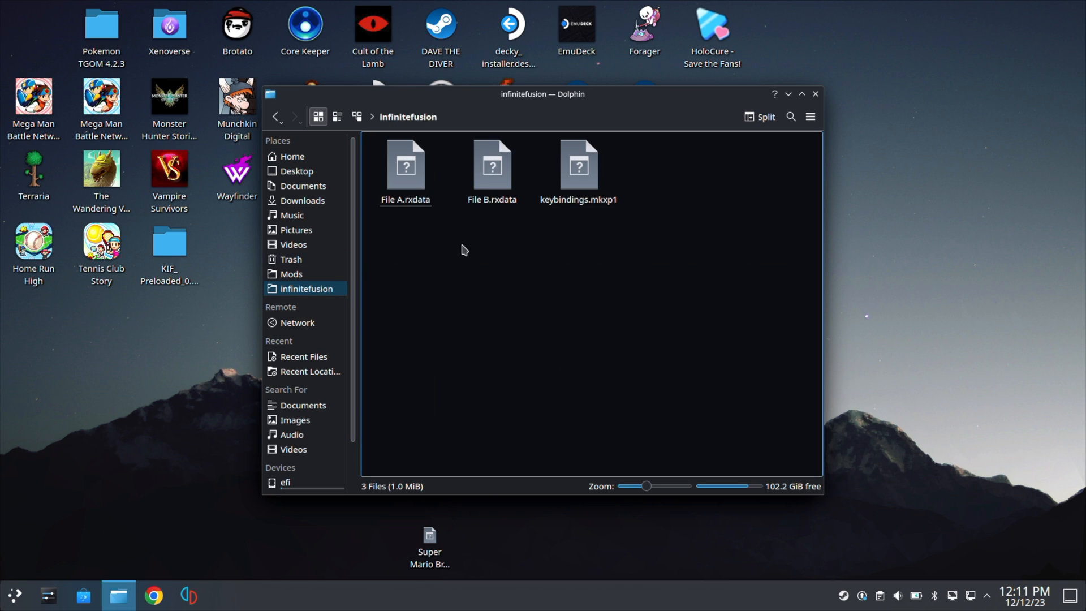
- Delete the File A and File B saves and close Dolphin
right_click(405, 166)
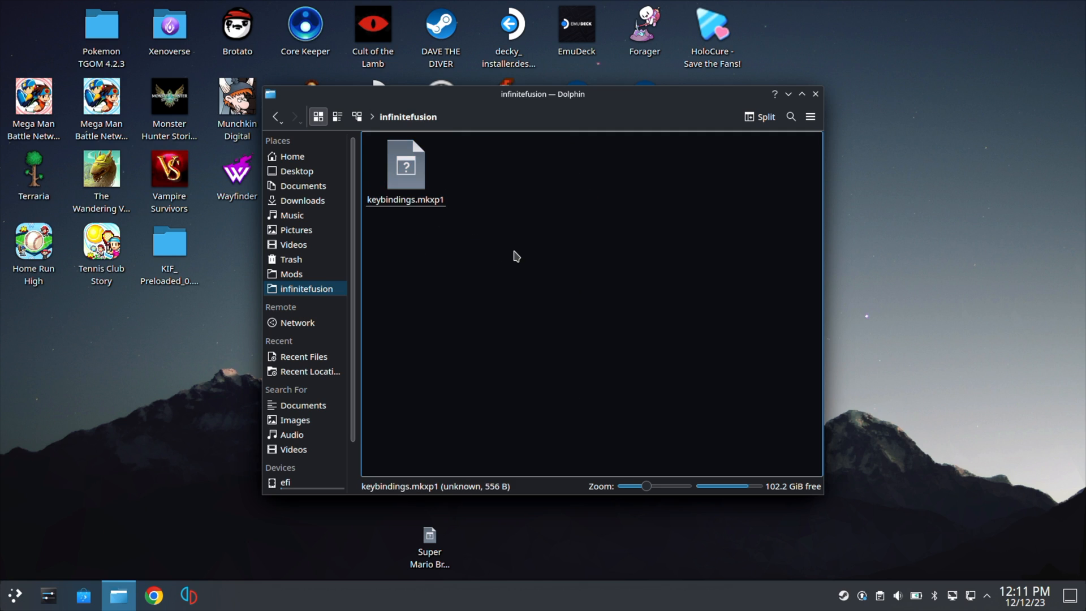
click(515, 256)
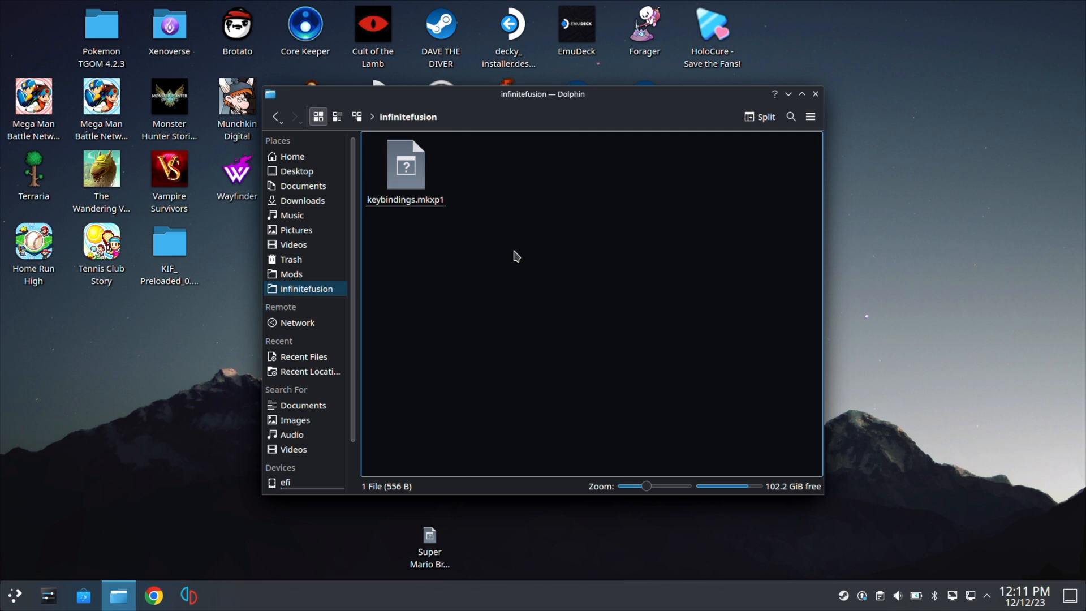
mouse_move(549, 198)
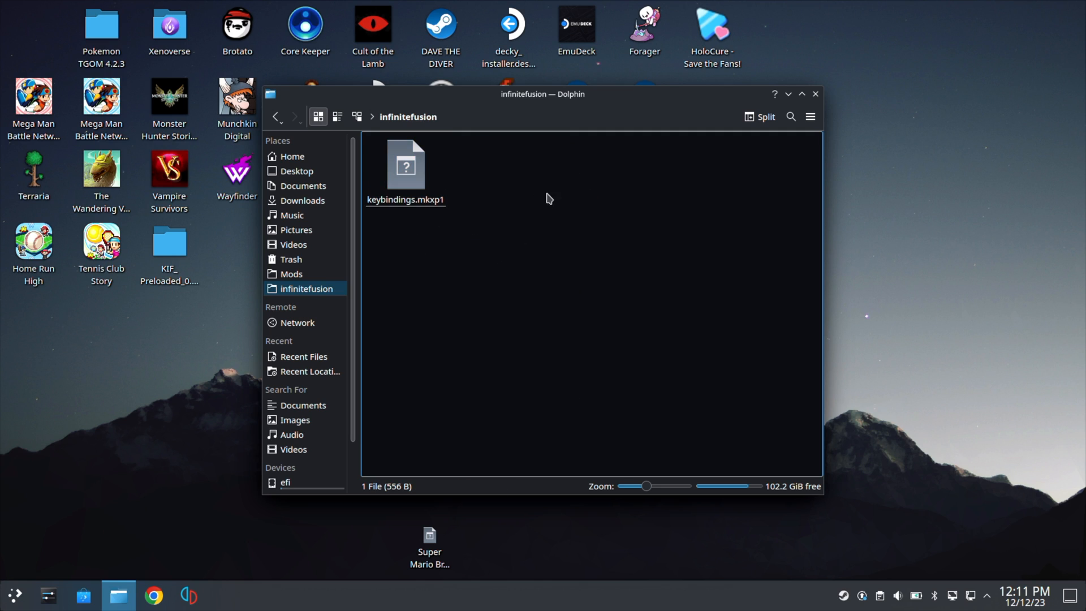
mouse_move(519, 184)
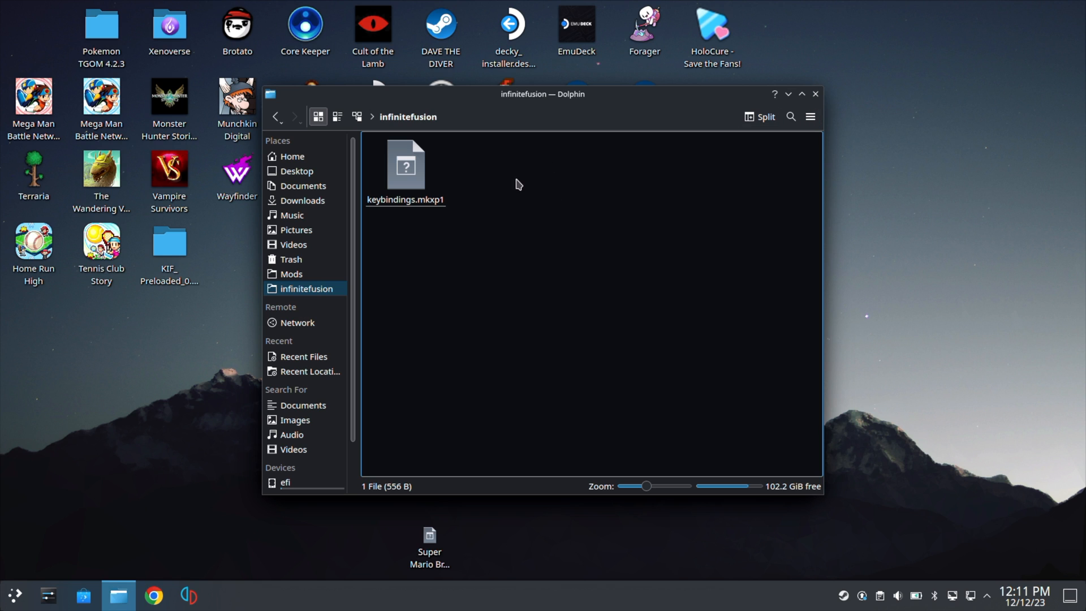
mouse_move(809, 116)
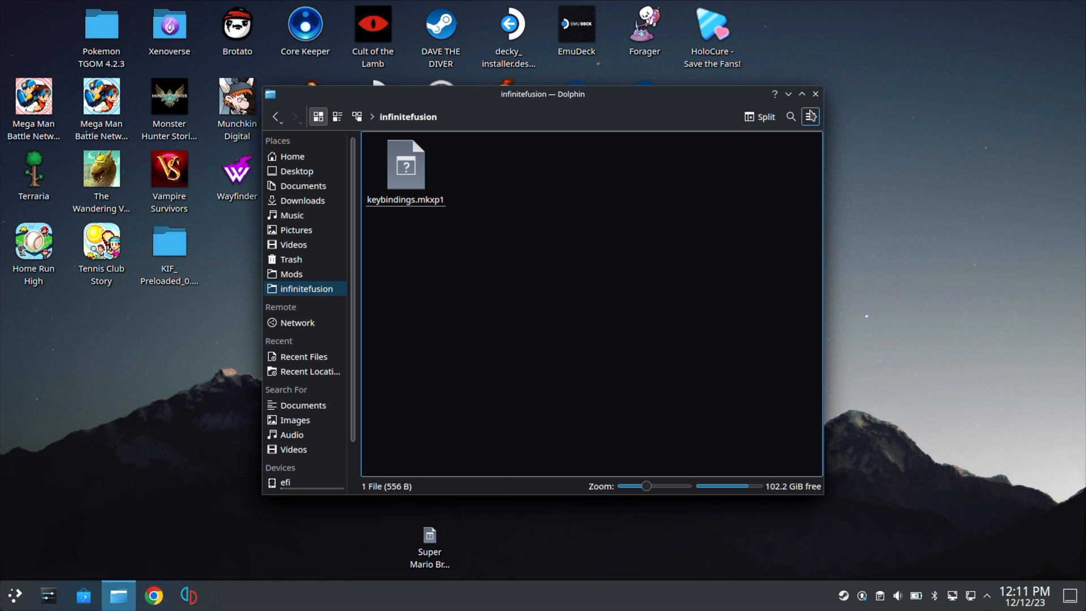
click(815, 94)
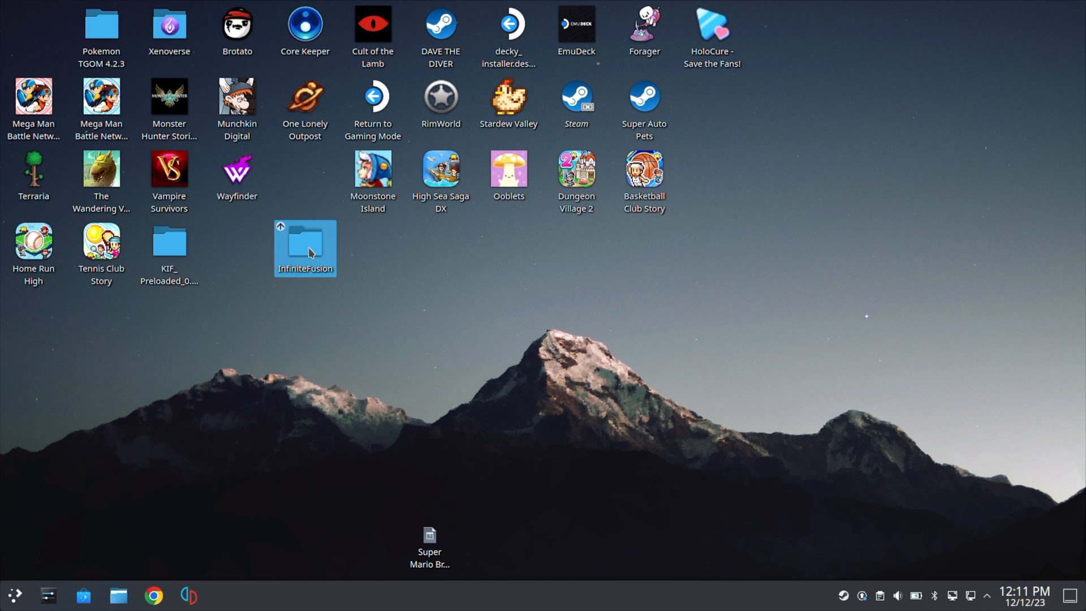
- In the InfiniteFusion desktop folder, open INSTALL_OR_UPDATE.bat with Q4Wine via Other Application
double_click(305, 247)
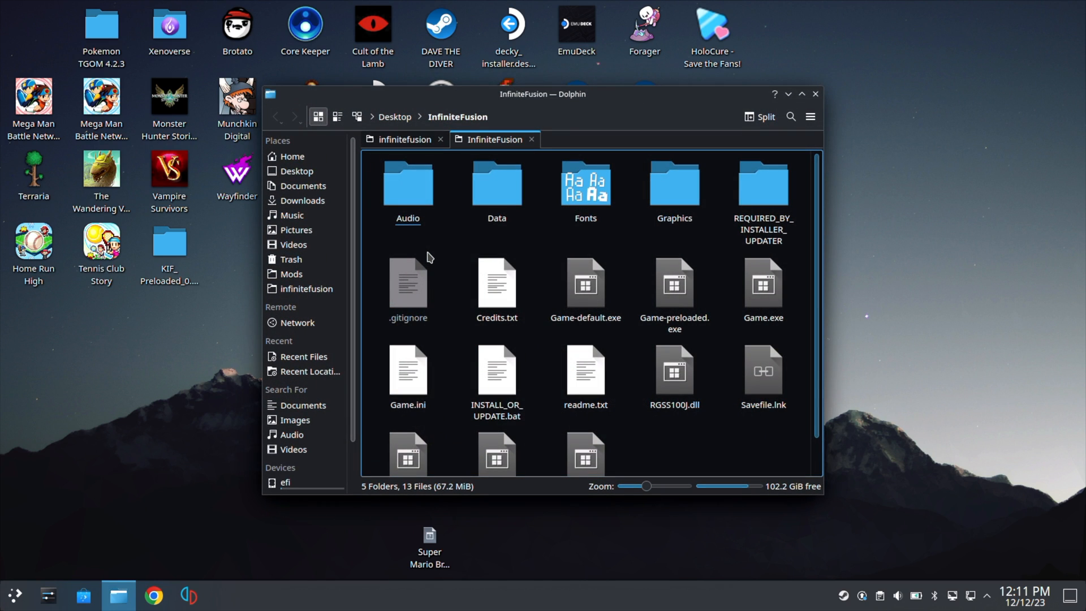
mouse_move(441, 139)
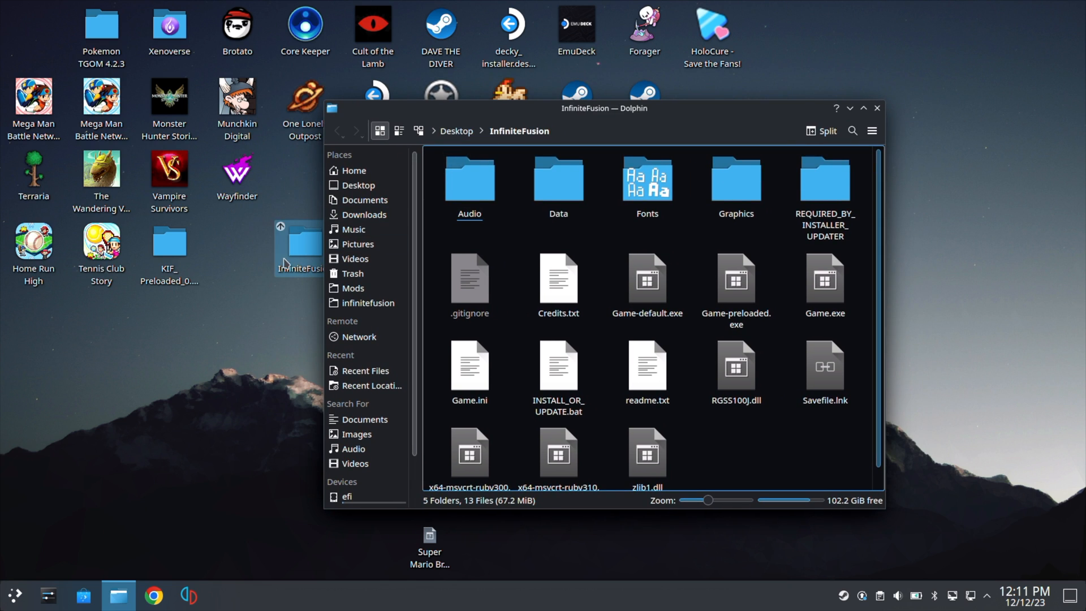
click(558, 364)
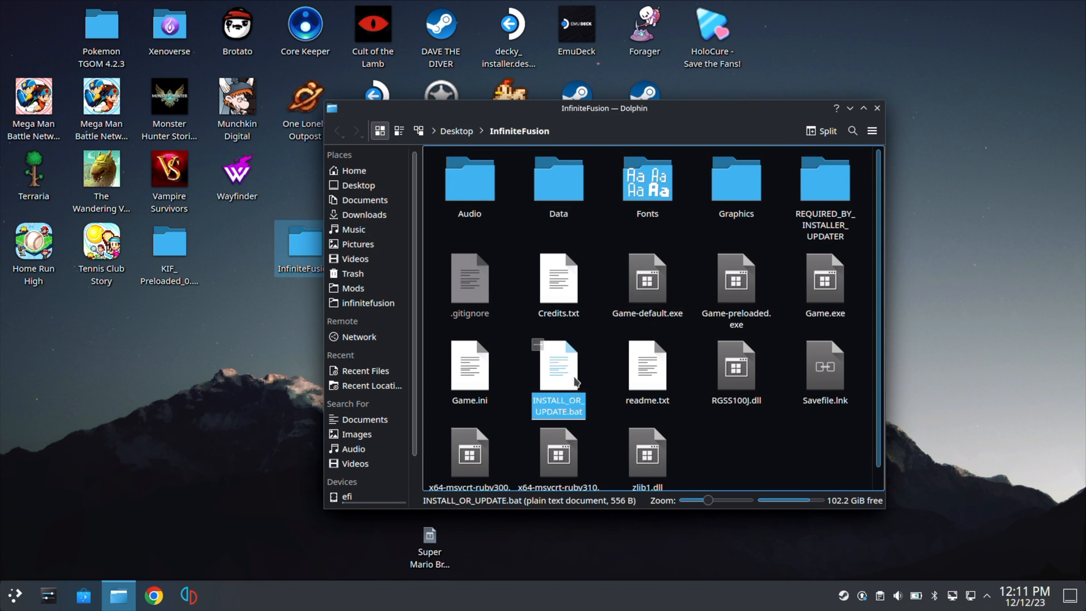
right_click(558, 363)
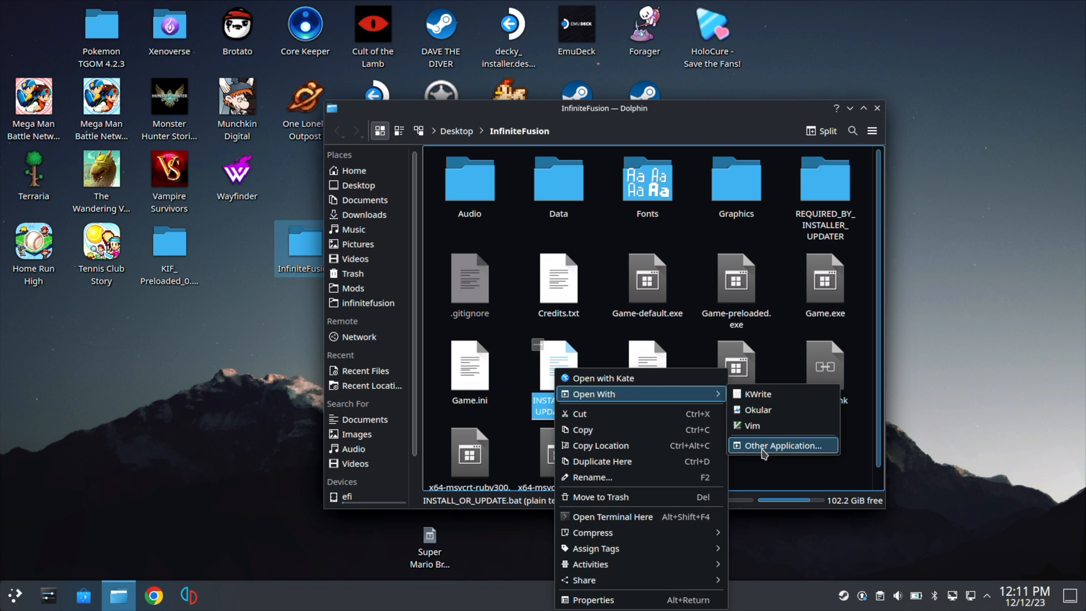
click(782, 445)
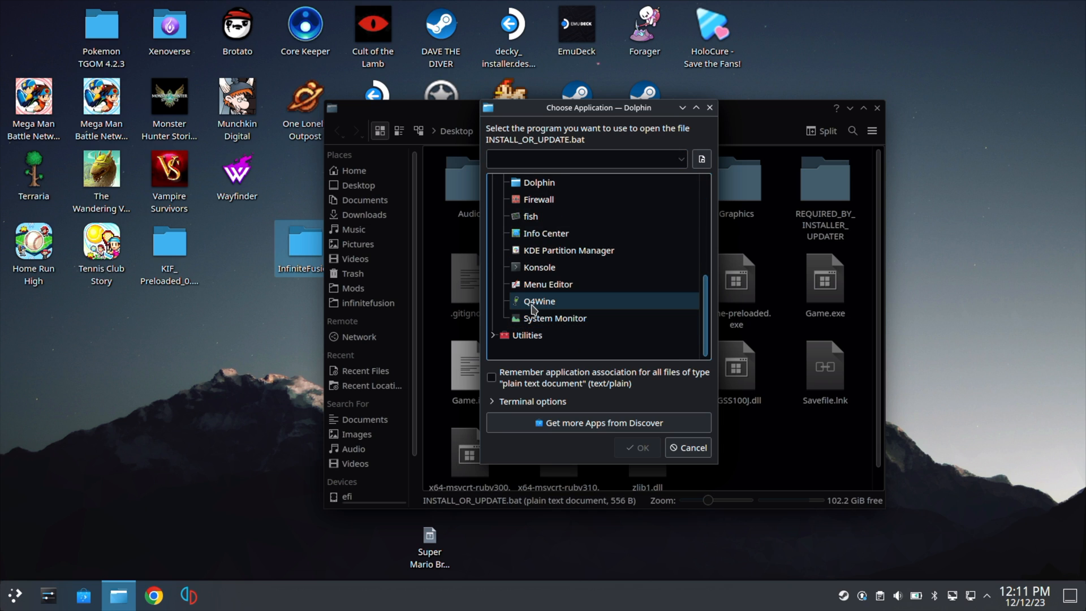
click(540, 300)
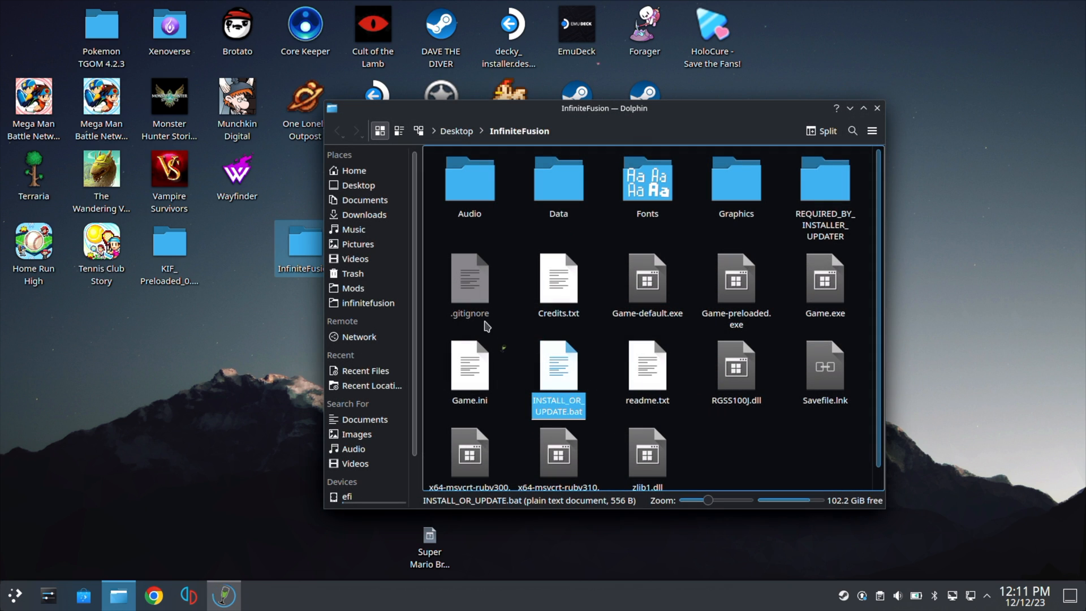
- Run INSTALL_OR_UPDATE.bat through Q4Wine until the update finishes, then close its console and Q4Wine
double_click(558, 366)
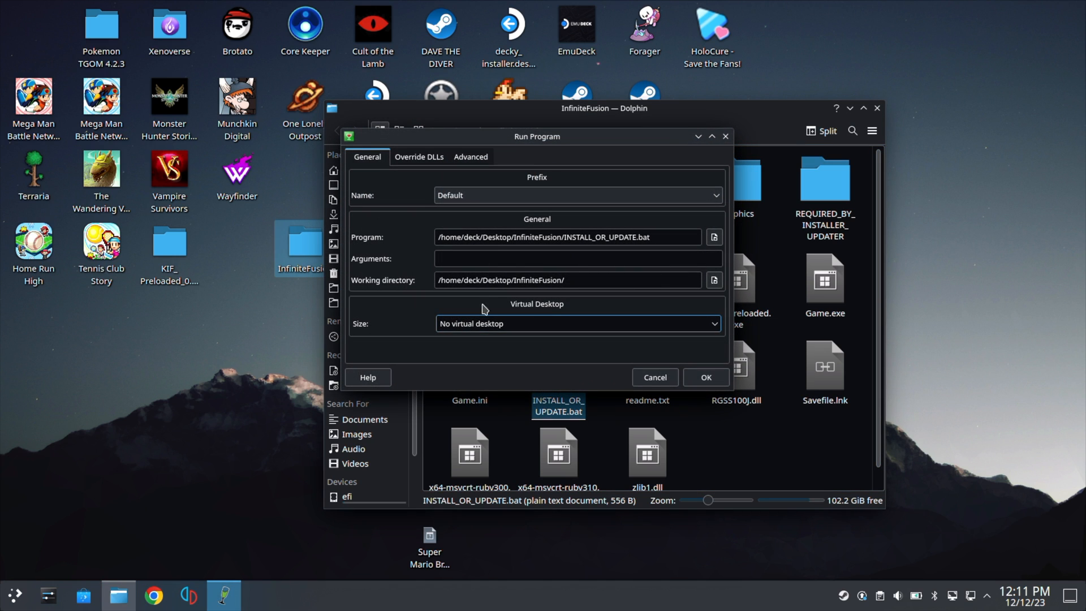
click(706, 377)
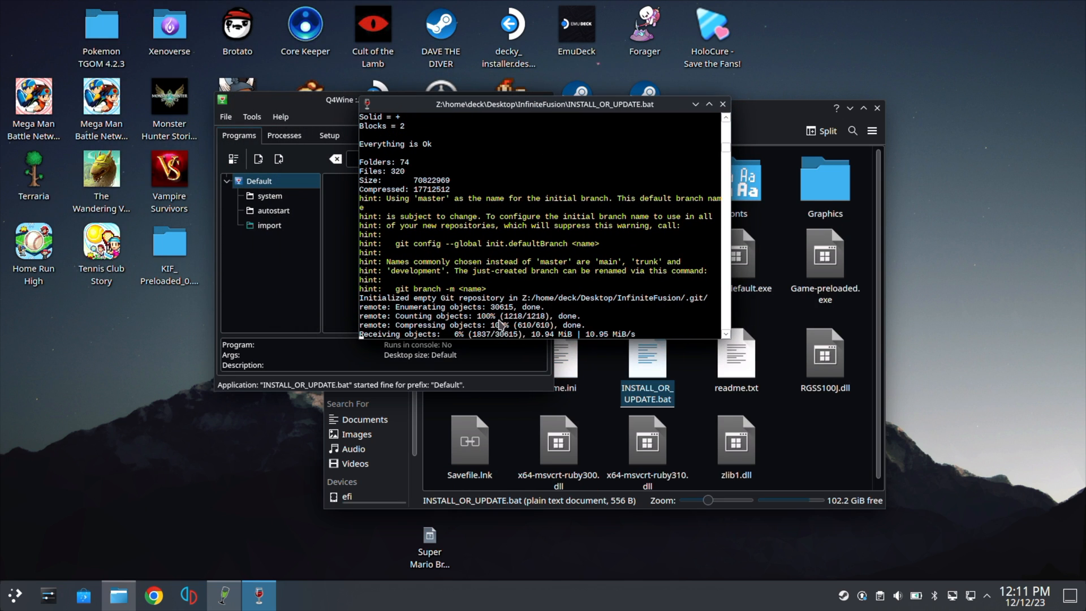
click(824, 256)
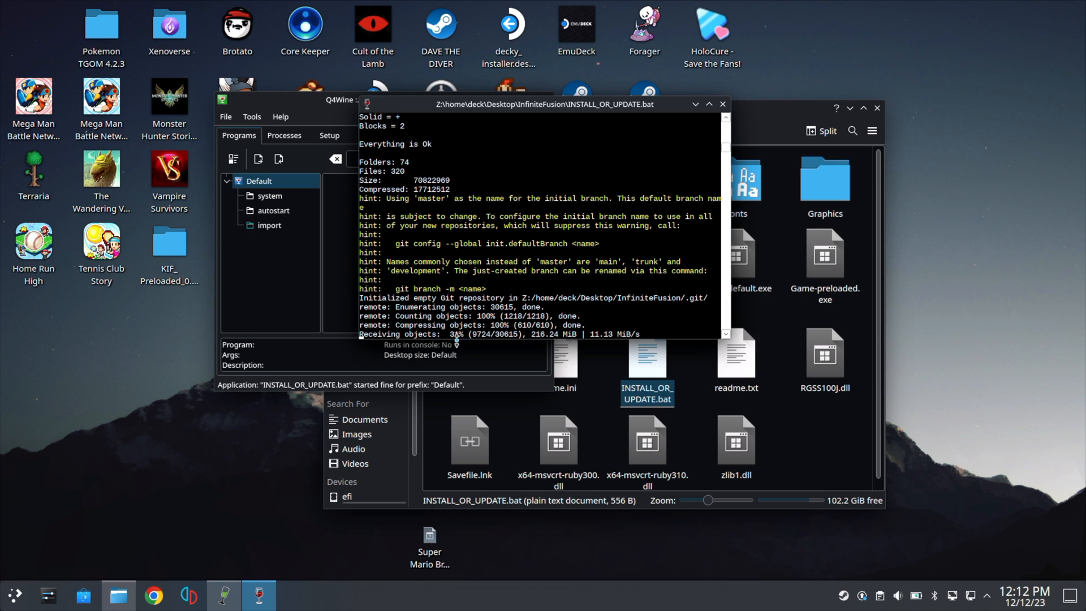
mouse_move(582, 283)
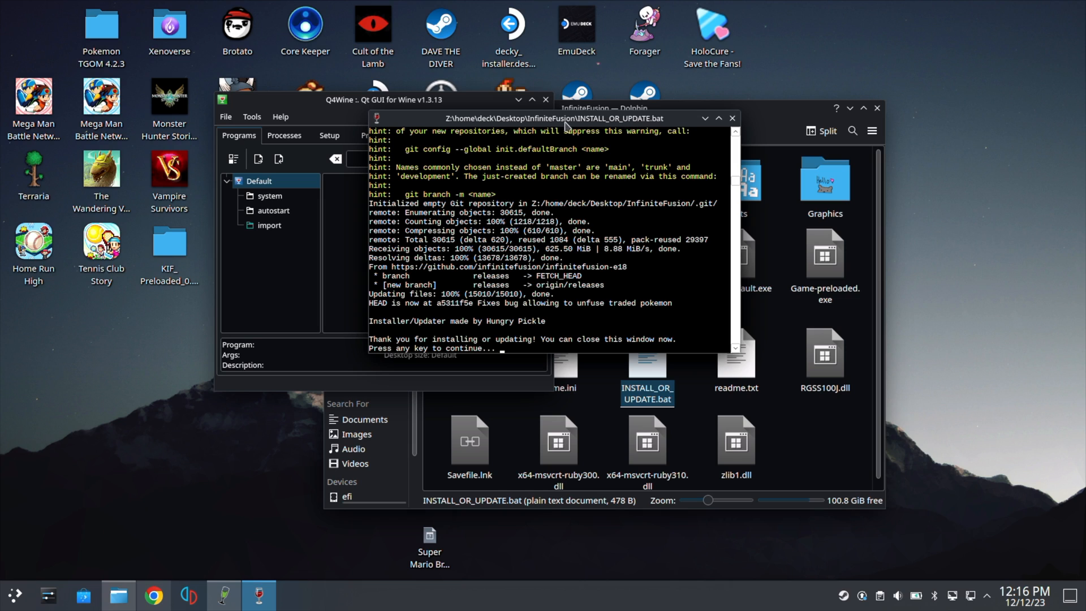
mouse_move(452, 305)
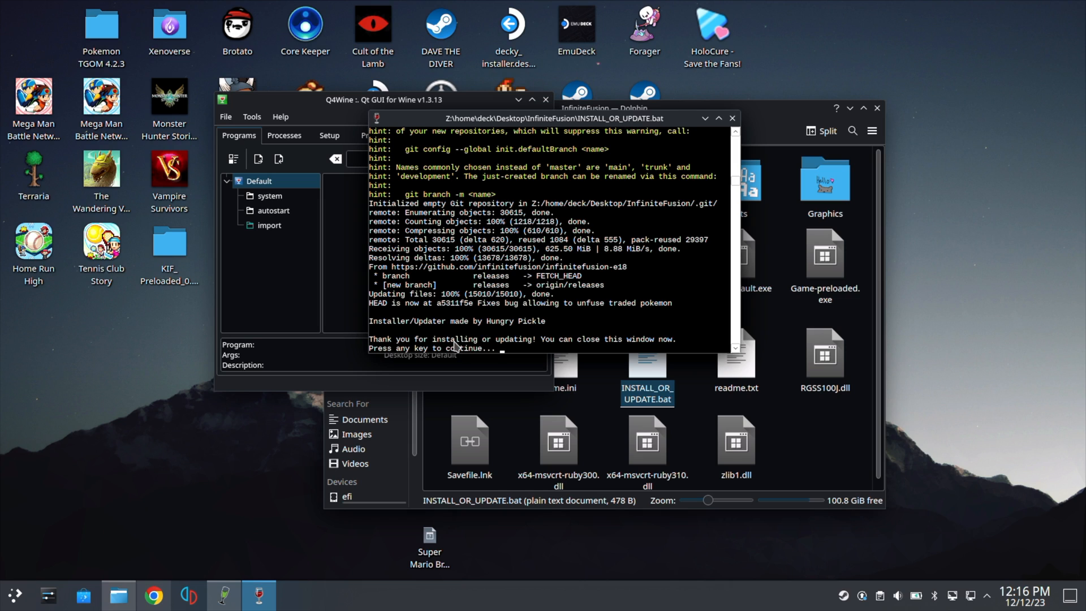
mouse_move(601, 206)
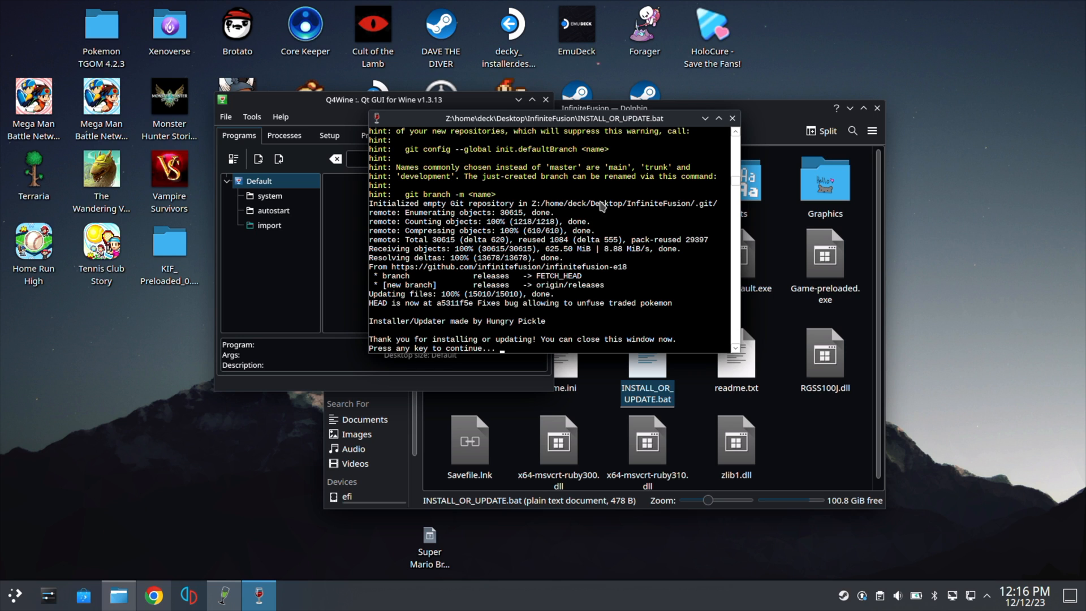
click(732, 118)
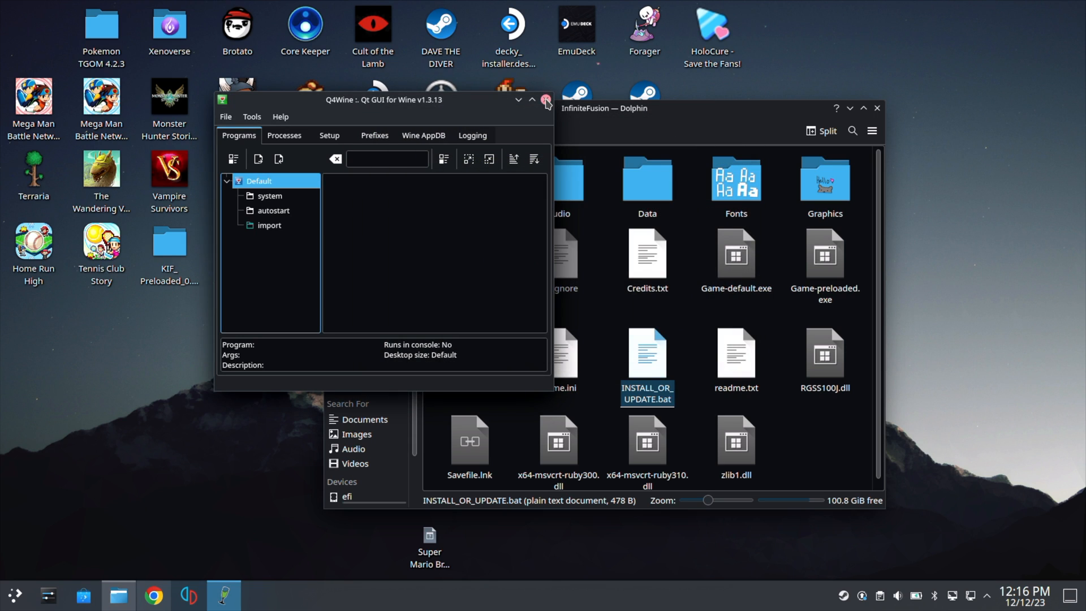
click(546, 102)
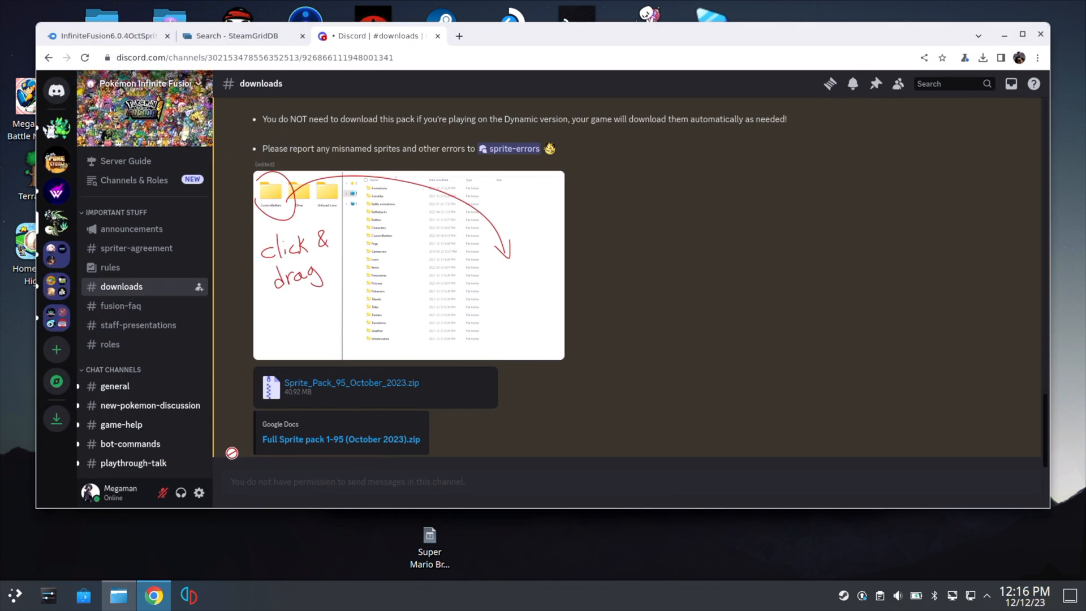
mouse_move(121, 286)
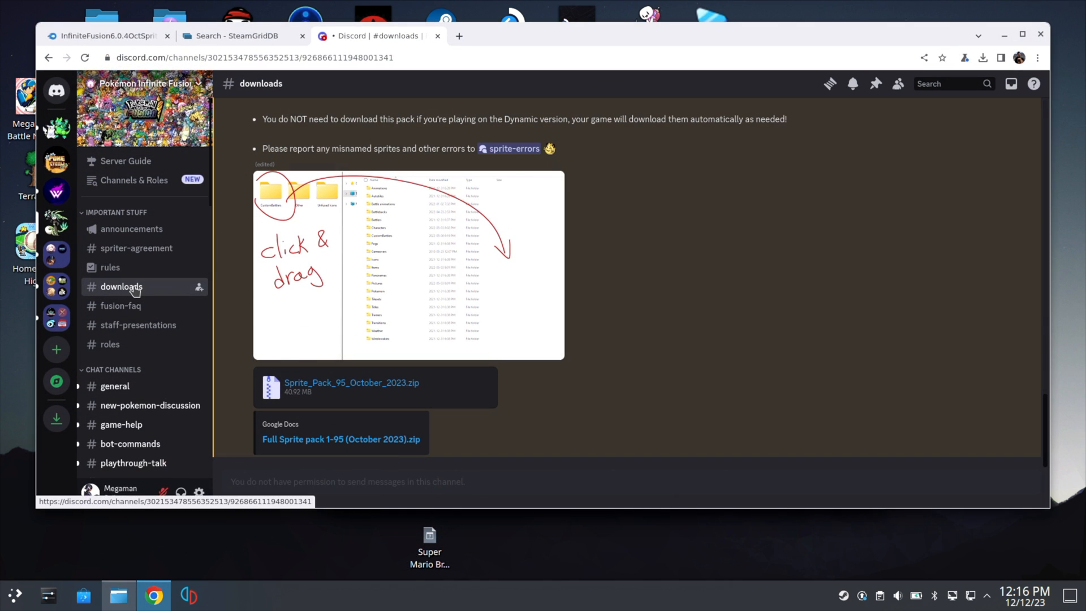
mouse_move(368, 392)
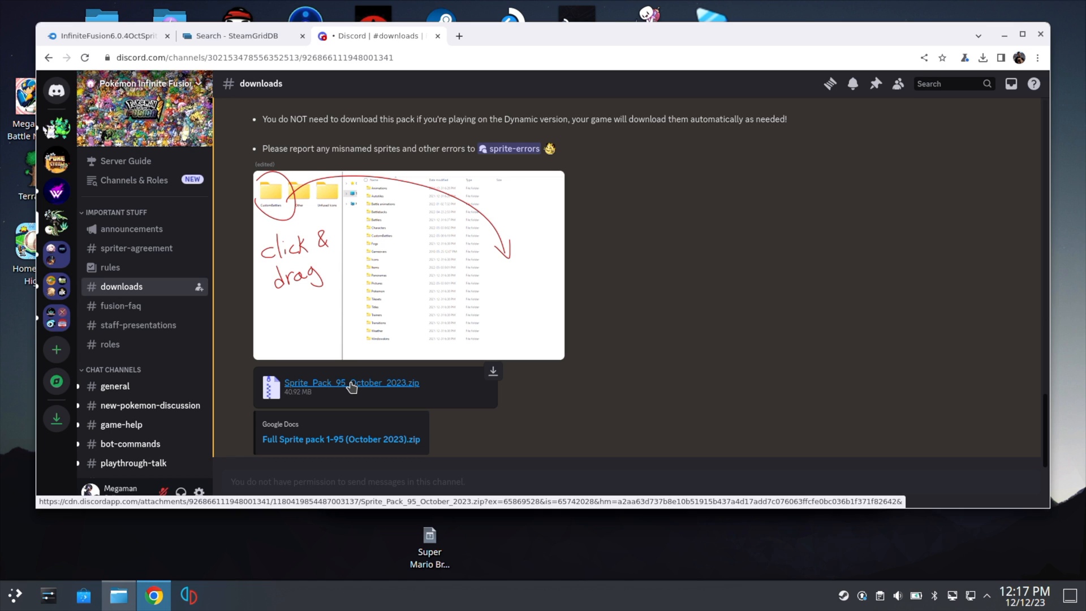
mouse_move(347, 391)
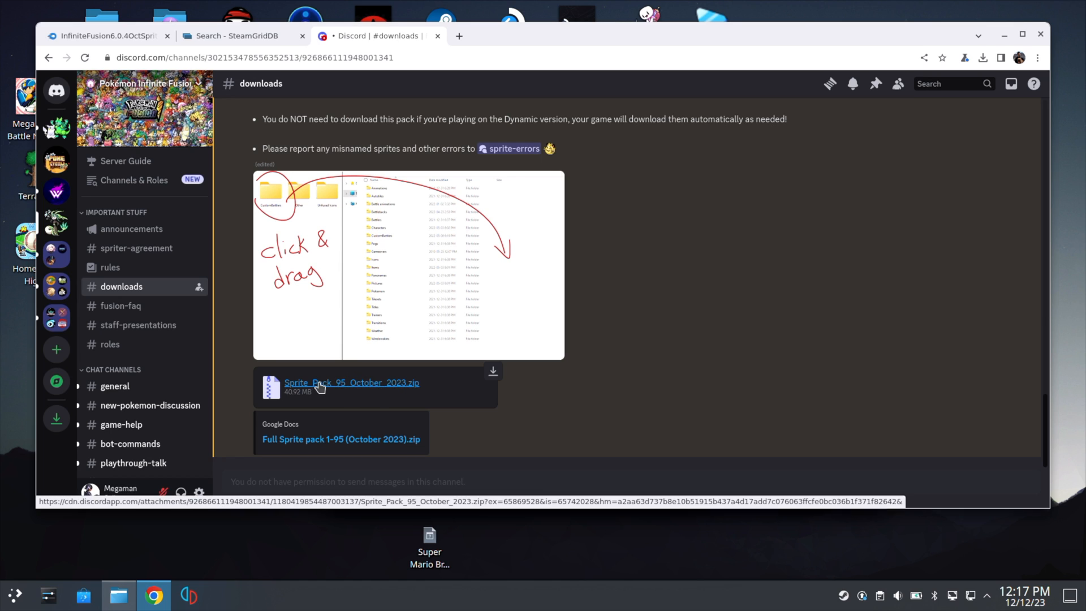
- Click the Sprite_Pack_95_October_2023.zip attachment in #downloads to start the download
click(352, 382)
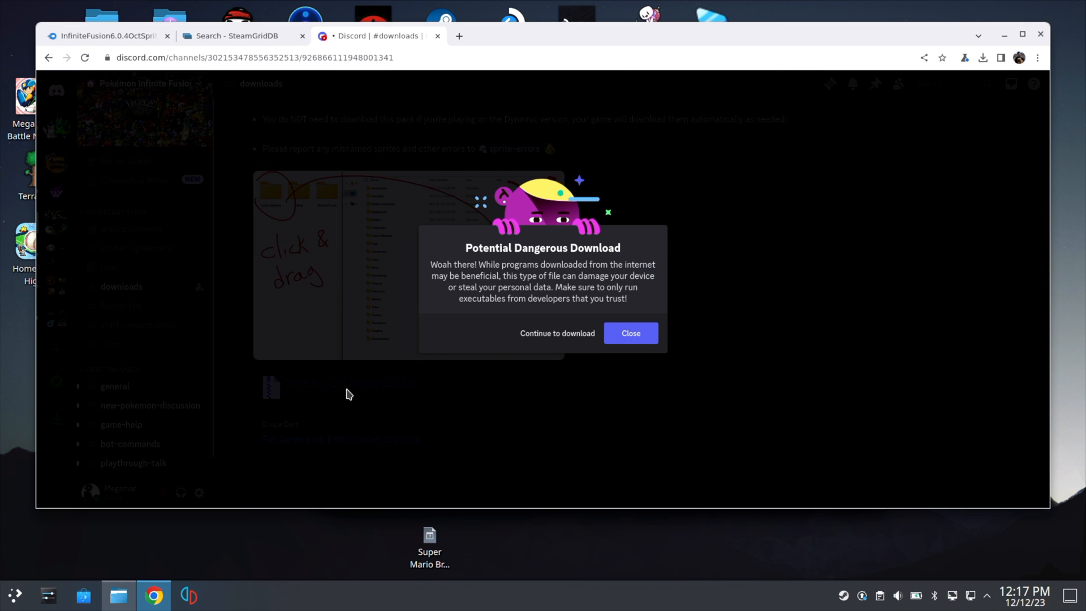
mouse_move(557, 333)
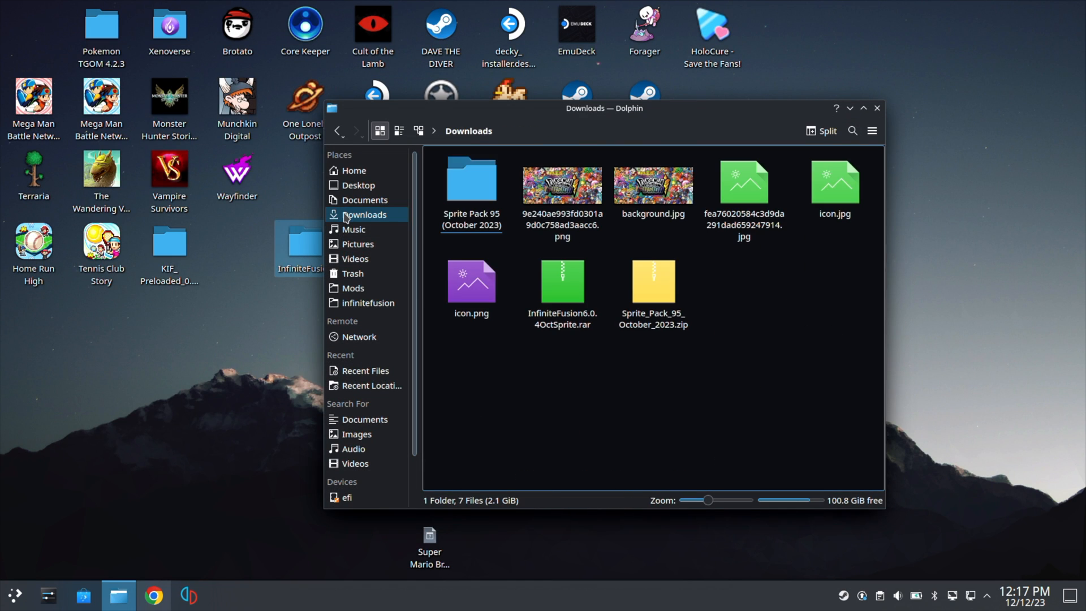
- Extract the sprite pack zip, open Sprite Pack 95 (October 2023), and copy CustomBattlers
click(652, 281)
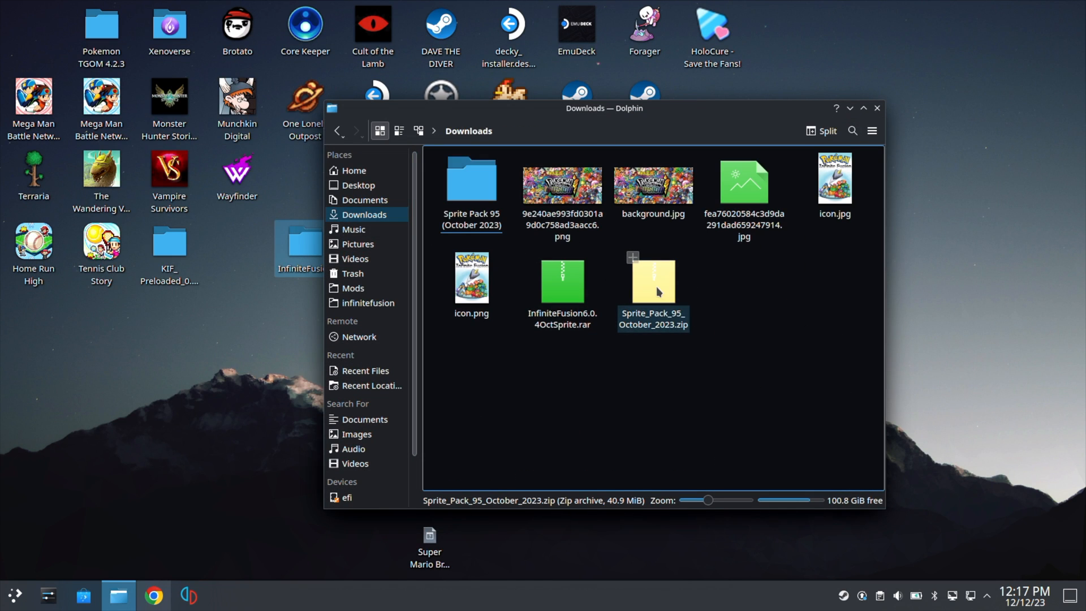
right_click(652, 290)
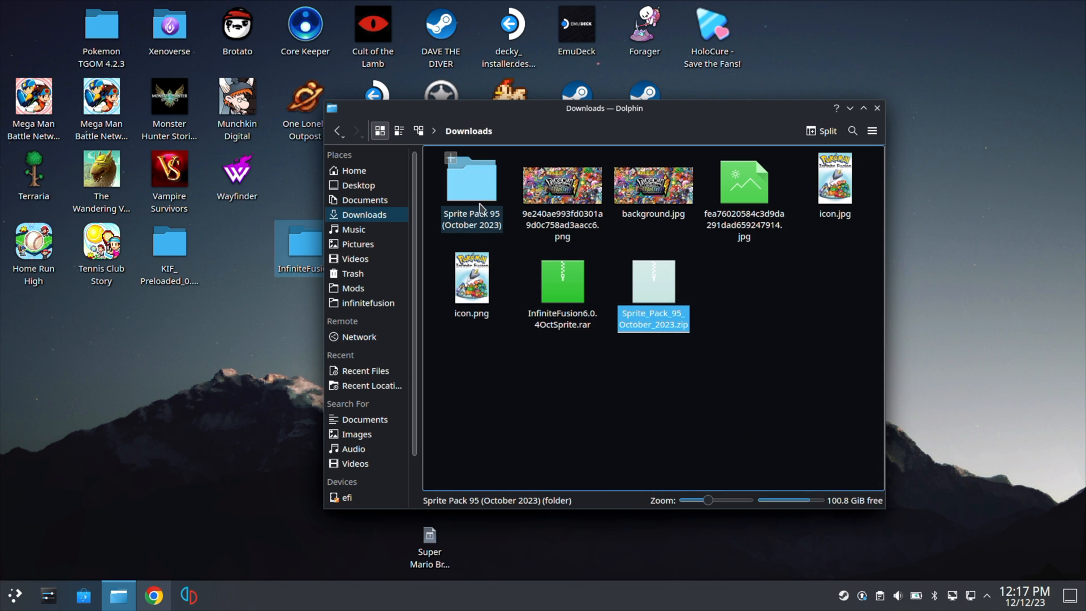
click(471, 183)
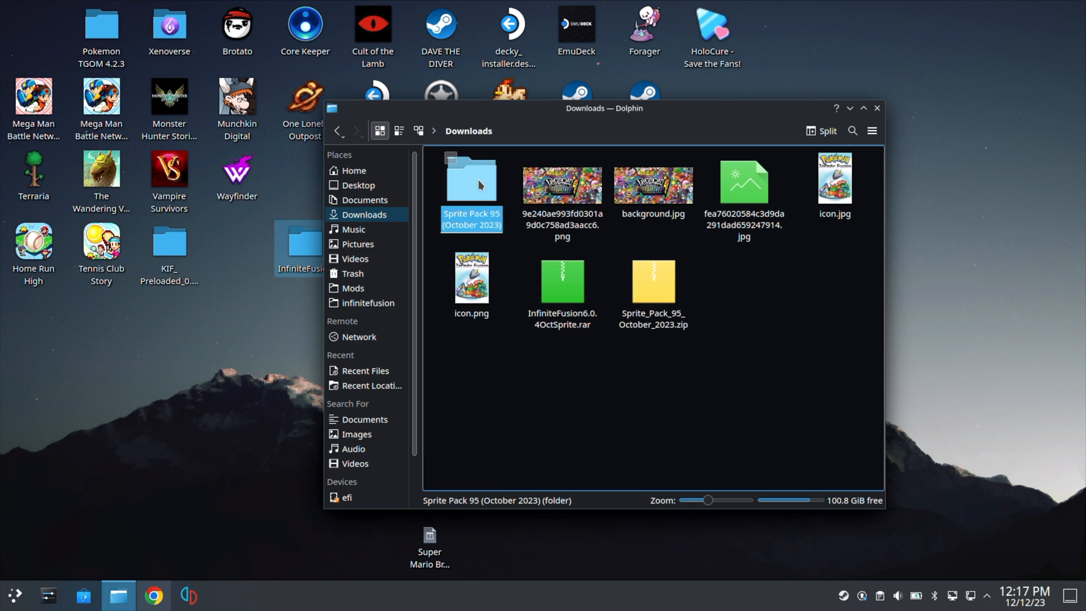
double_click(471, 180)
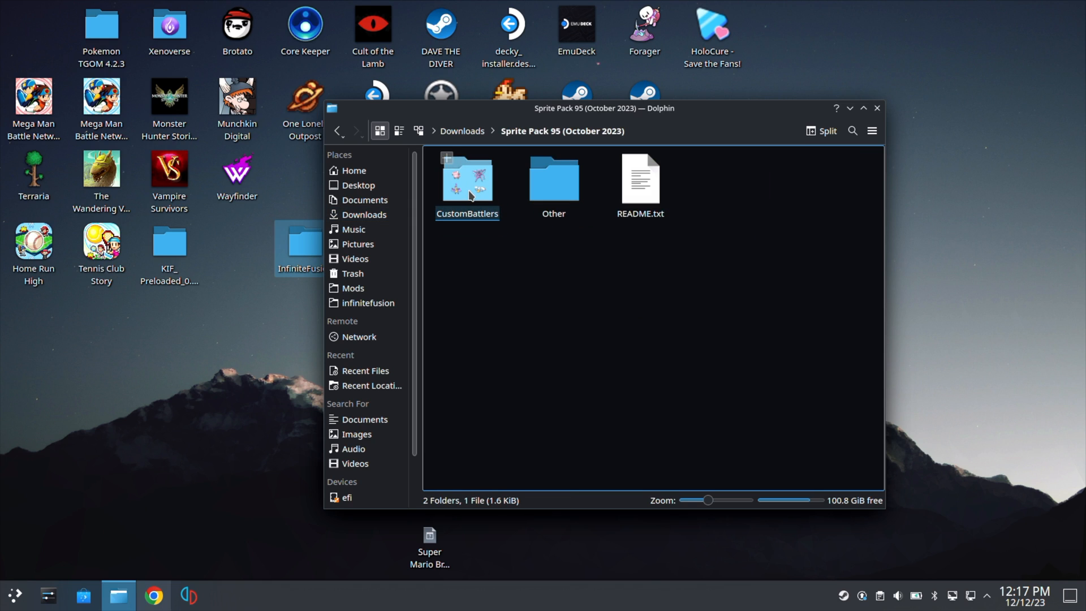
right_click(467, 183)
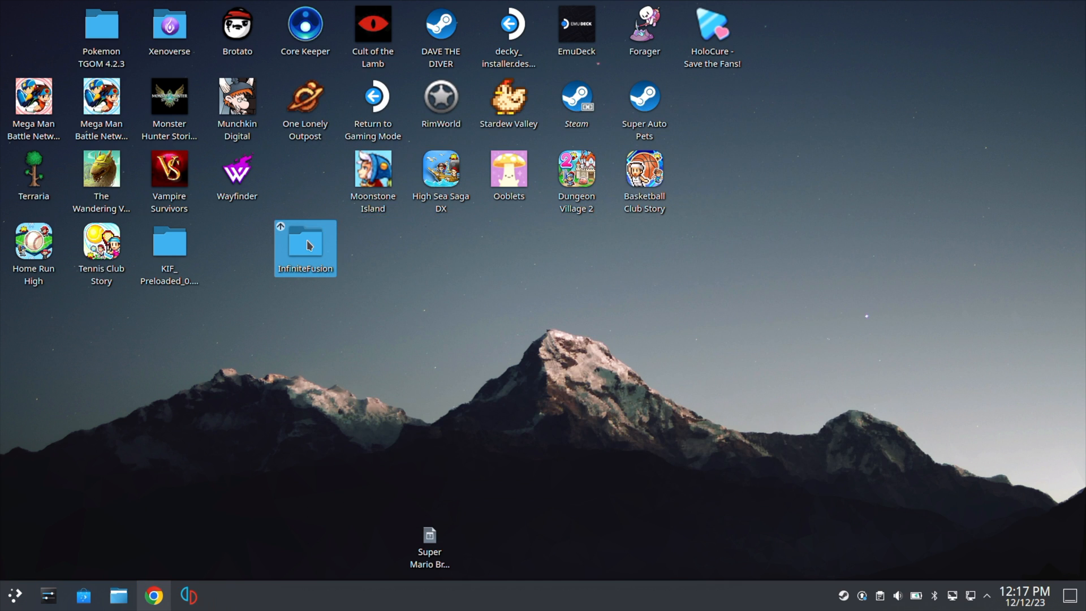
- Paste CustomBattlers into InfiniteFusion/Graphics, writing into the existing folder for all conflicts
double_click(305, 246)
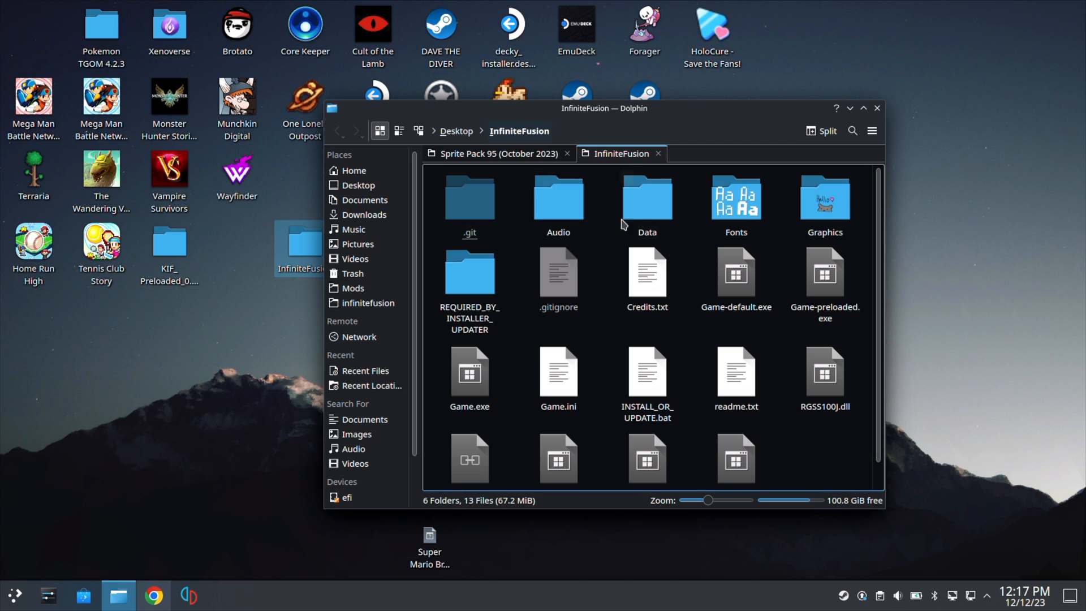
double_click(825, 200)
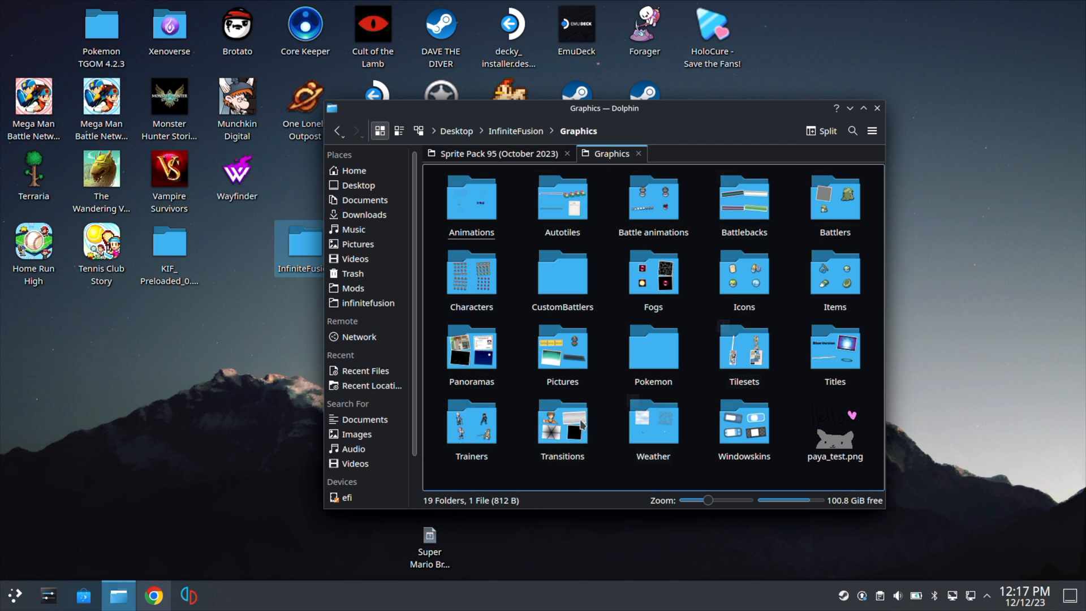
right_click(653, 346)
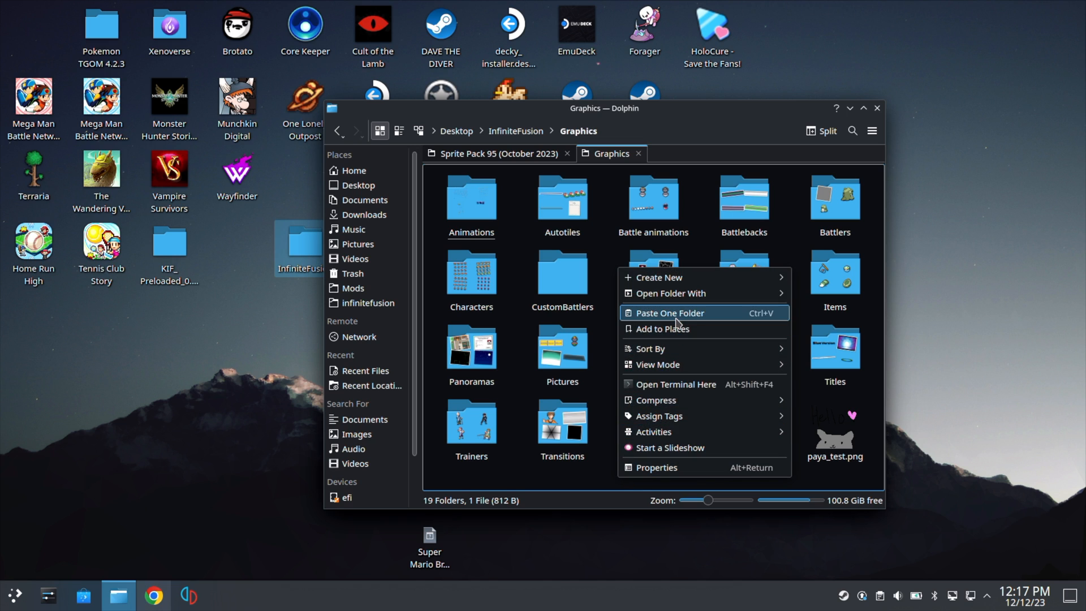
click(669, 312)
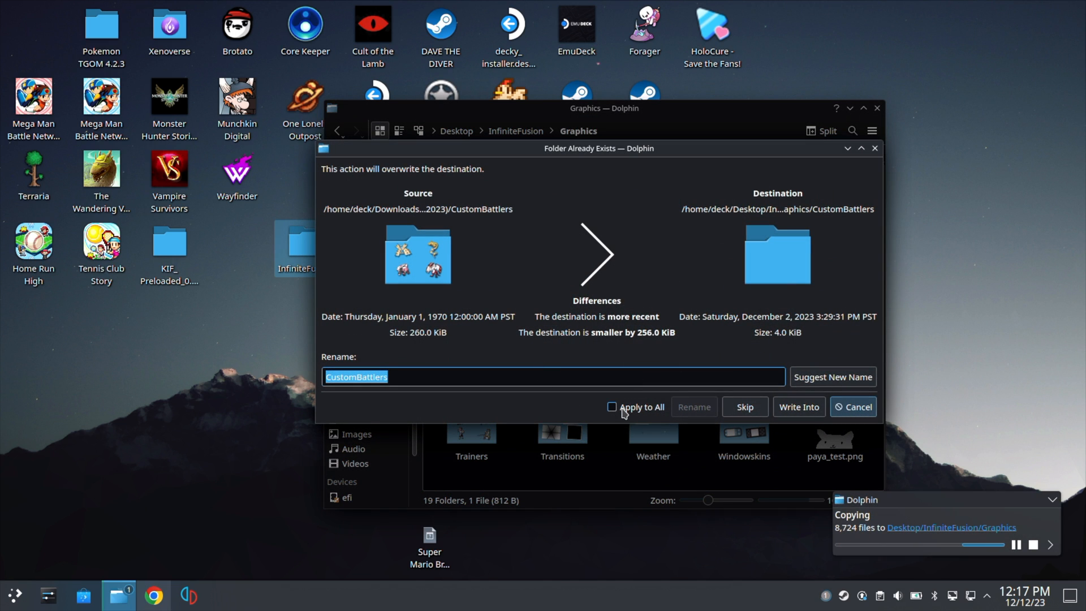
click(612, 407)
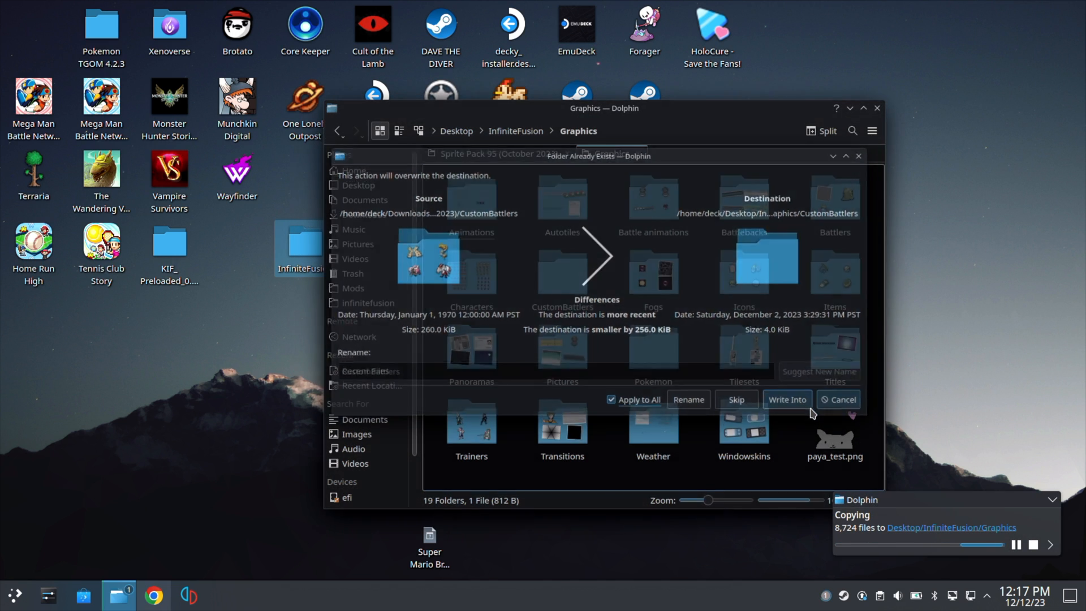
click(787, 399)
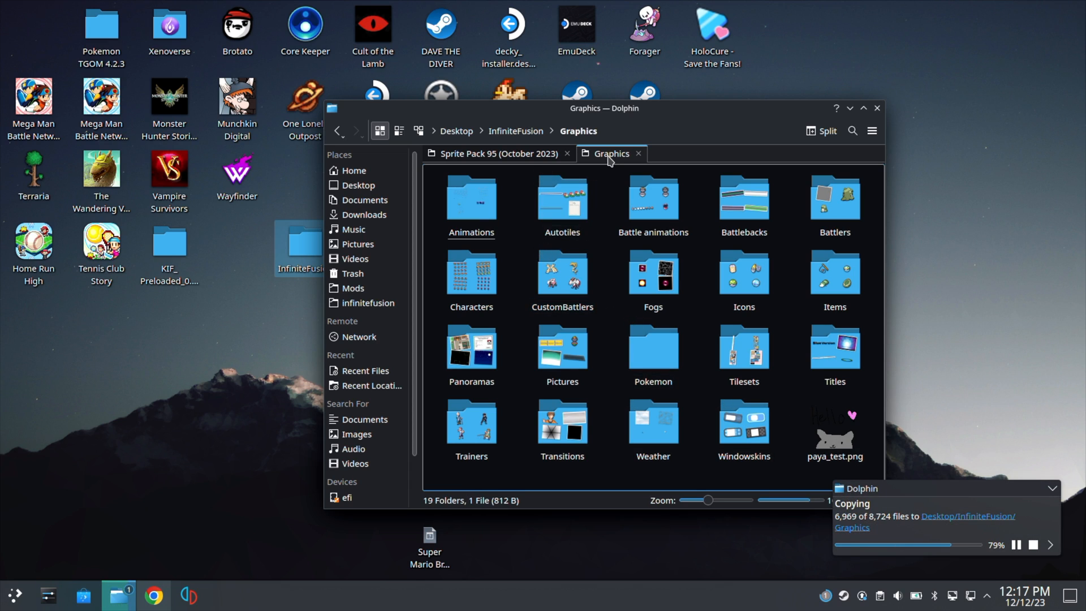
click(562, 273)
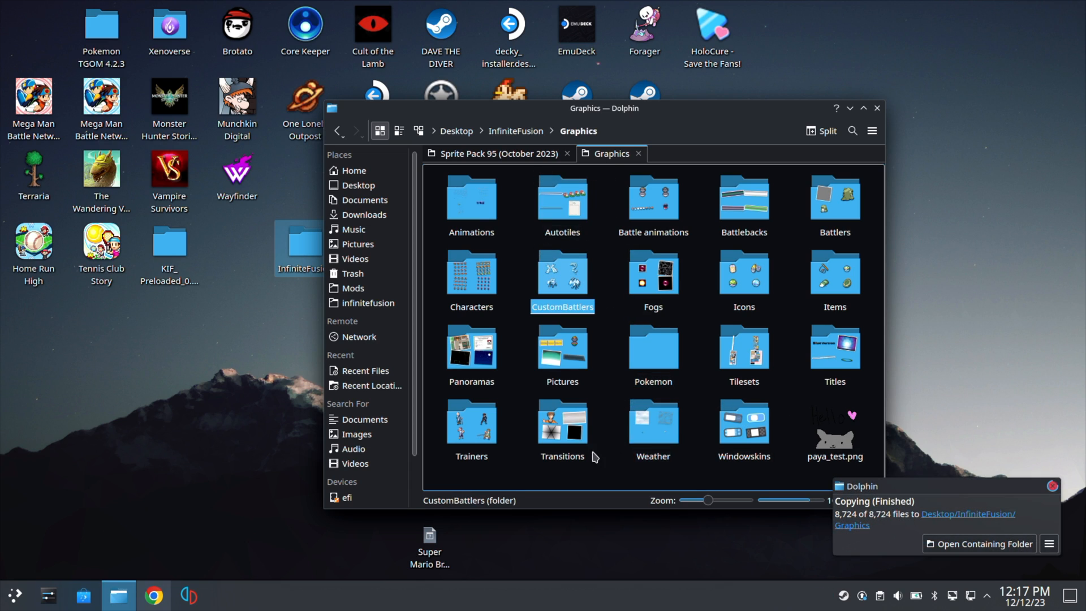